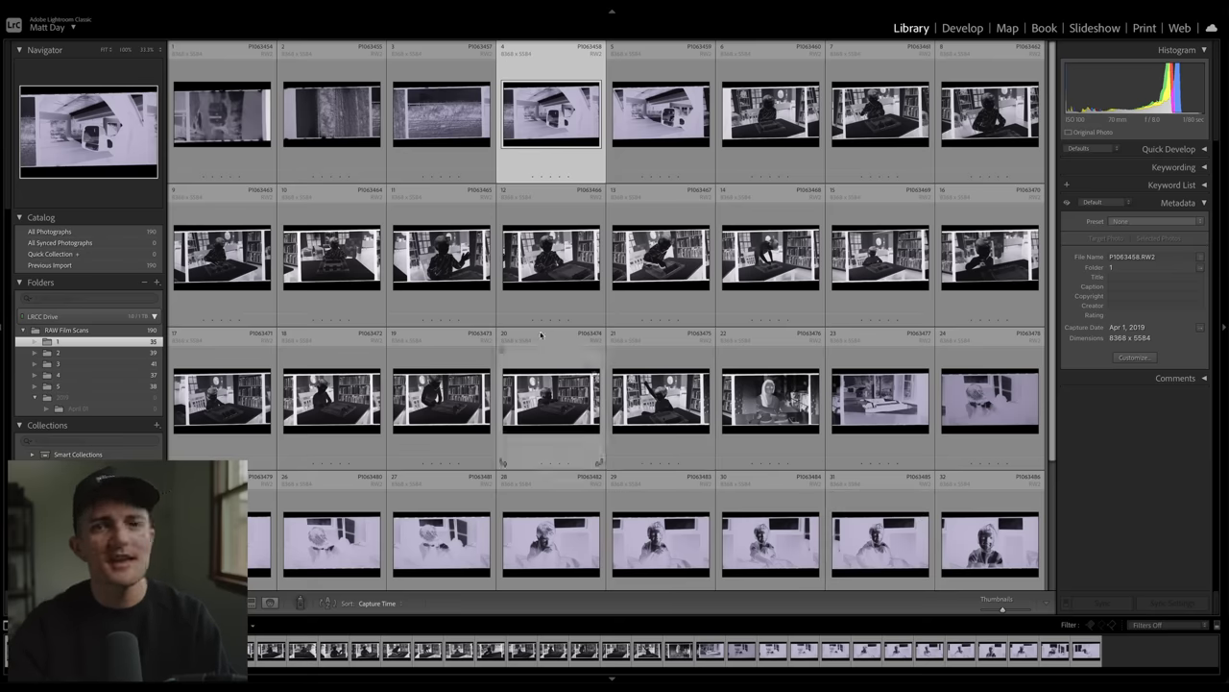
- Open the under-the-bridge negative in Develop, straighten it slightly and crop off its film borders
scroll("down", 3)
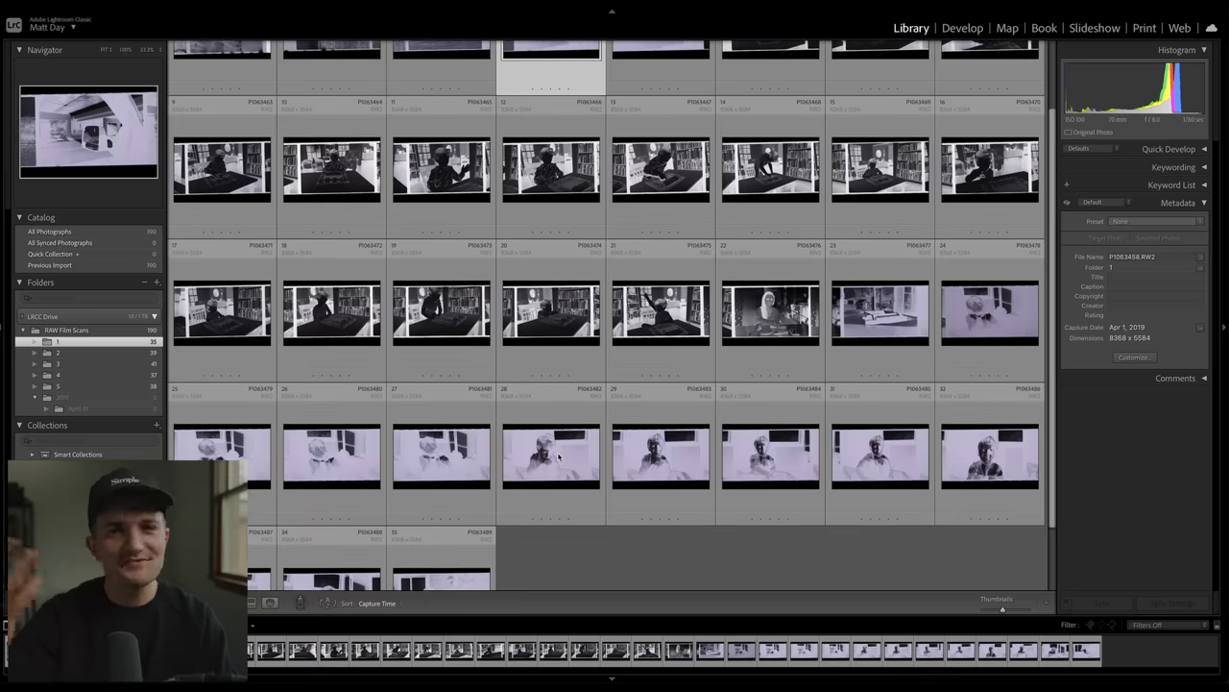
scroll("up", 3)
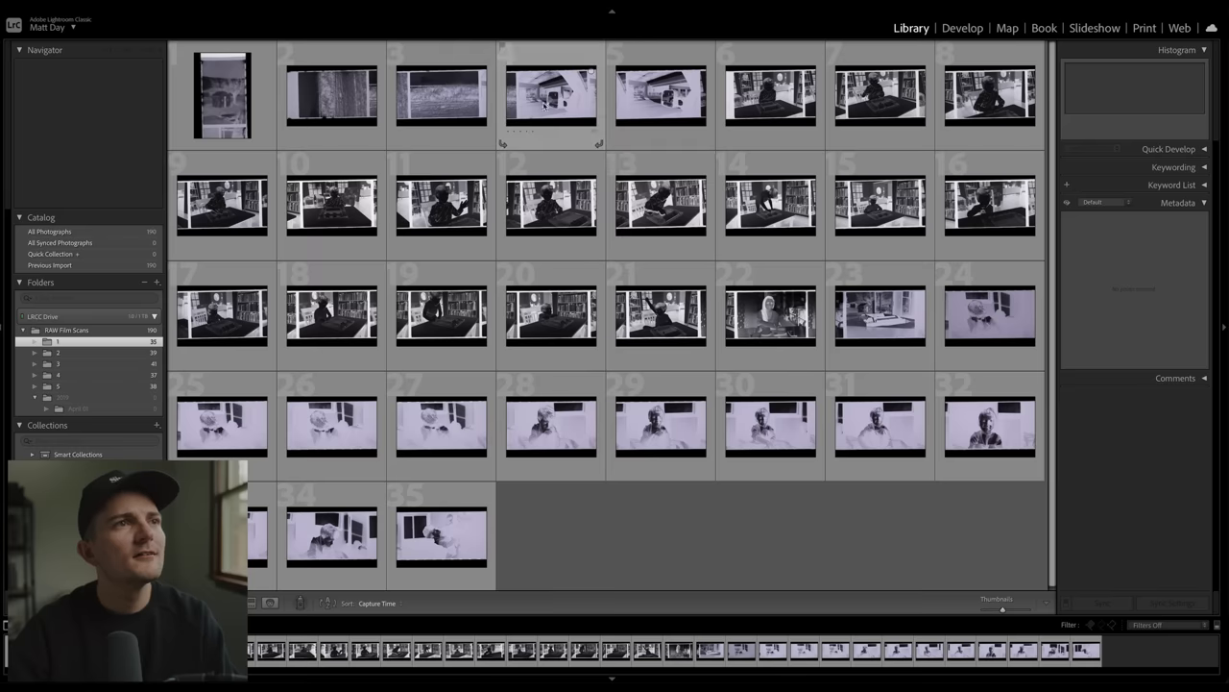
double_click(551, 94)
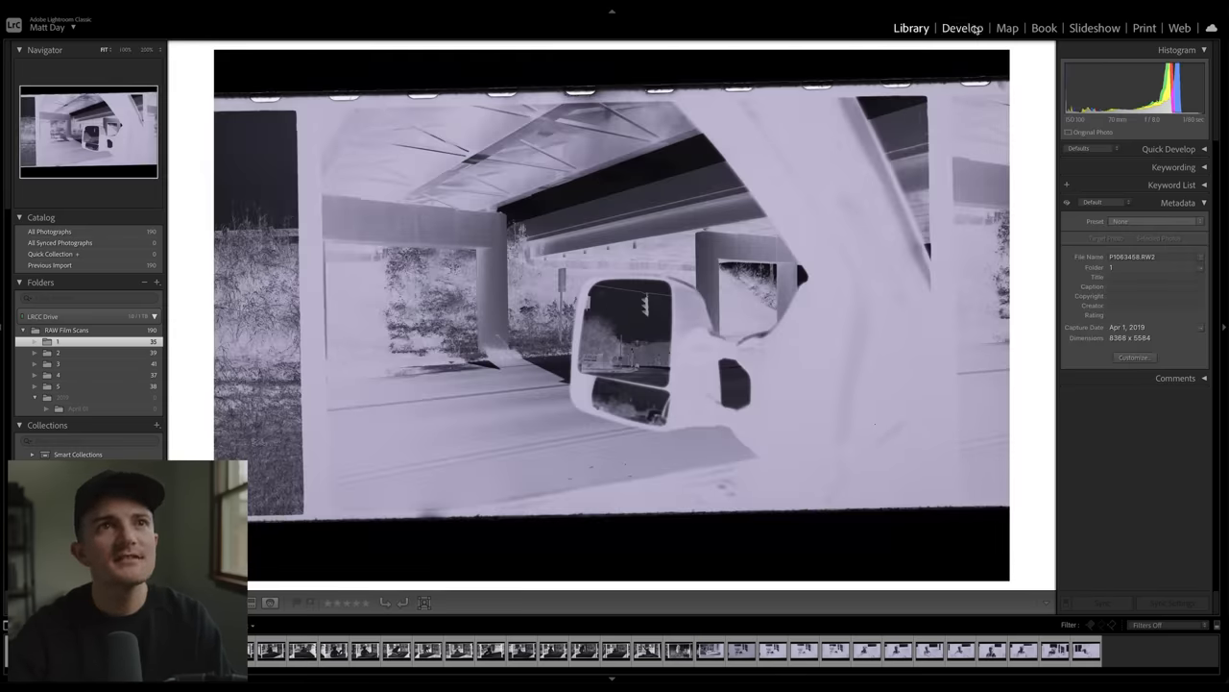
left_click(963, 27)
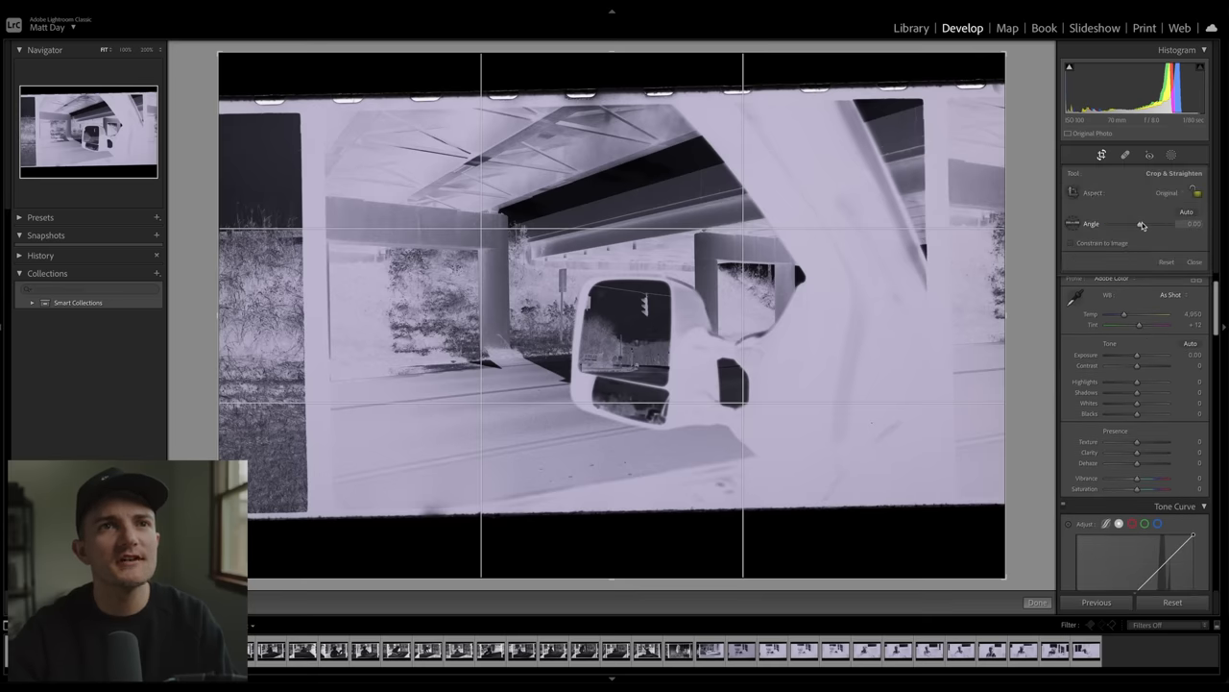
left_click_drag(1124, 224, 1148, 223)
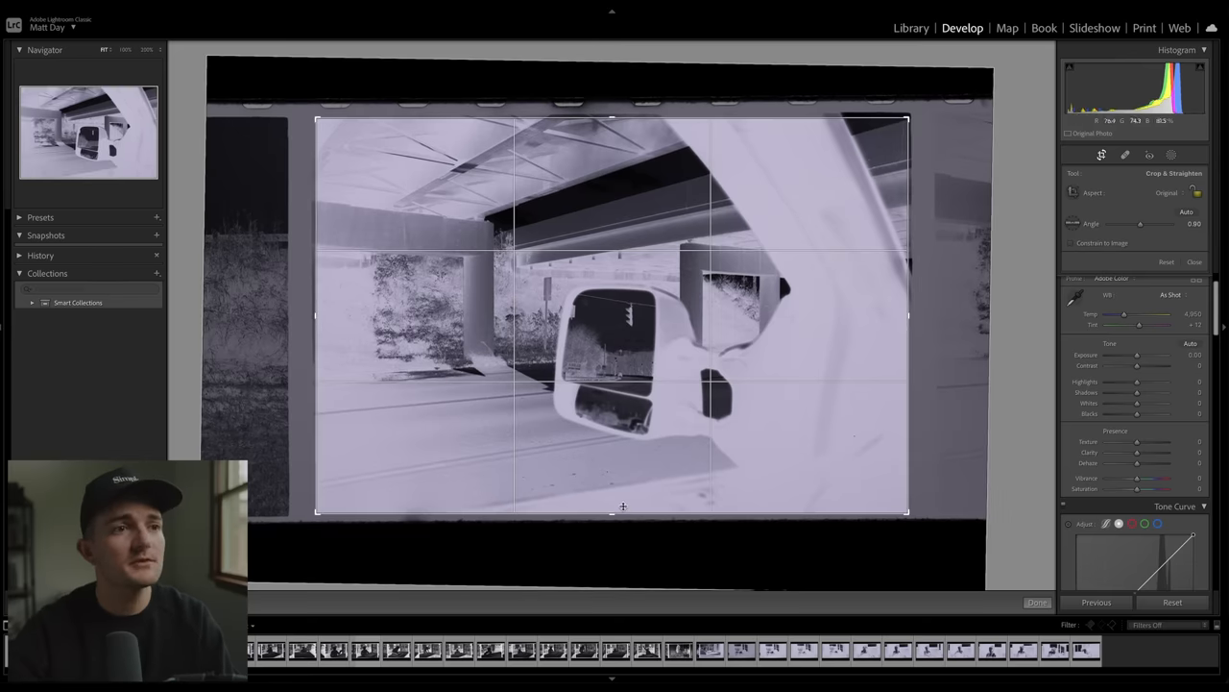
left_click(1037, 603)
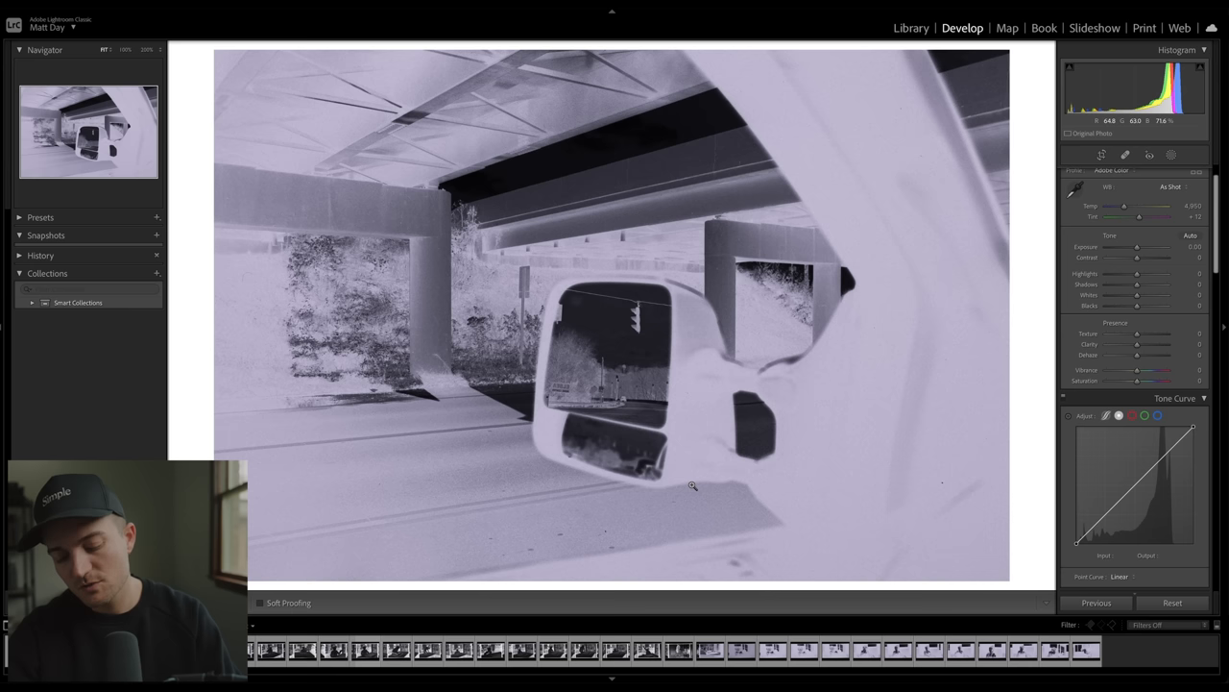
- Apply Black & White treatment, invert the tone curve and set exposure to +0.95
left_click(1132, 170)
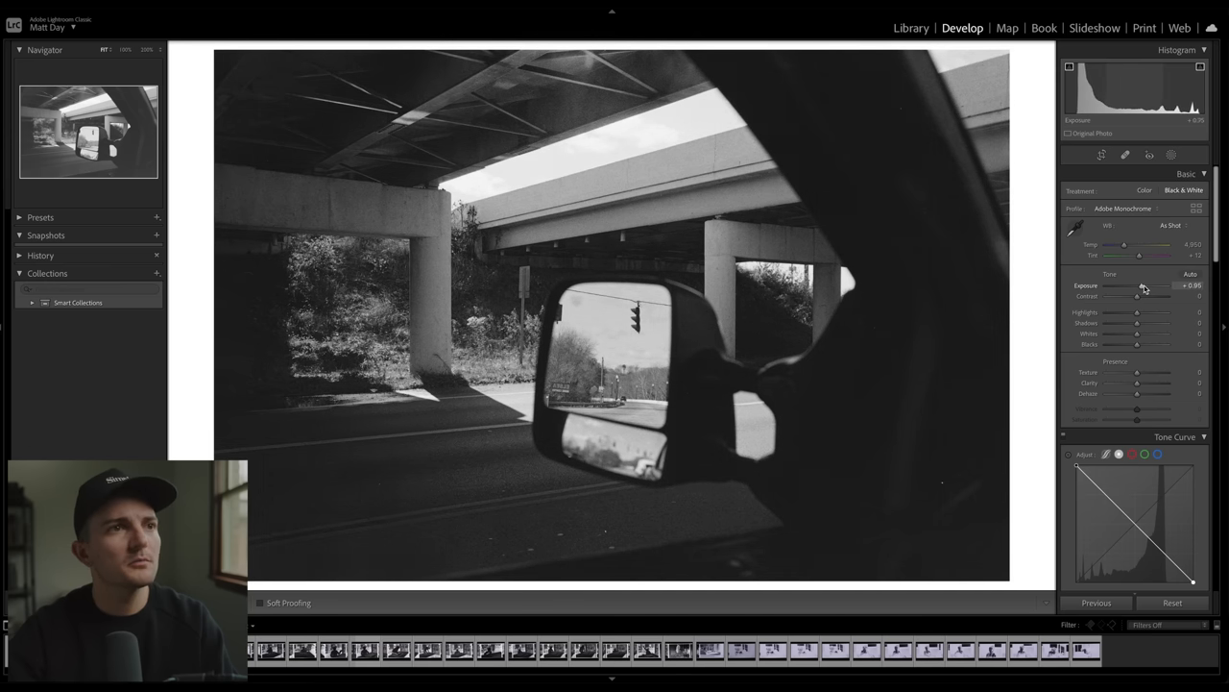
- Set exposure +0.40, contrast −60, shadows +43 and whites +65 on the bridge photo
left_click_drag(1145, 285, 1141, 286)
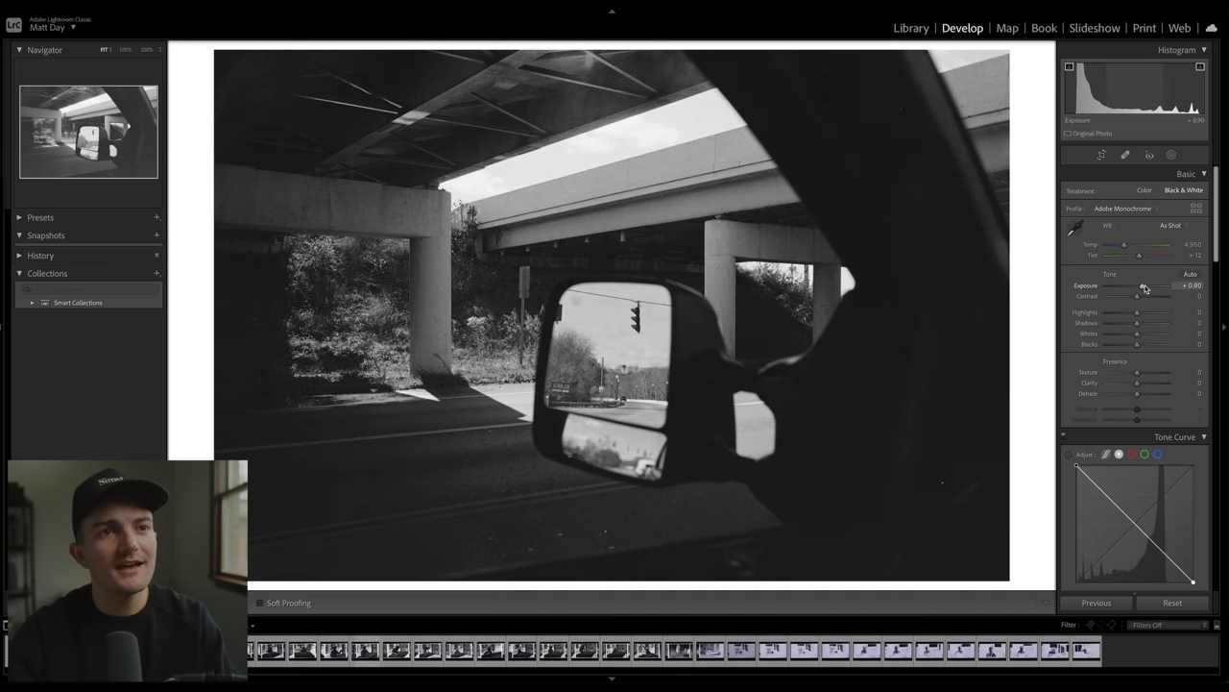
left_click_drag(1143, 285, 1144, 285)
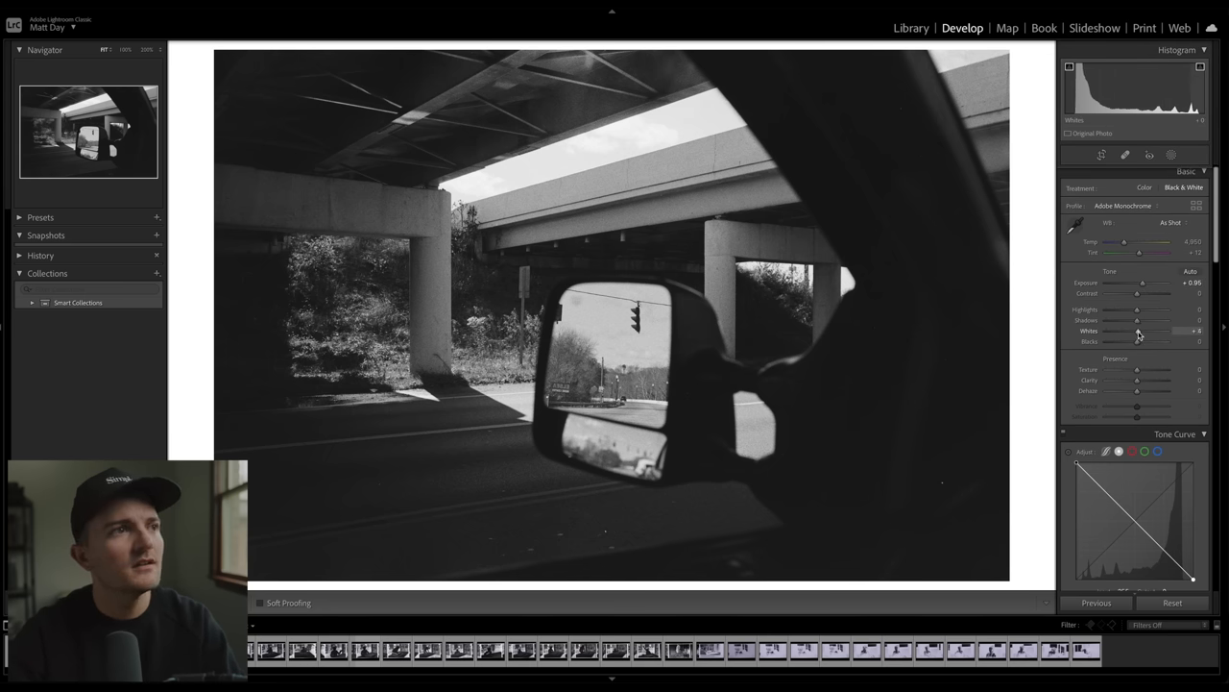
left_click_drag(1128, 330, 1162, 331)
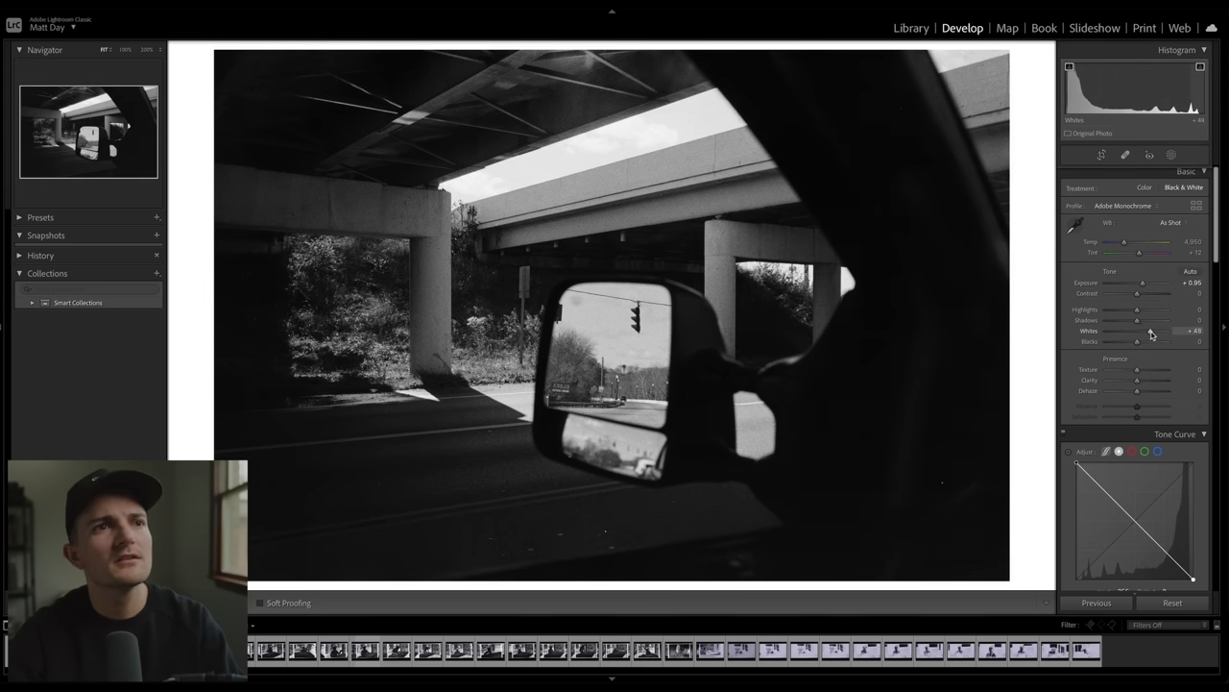
left_click_drag(1136, 331, 1147, 330)
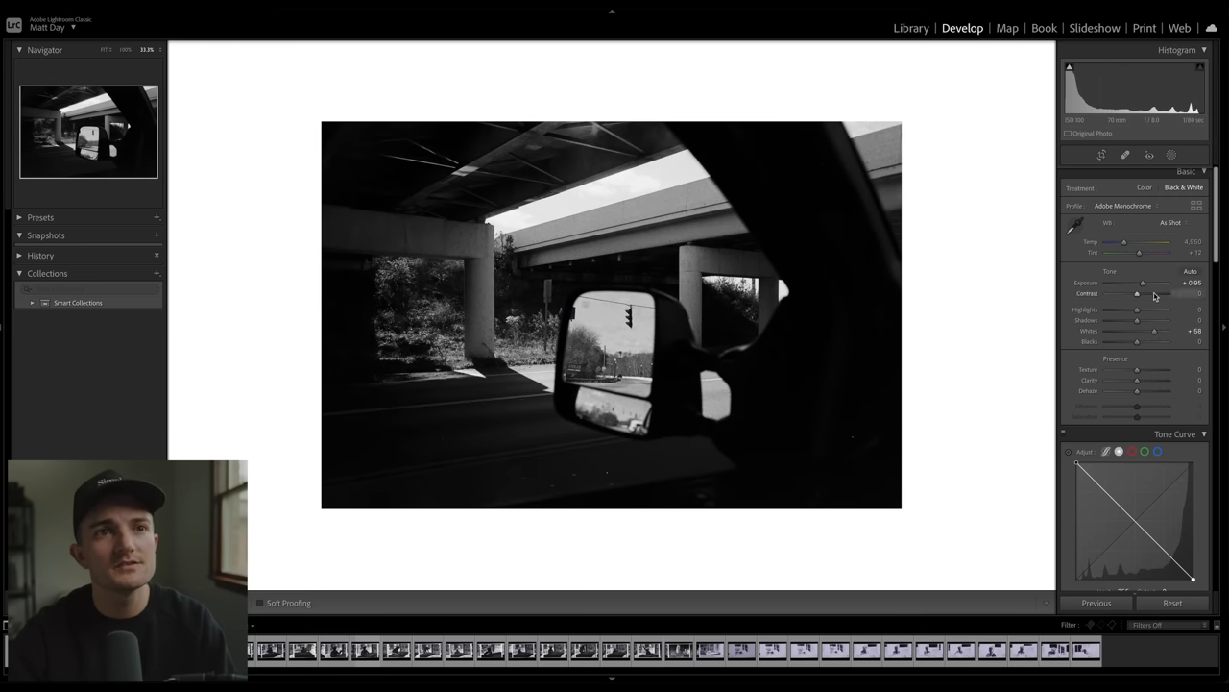
mouse_move(1010, 363)
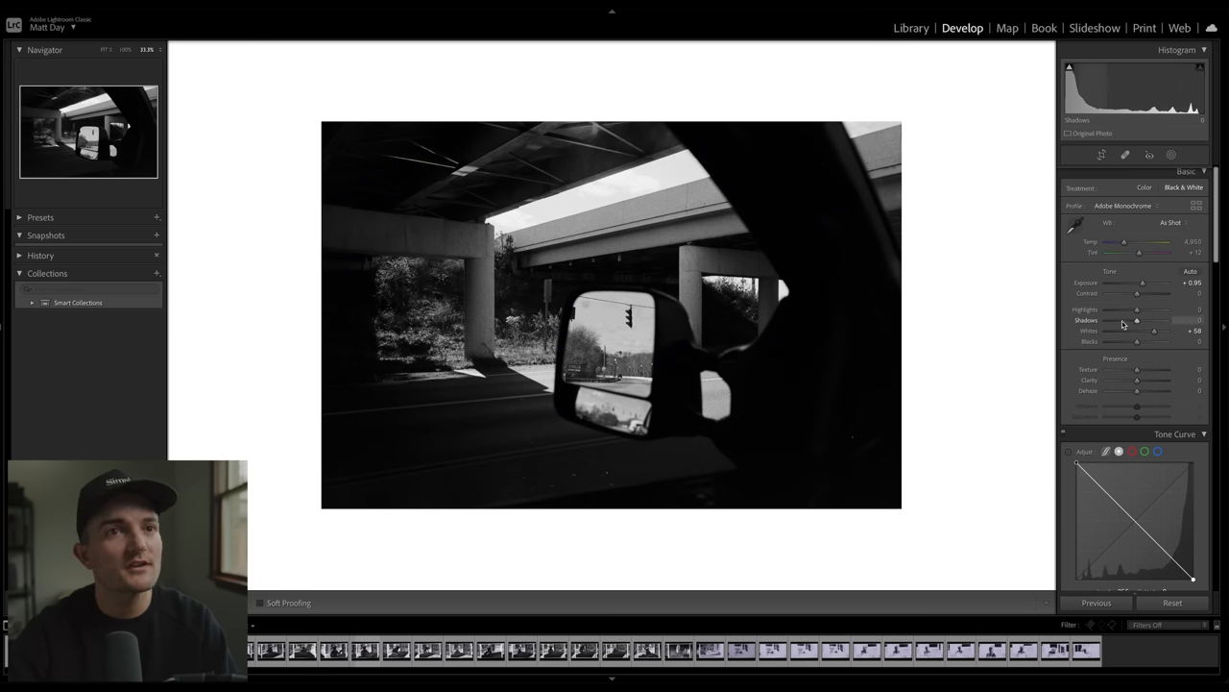
left_click_drag(1137, 320, 1142, 320)
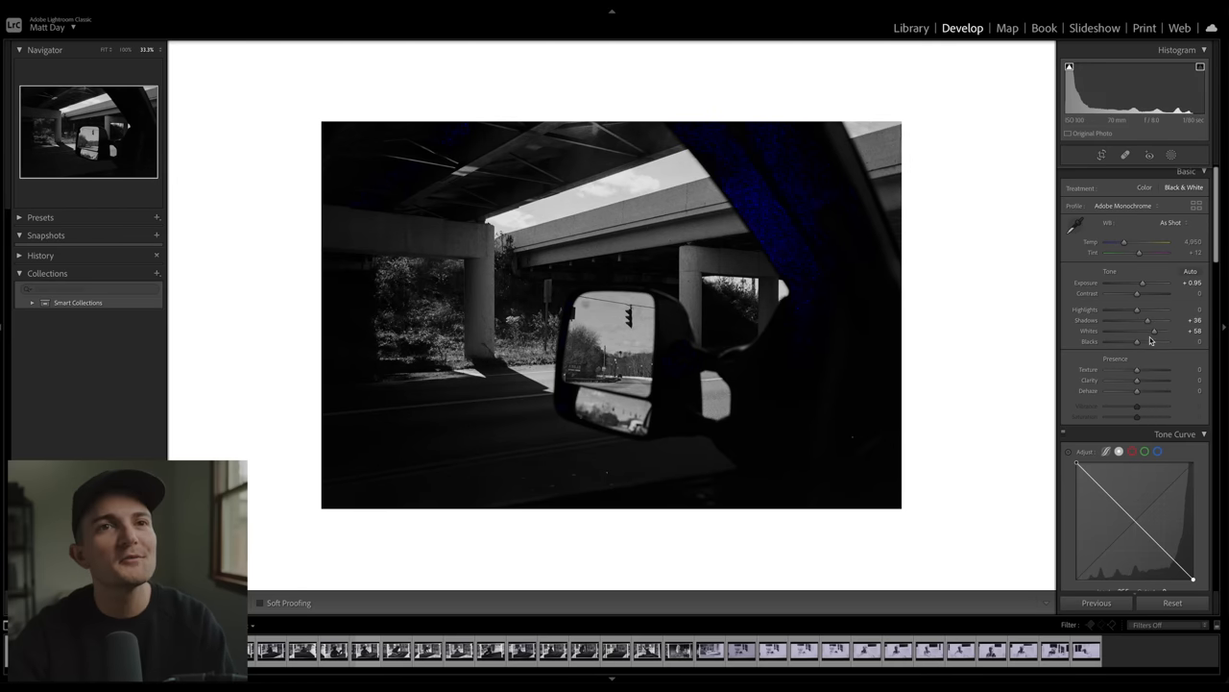
left_click_drag(1147, 320, 1141, 320)
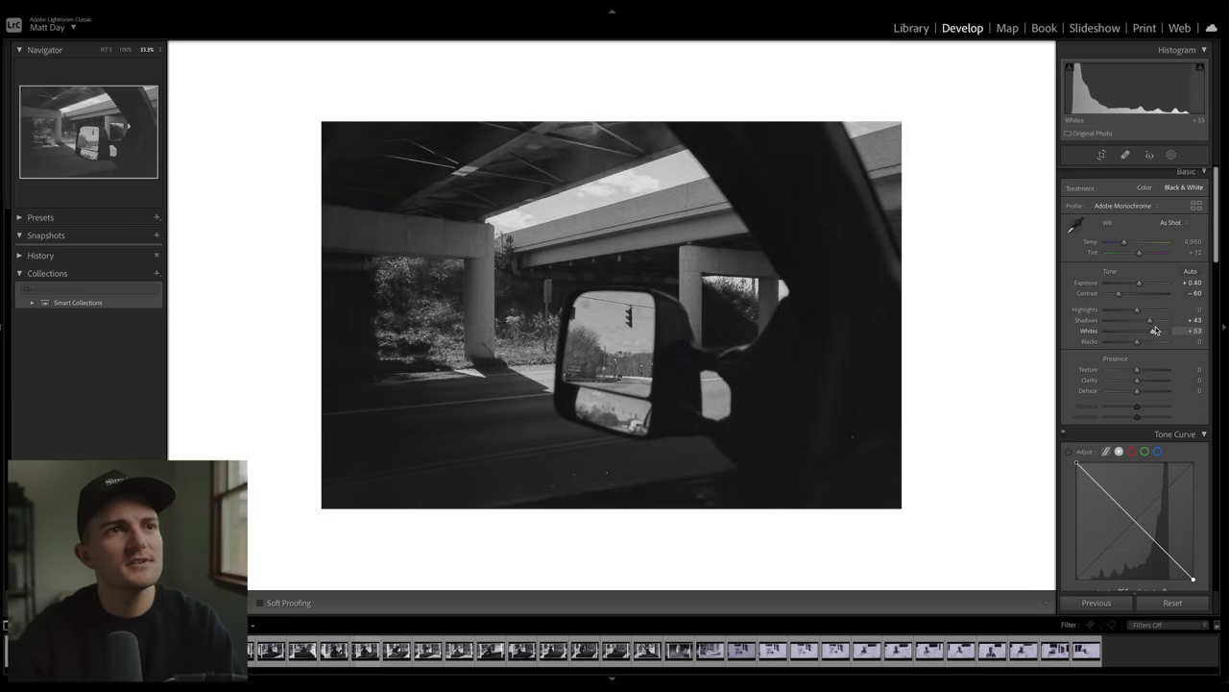
left_click_drag(1154, 329, 1160, 330)
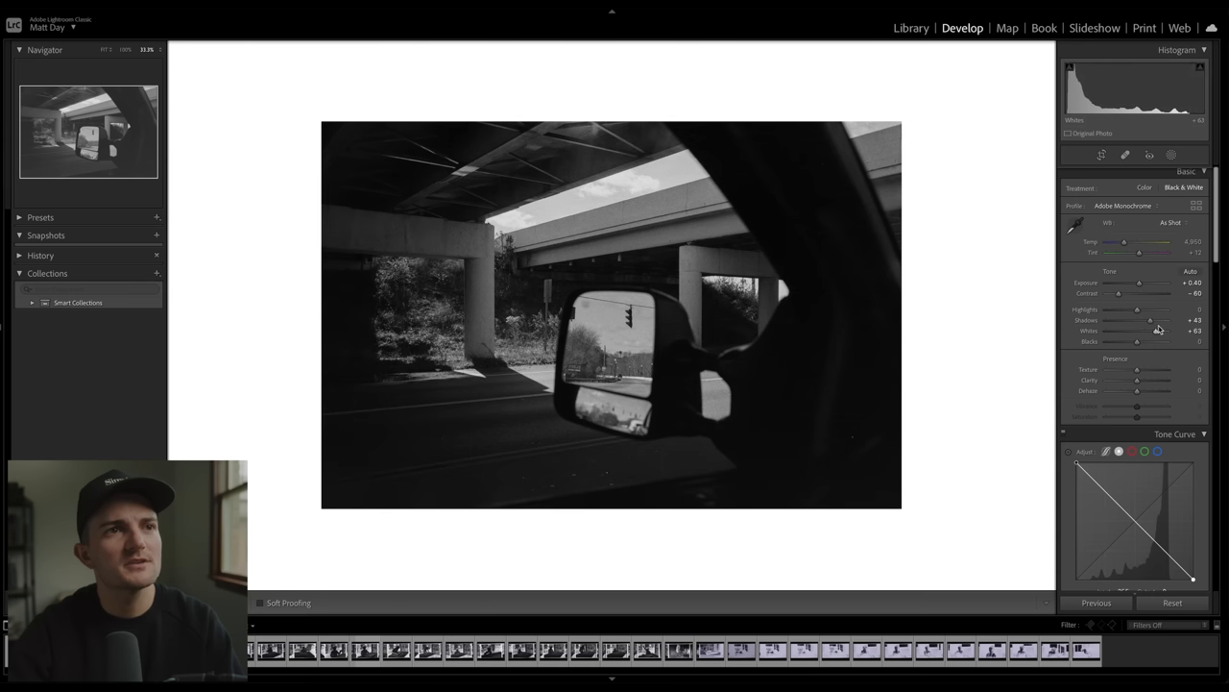
left_click_drag(1157, 330, 1162, 330)
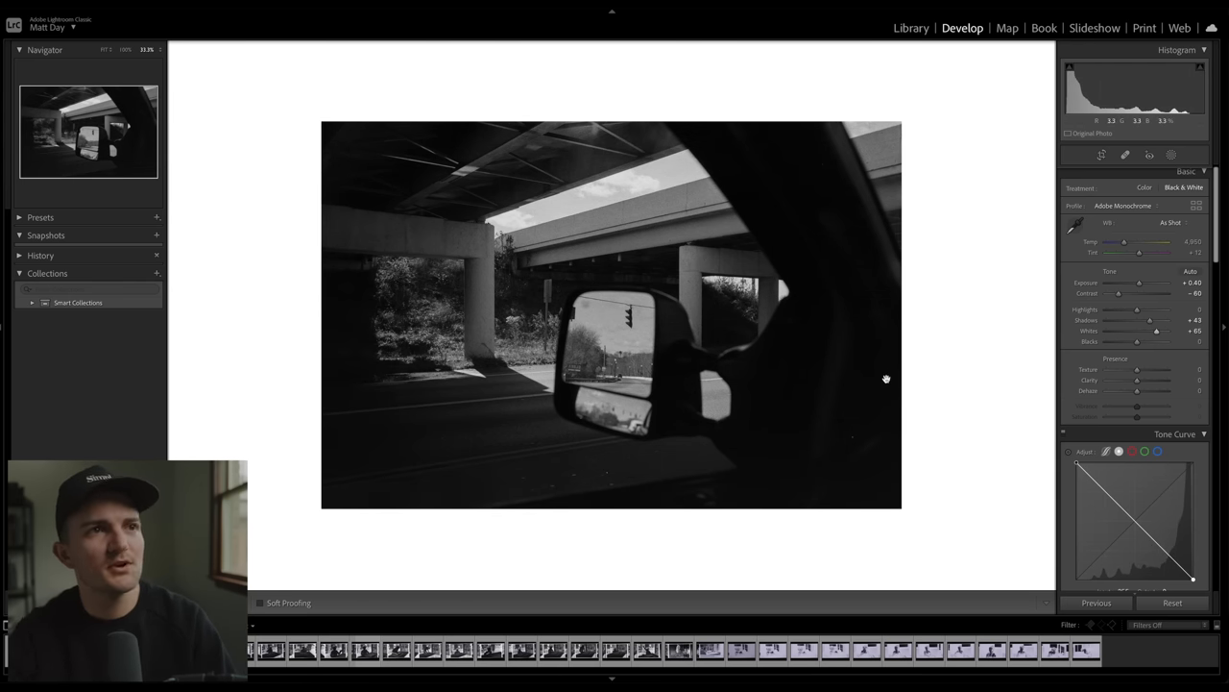
mouse_move(896, 392)
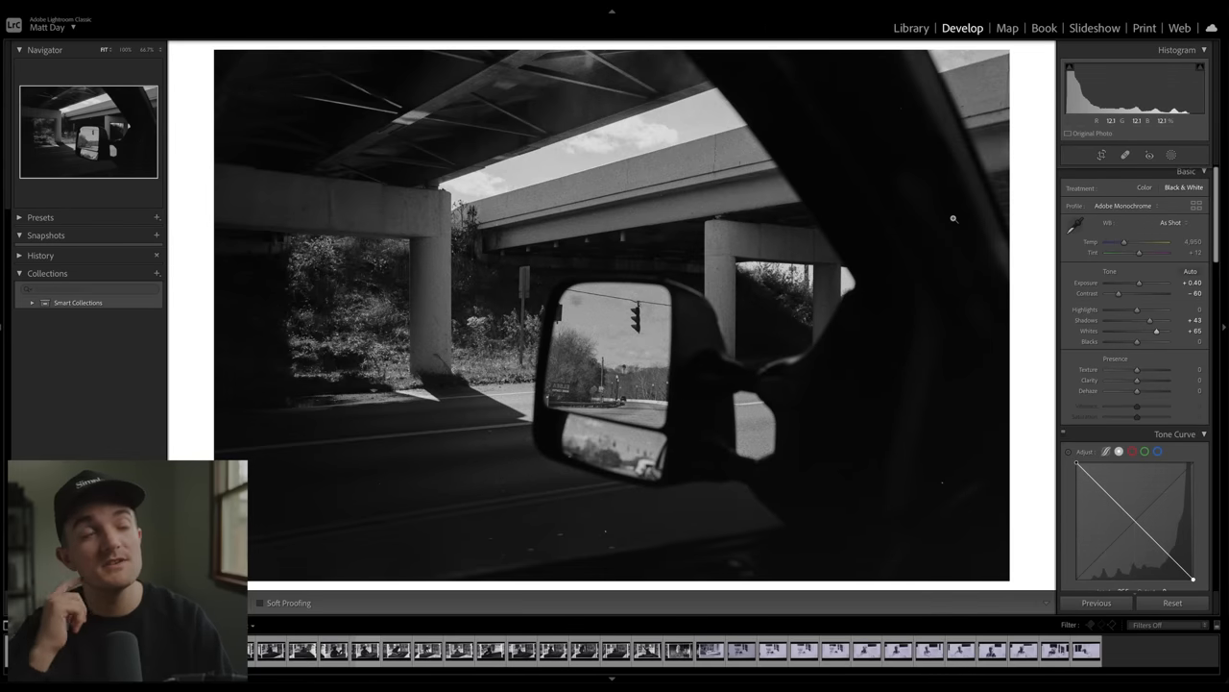
mouse_move(818, 308)
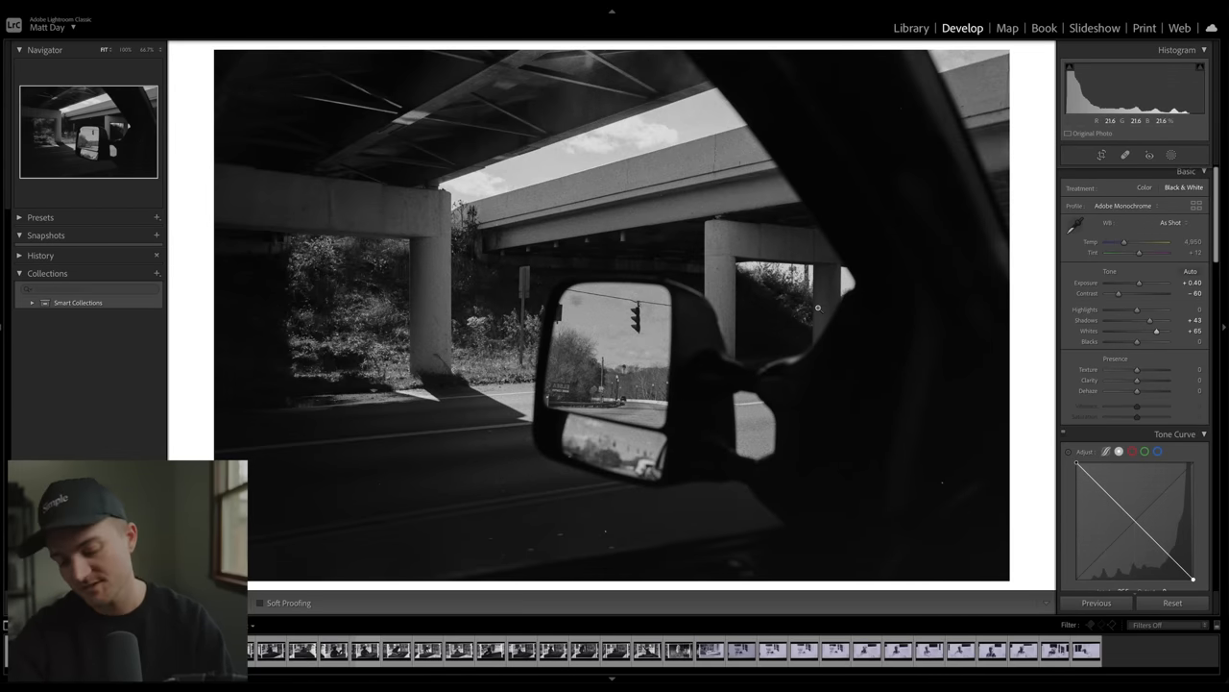
- Switch to the Library module to view the grid with the finished bridge positive
left_click(910, 27)
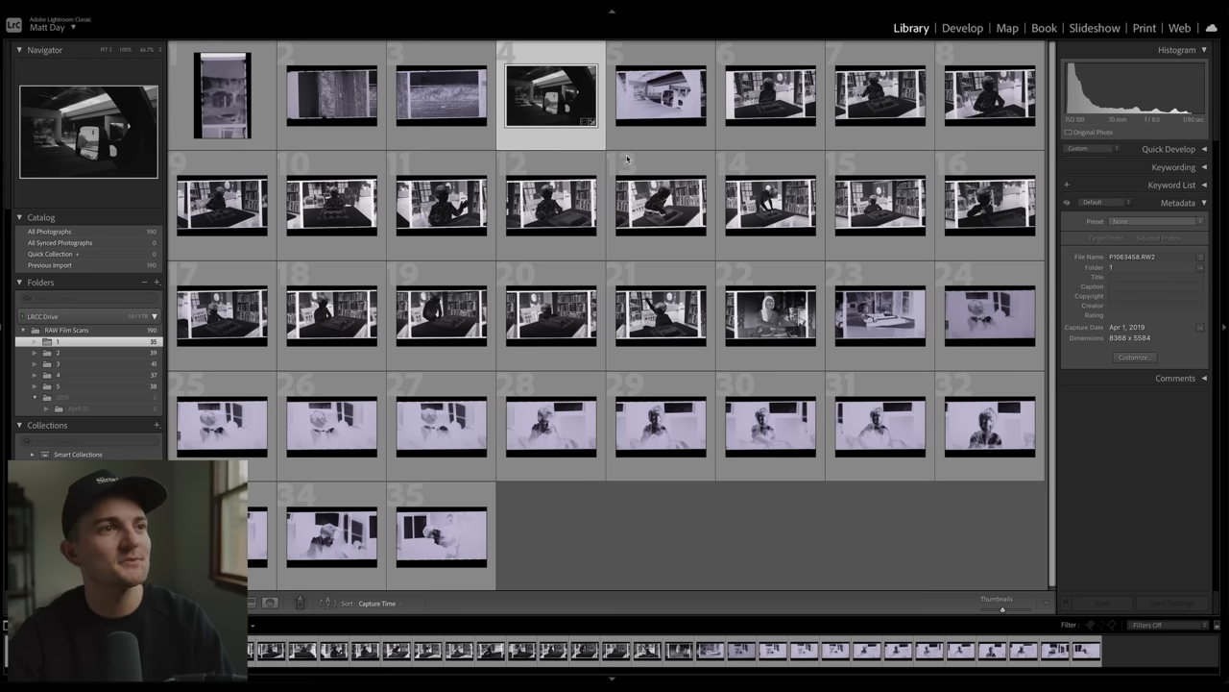
mouse_move(1066, 384)
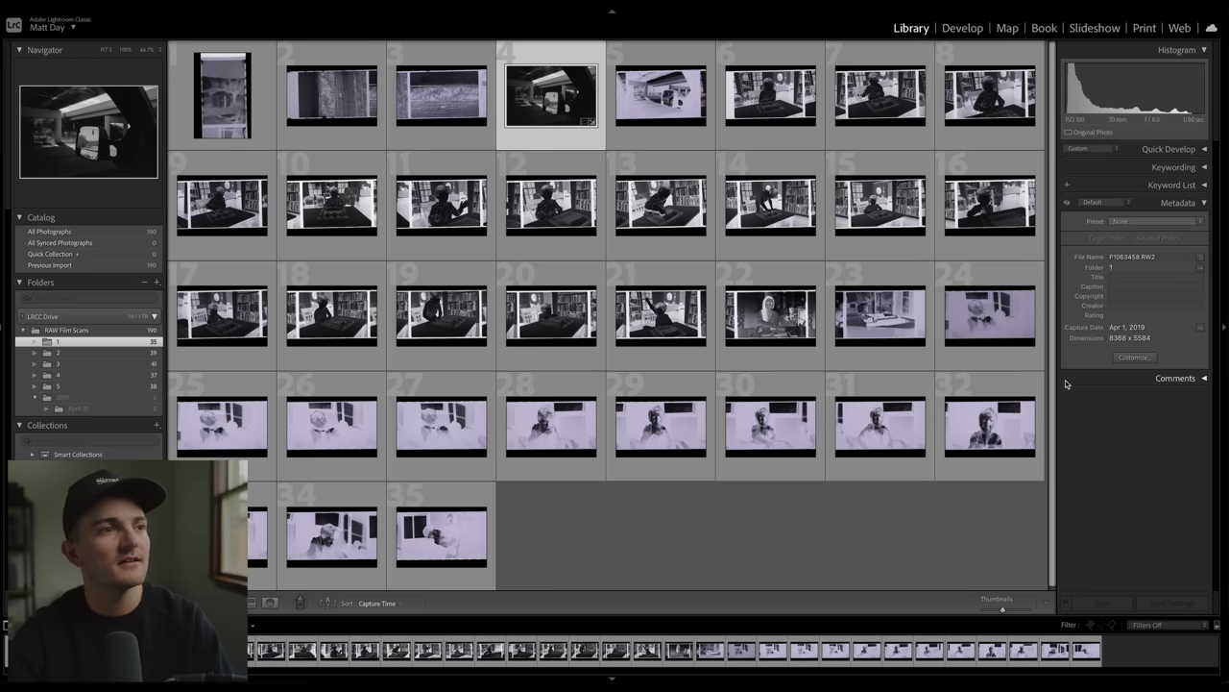
- Open the child's board-game negative in Develop and apply a border-trimming crop
left_click(962, 28)
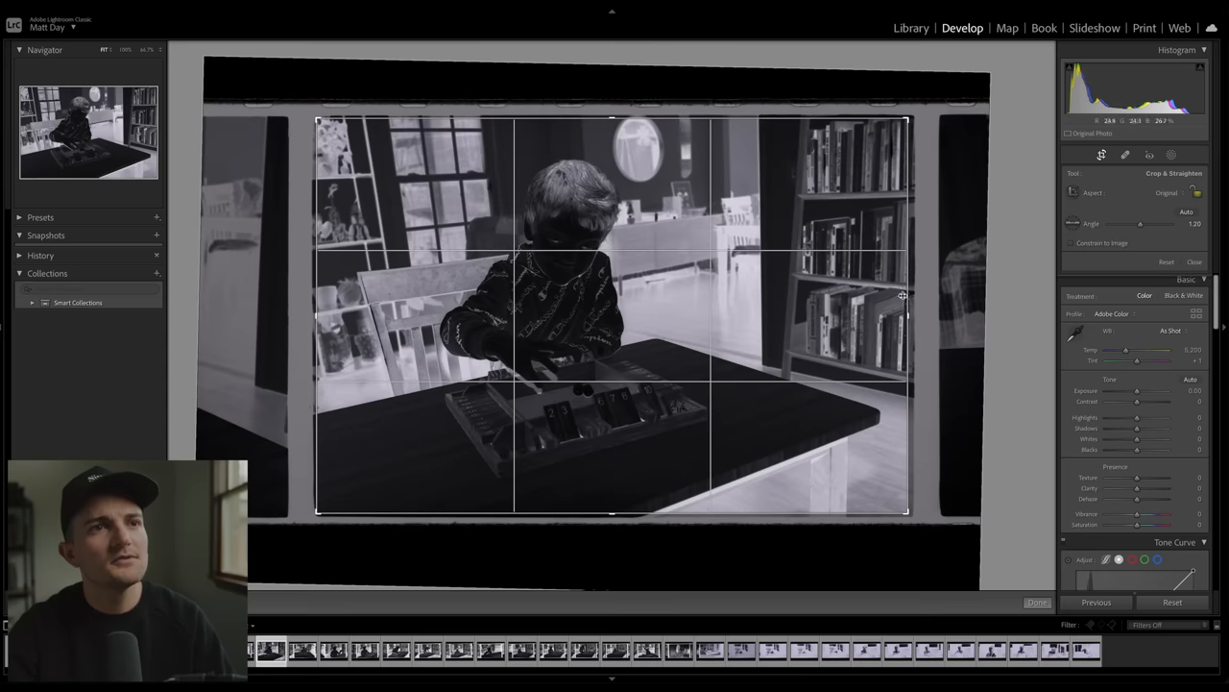
left_click(1037, 602)
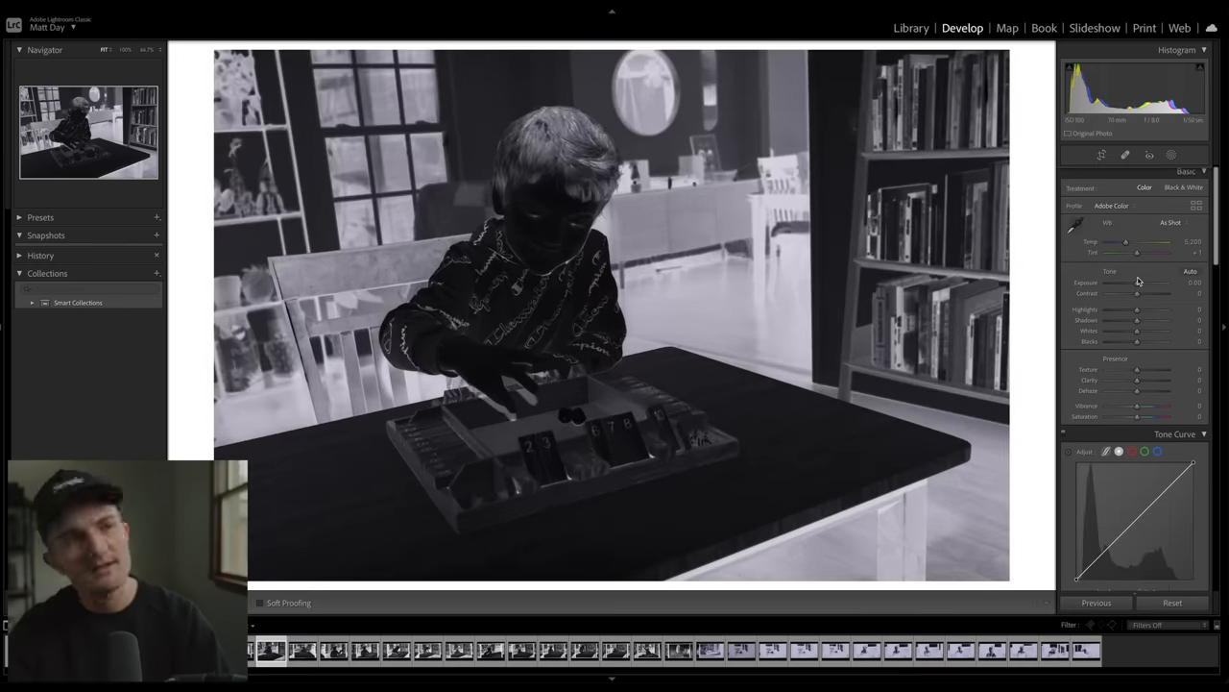
- Invert the board-game negative to black and white, with exposure +1.00 and contrast −35
left_click(1183, 186)
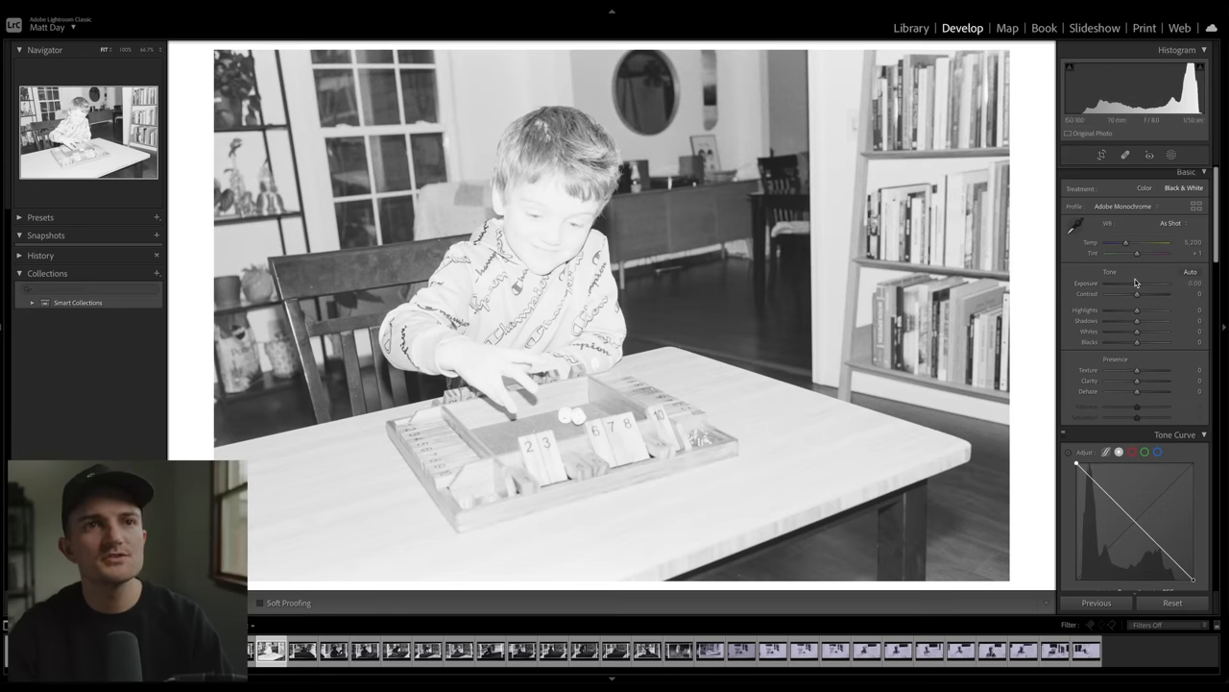
left_click_drag(1137, 292, 1143, 292)
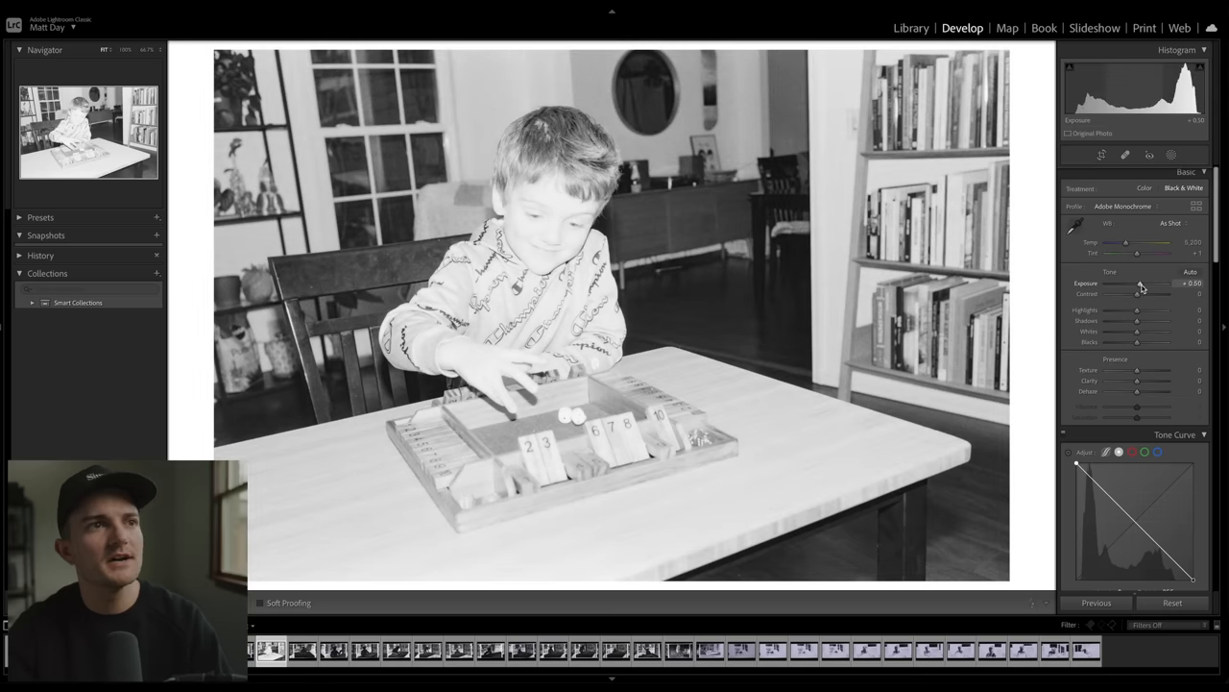
left_click_drag(1138, 283, 1148, 283)
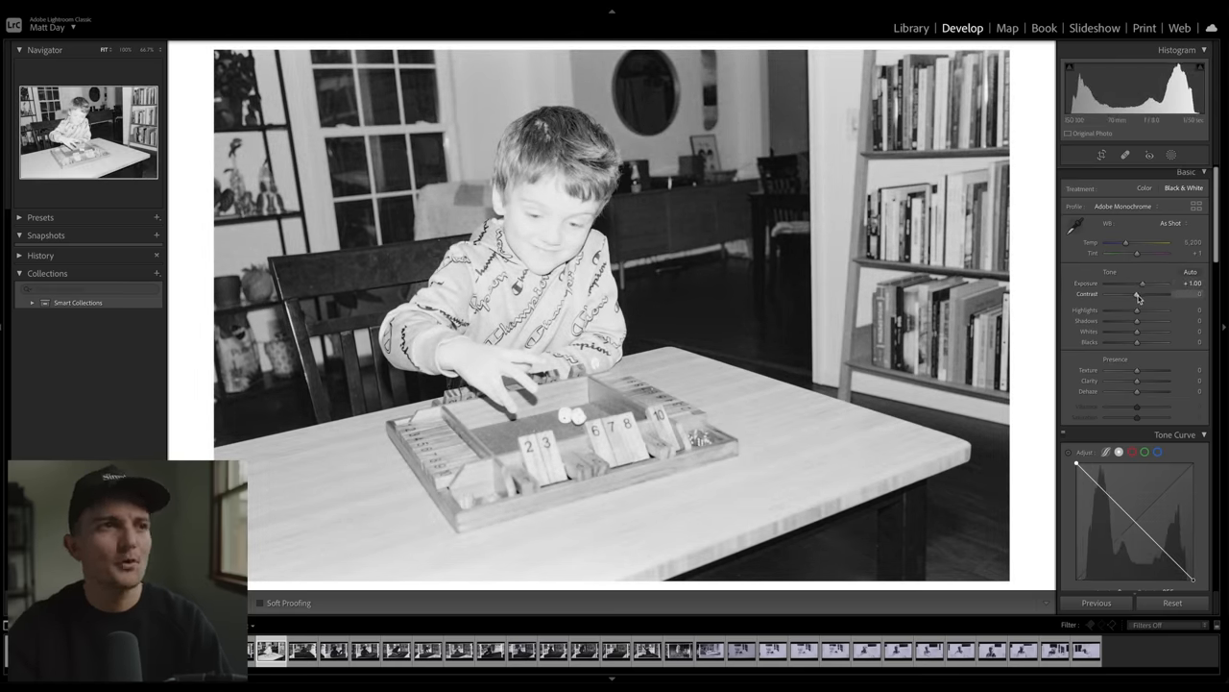
left_click_drag(1136, 294, 1128, 294)
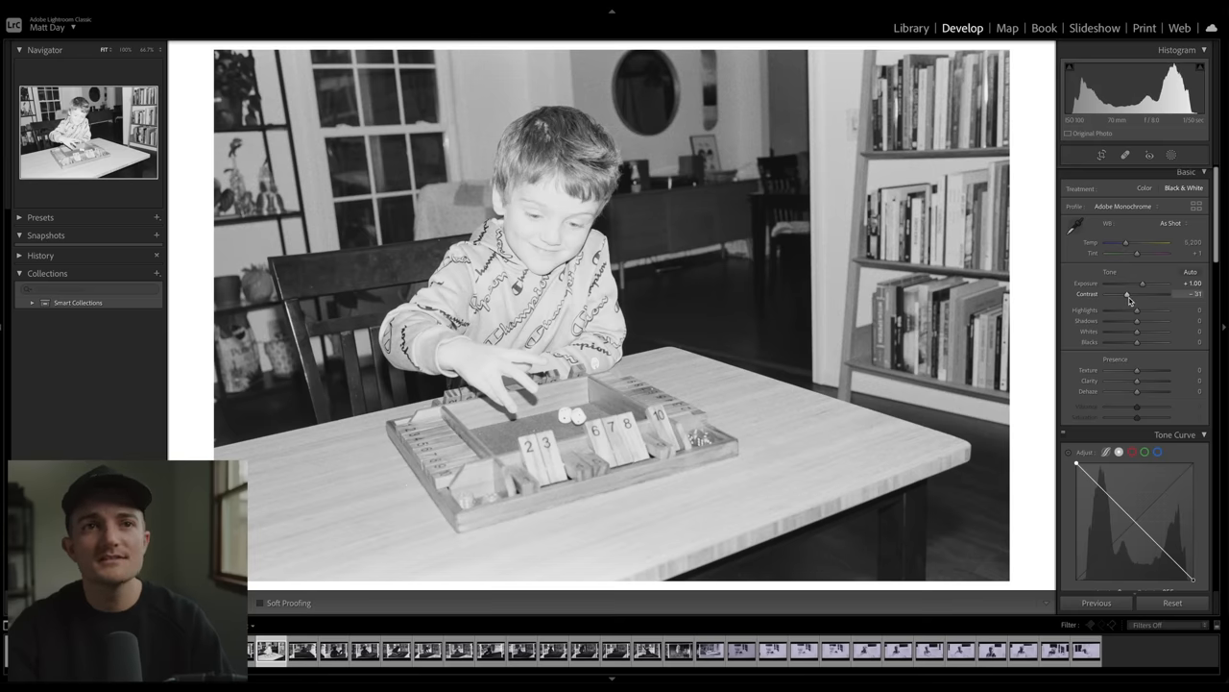
left_click_drag(1133, 294, 1126, 294)
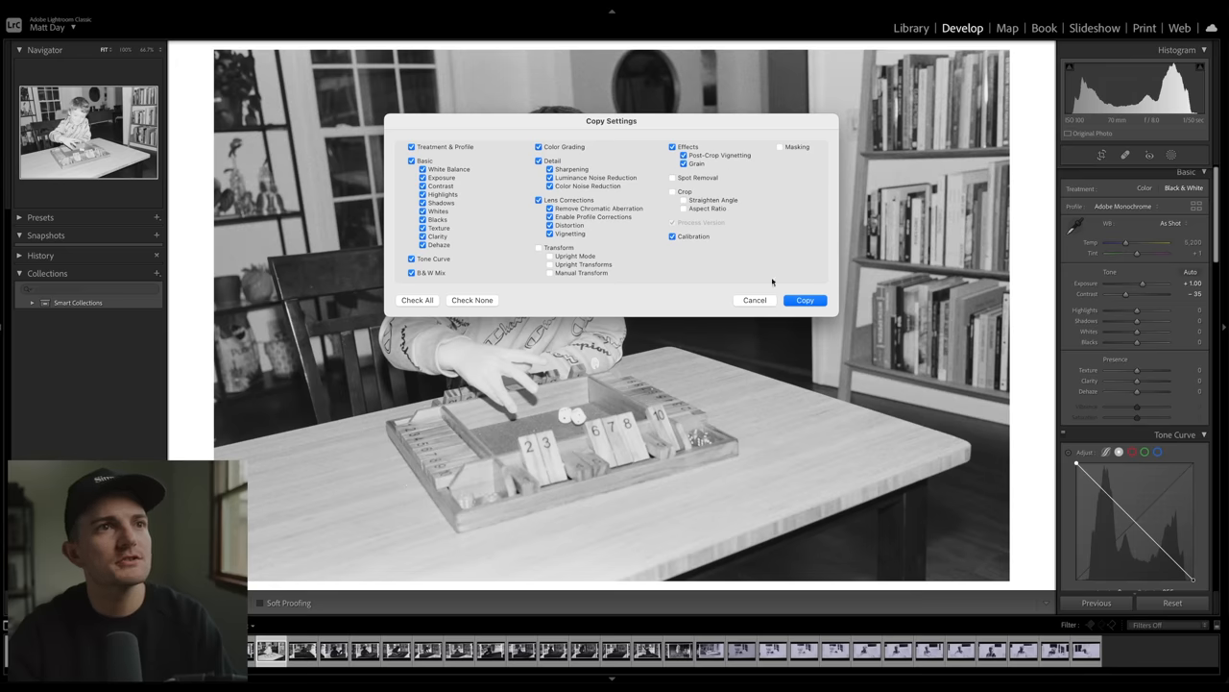
- Copy all develop settings from the board-game photo, then select the tile-pointing scan
left_click(805, 299)
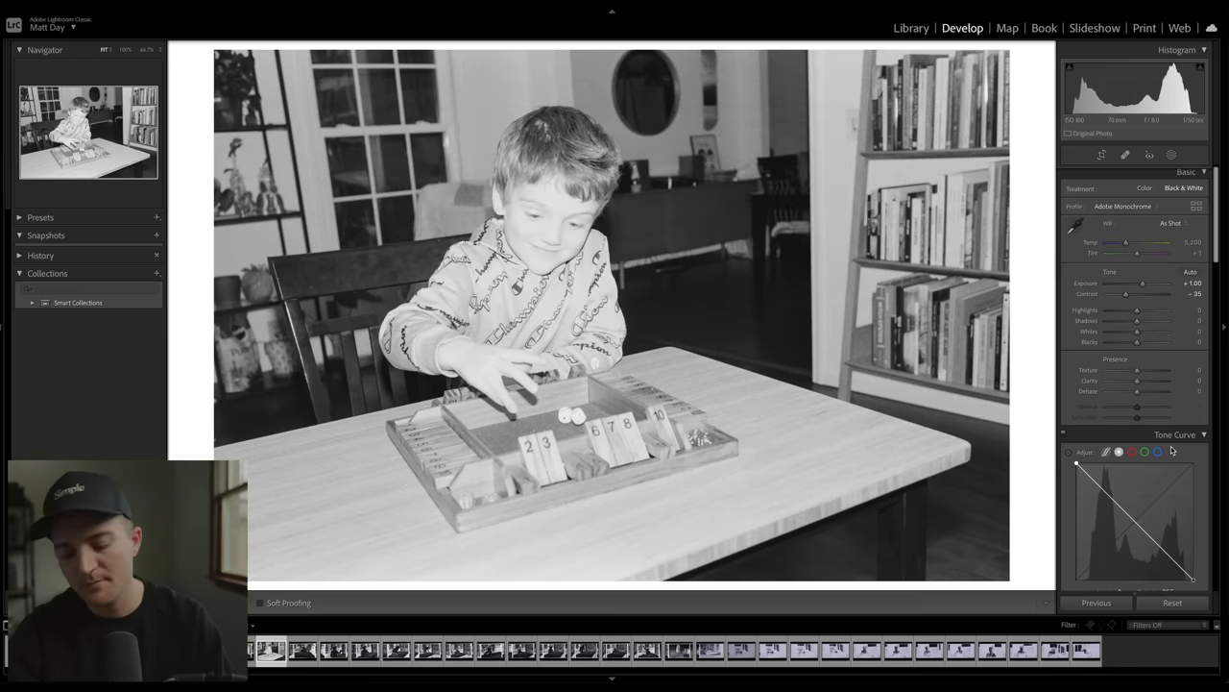
left_click(396, 650)
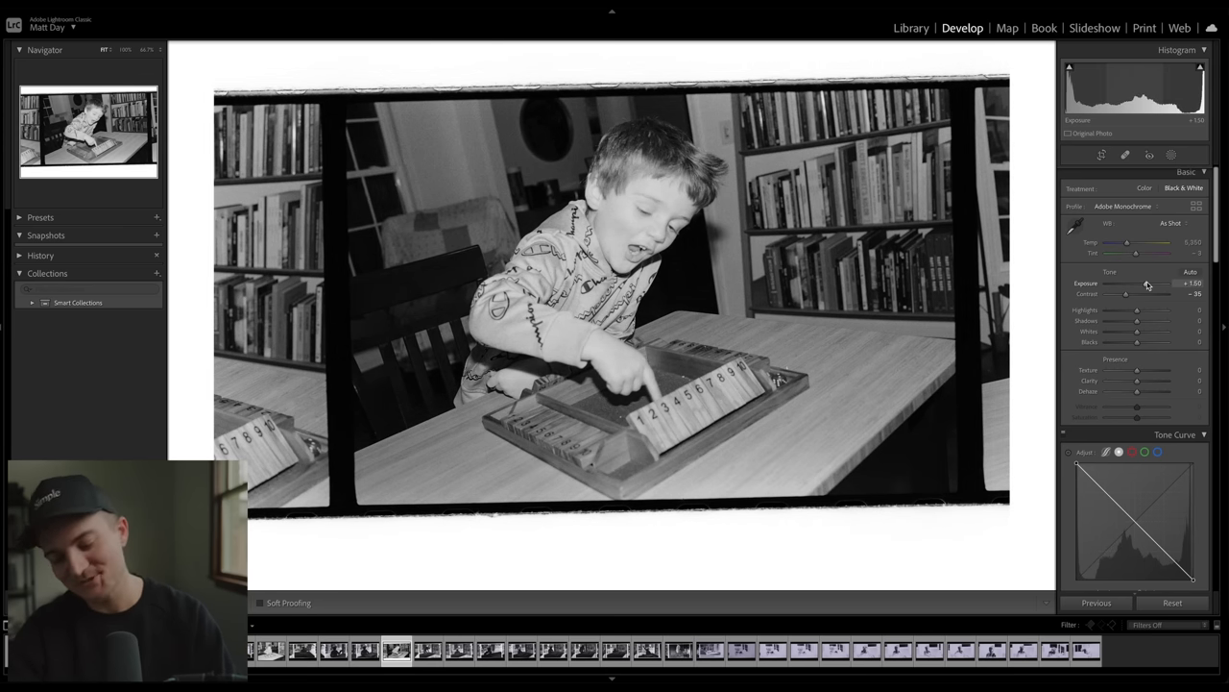
- Crop the tile-pointing photo at +1.50 exposure and return to the Library grid
left_click(1102, 154)
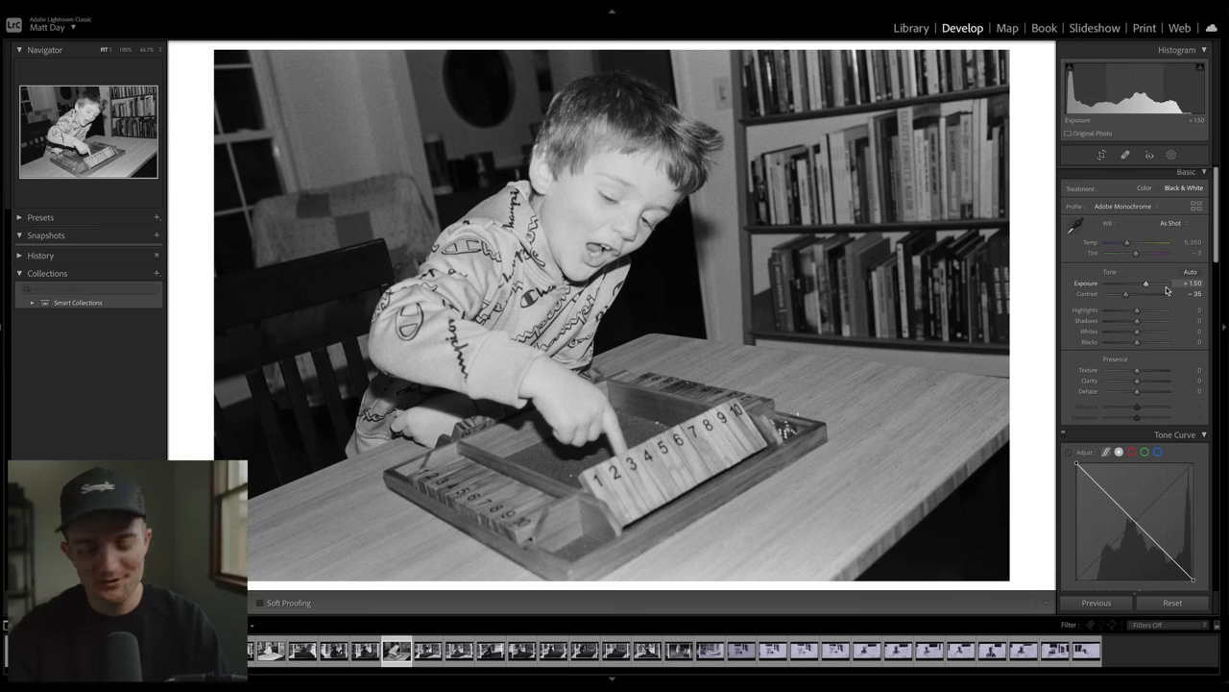
left_click(910, 28)
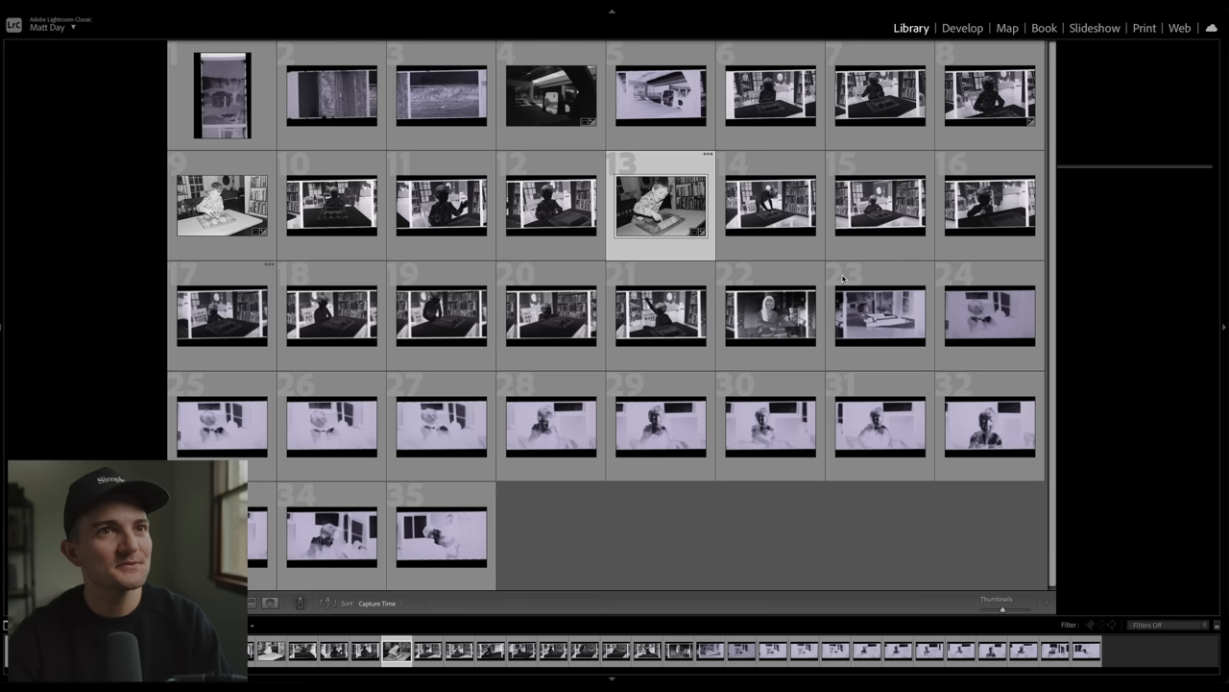
- Show the side panels, open Develop and paste the black-and-white settings onto the window-light frame
key("Tab")
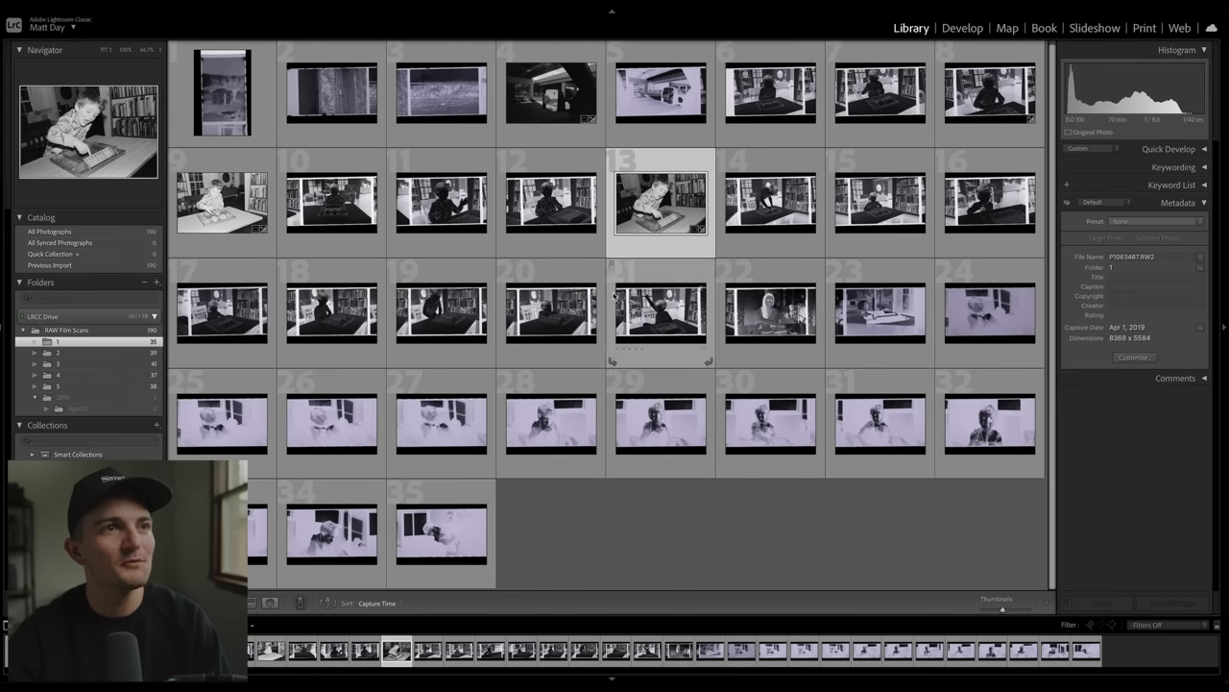
double_click(659, 201)
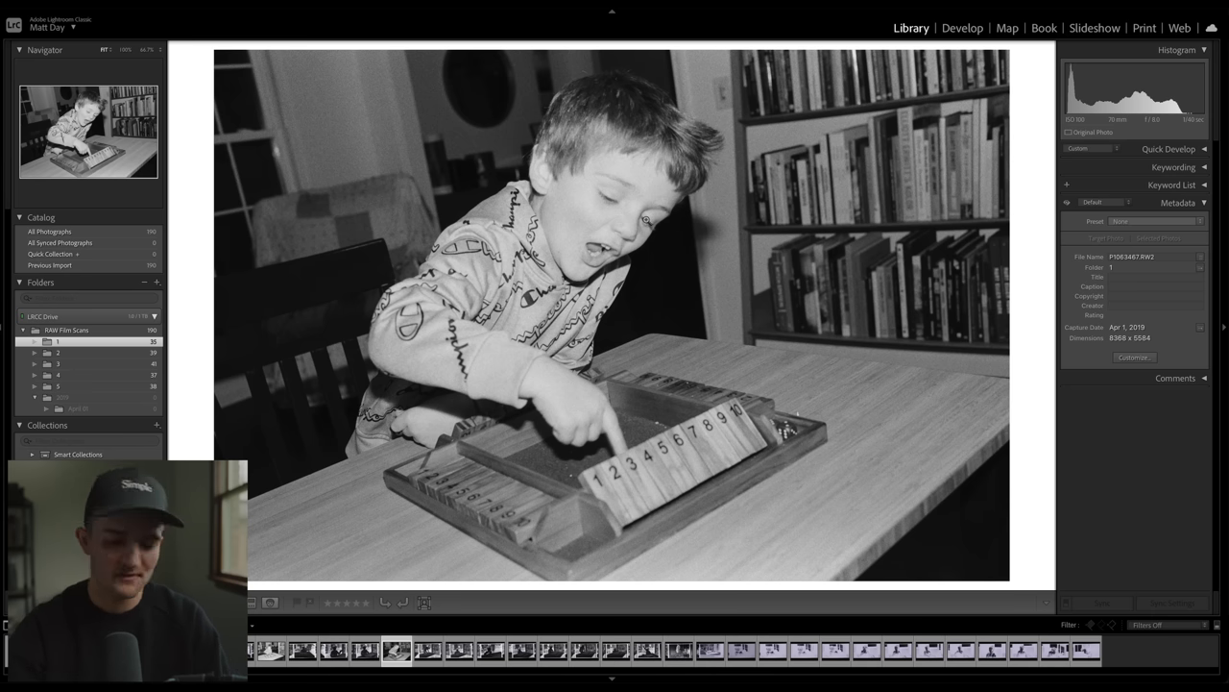
left_click(963, 28)
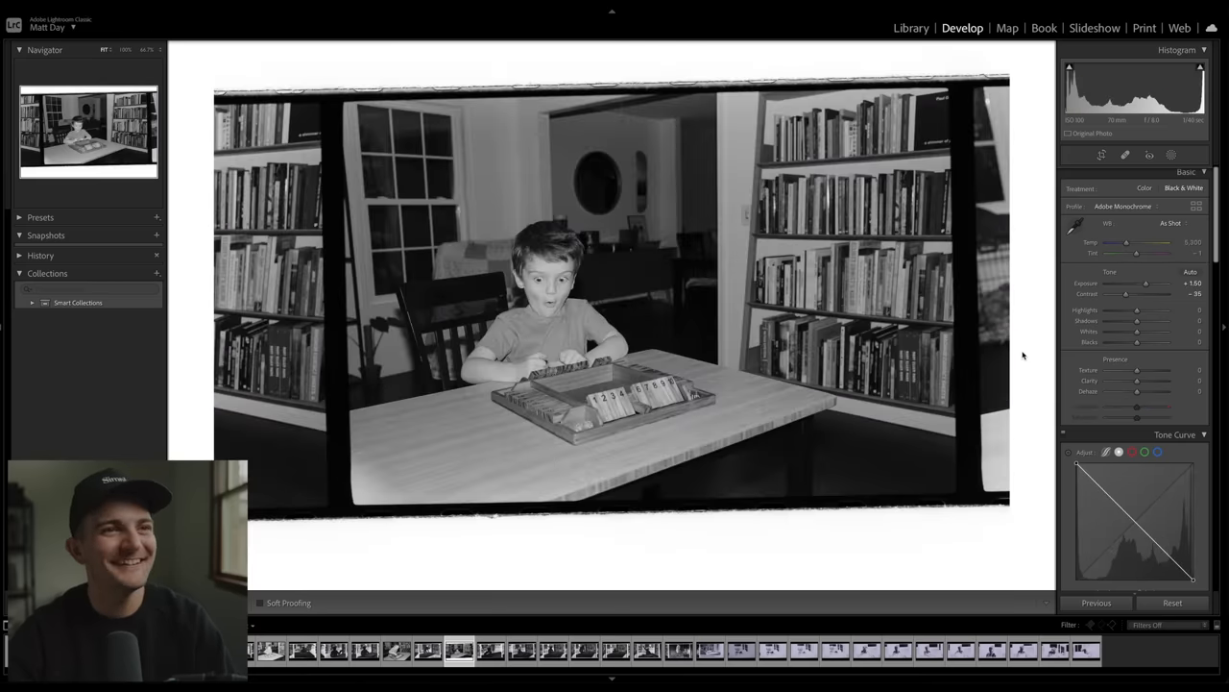
left_click(552, 650)
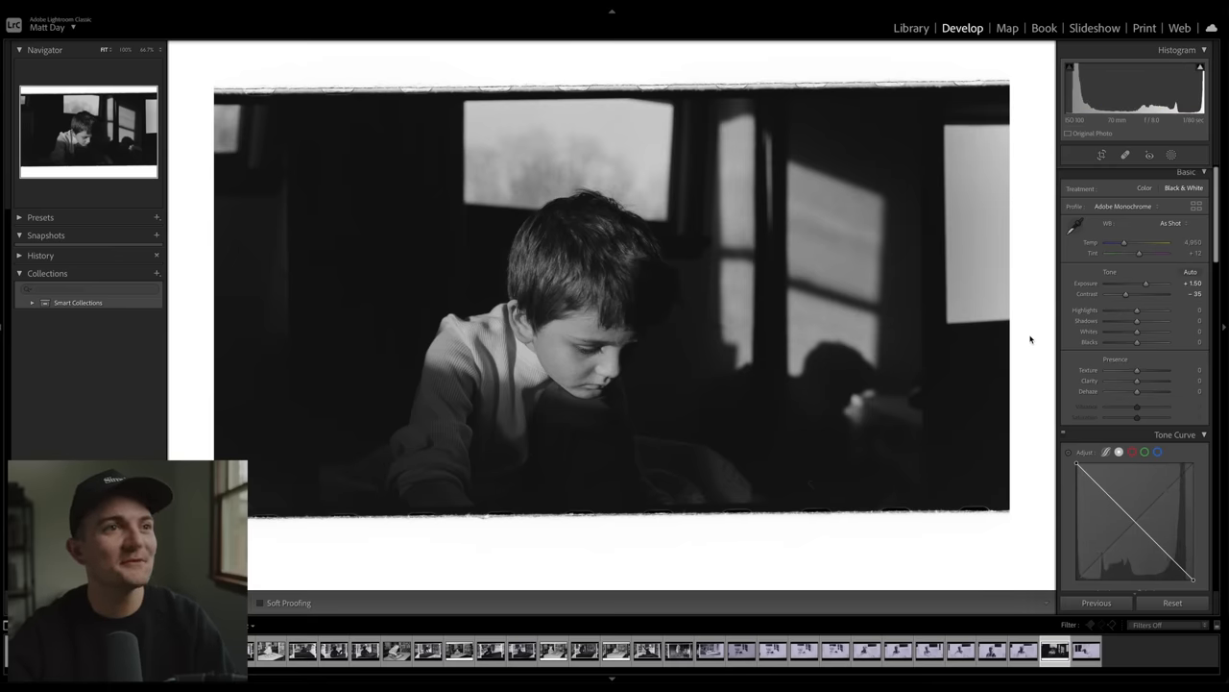
- Raise whites to +19, then straighten slightly and crop tightly around the boy
left_click_drag(1136, 332, 1143, 331)
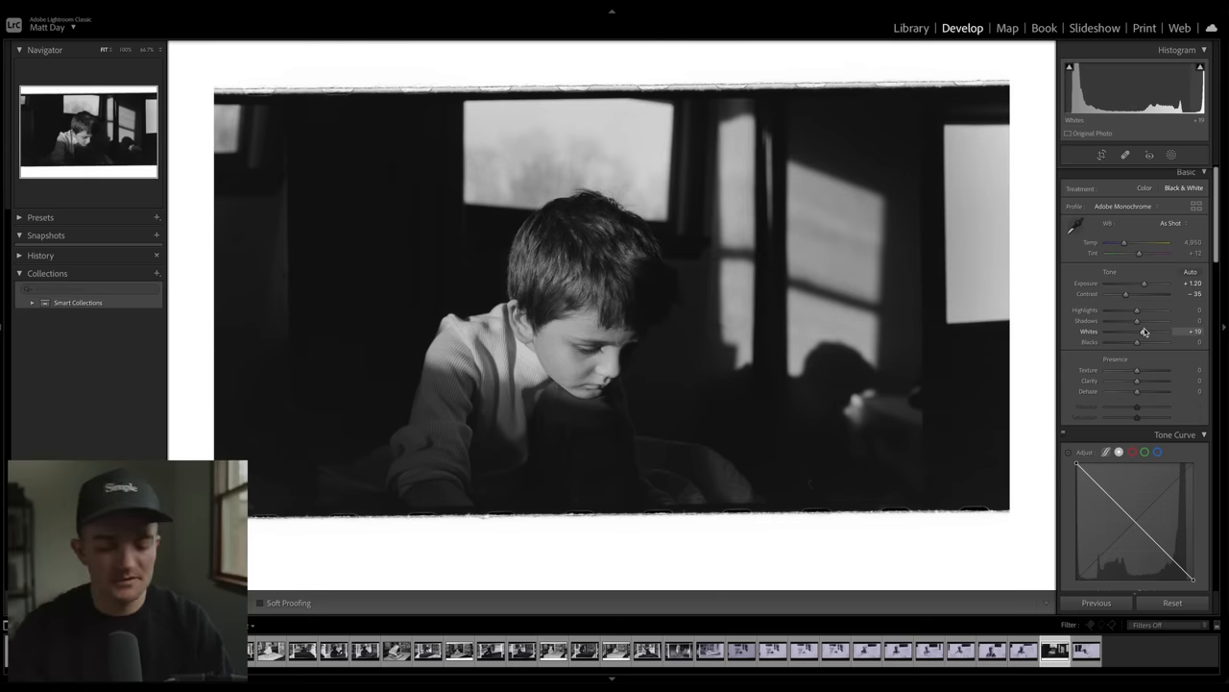
left_click(1101, 154)
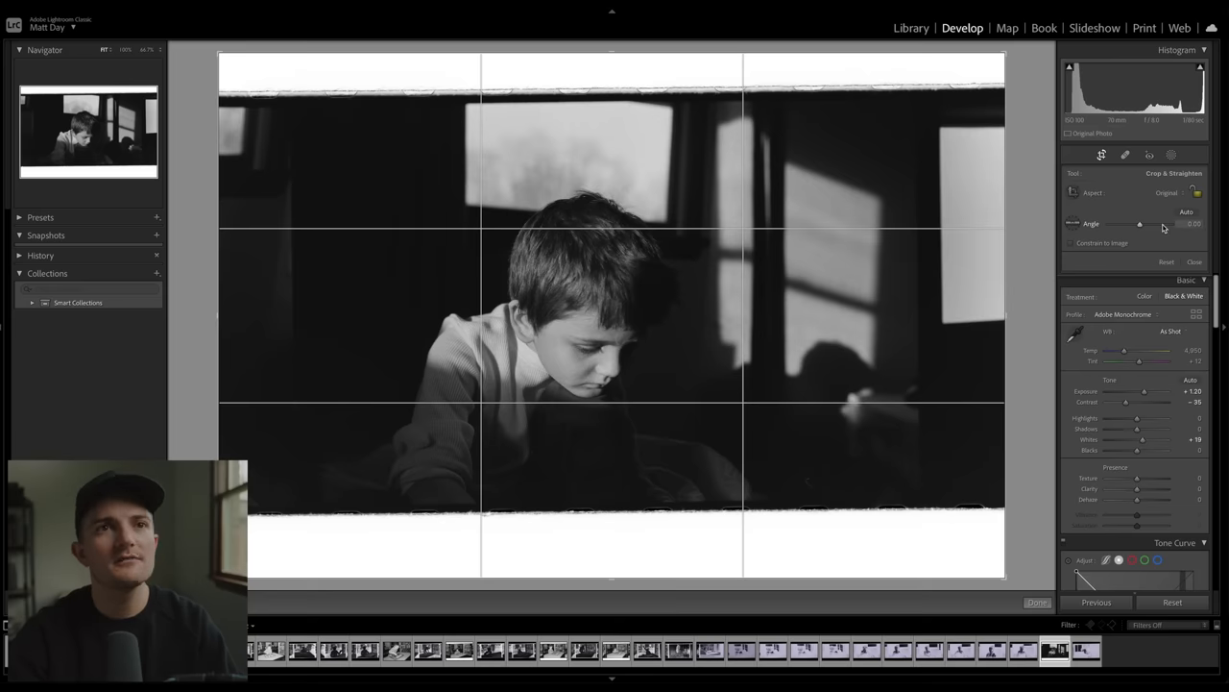
left_click_drag(1141, 223, 1134, 222)
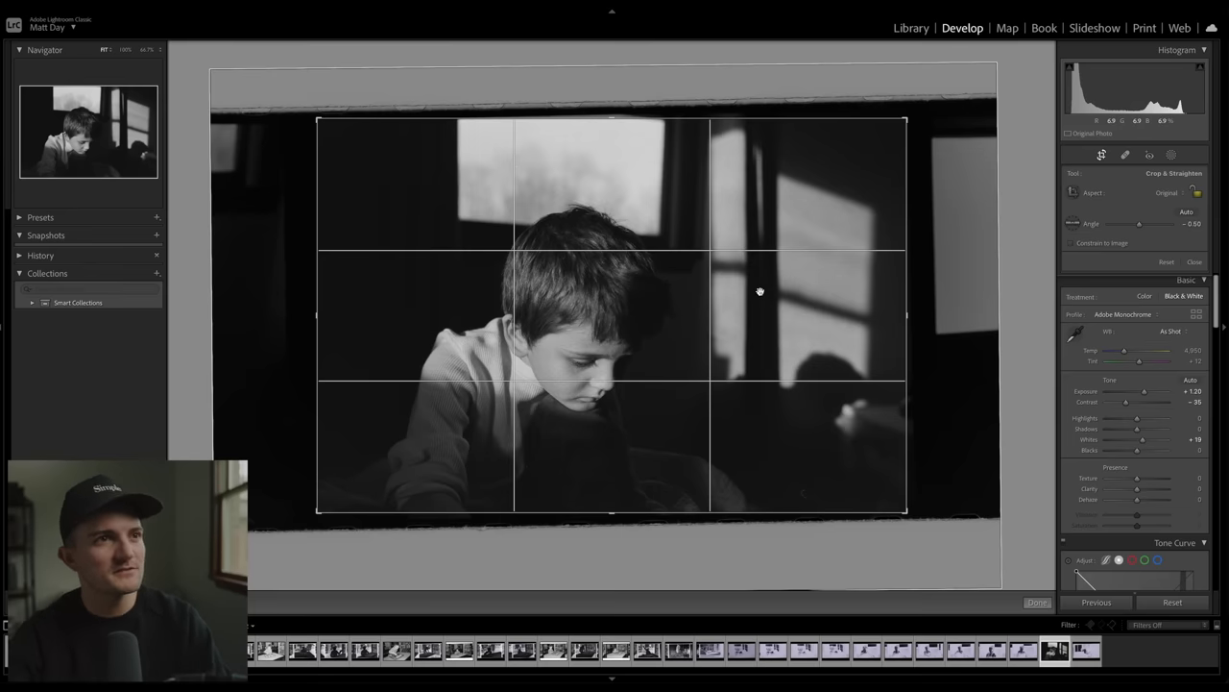
left_click(1037, 602)
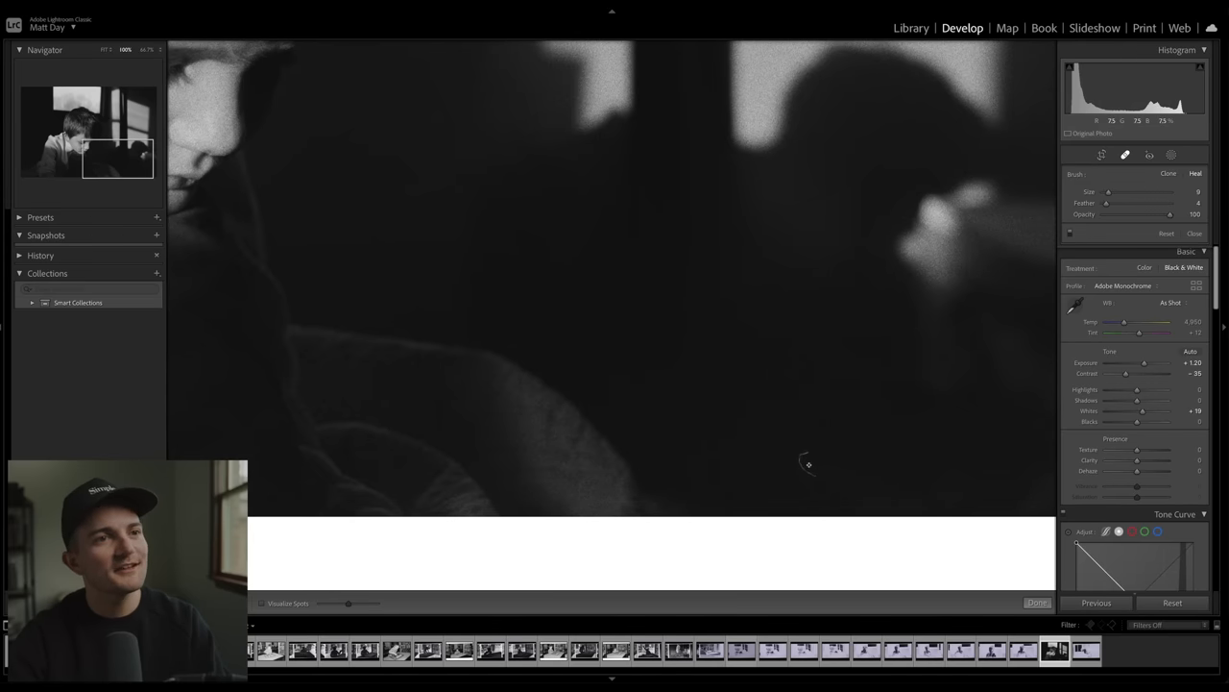
- Leave the zoomed grain check and open folder 2, showing the pointing-boy negative
left_click(1037, 602)
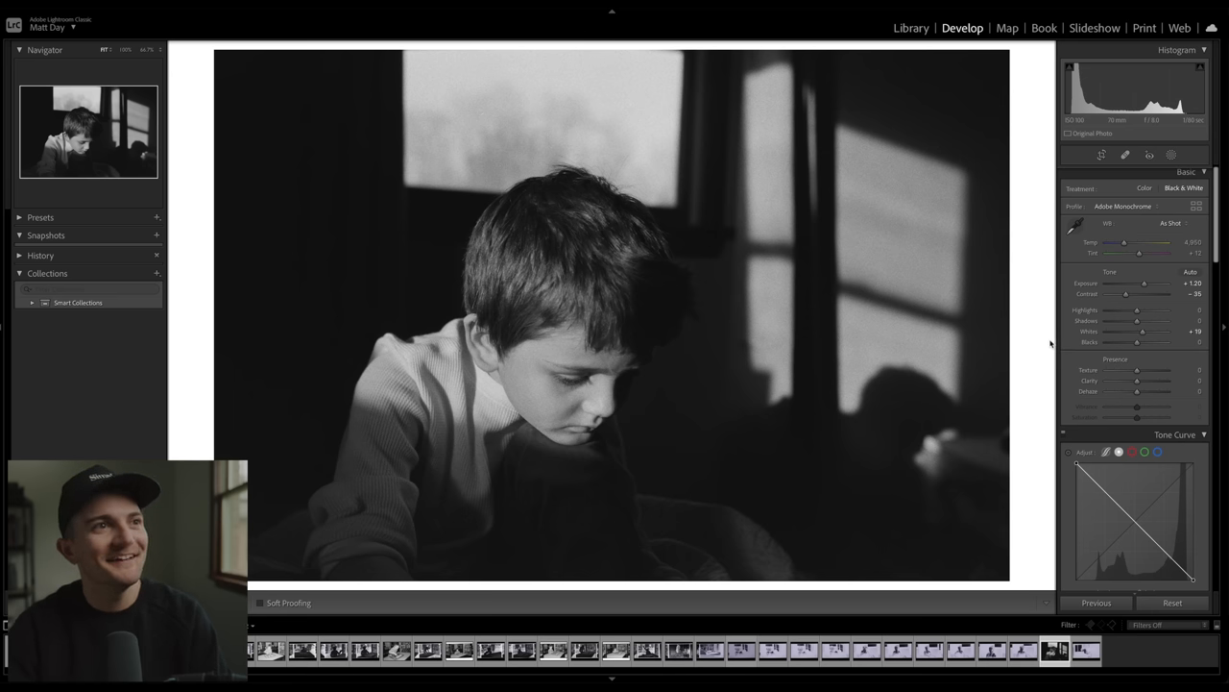
mouse_move(1013, 390)
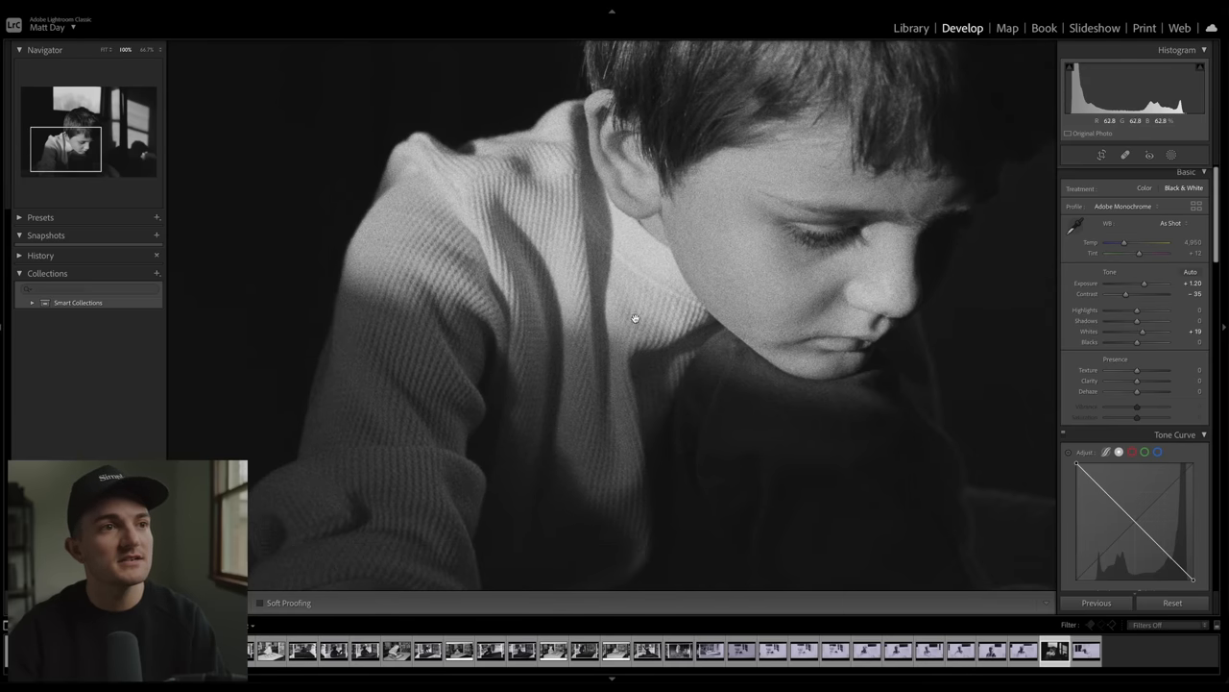
mouse_move(604, 265)
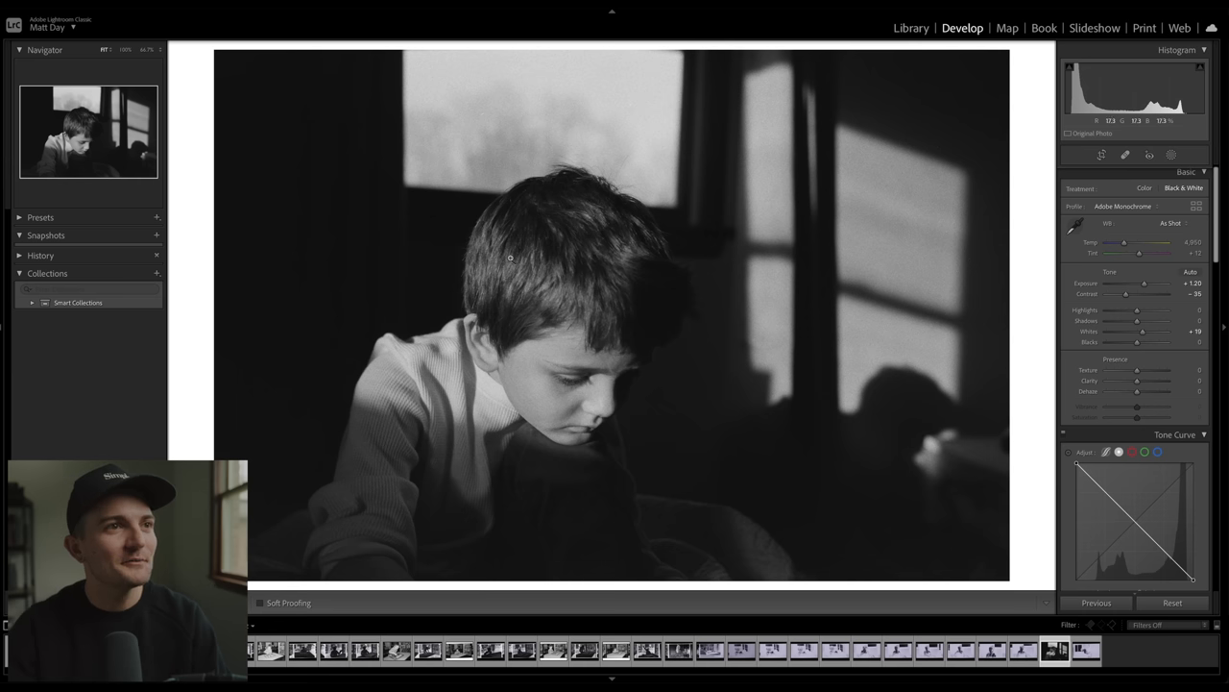
mouse_move(753, 412)
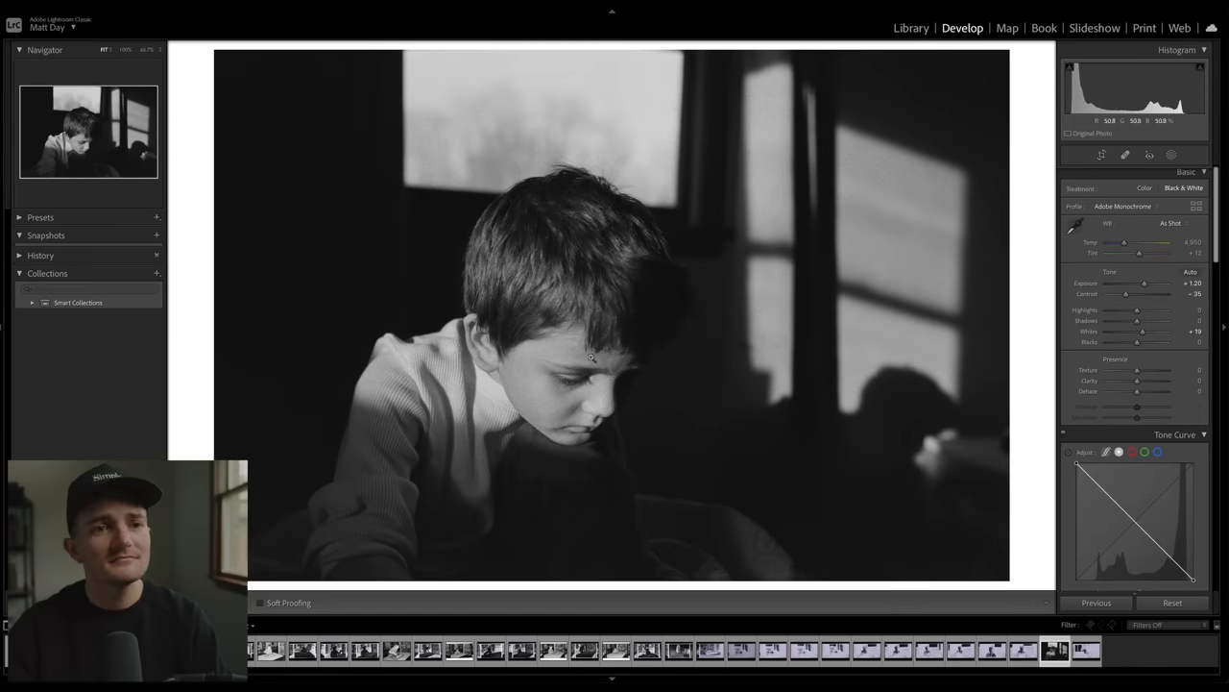
left_click(910, 28)
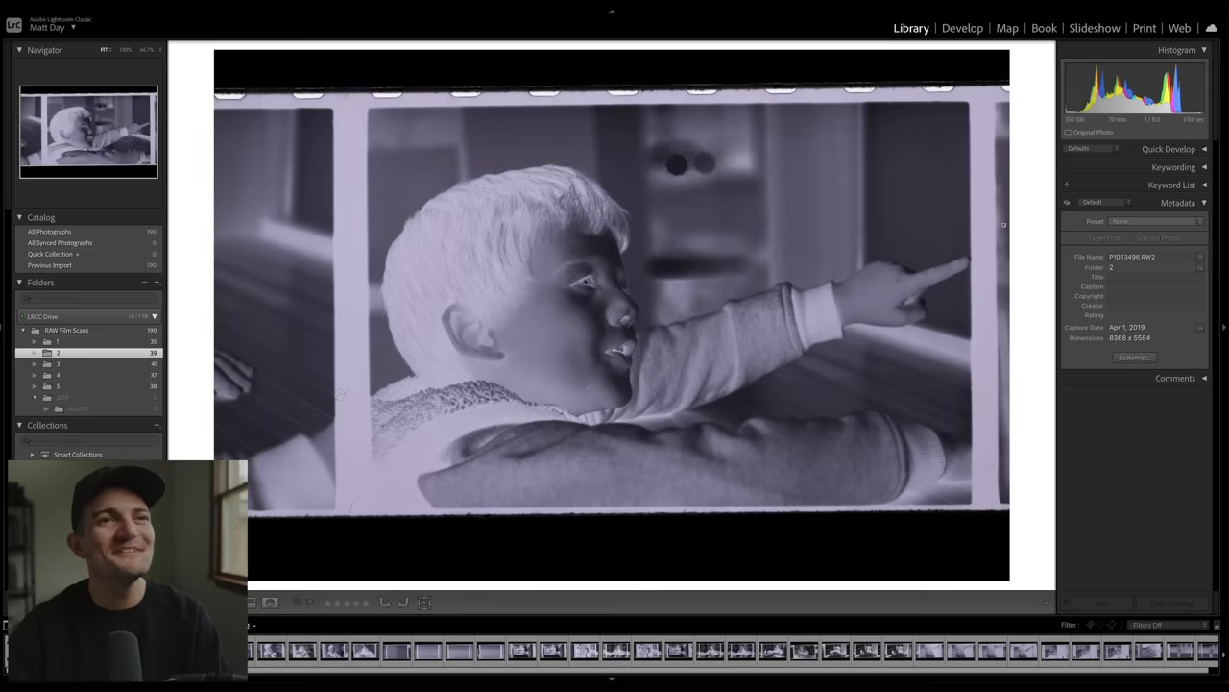
mouse_move(960, 276)
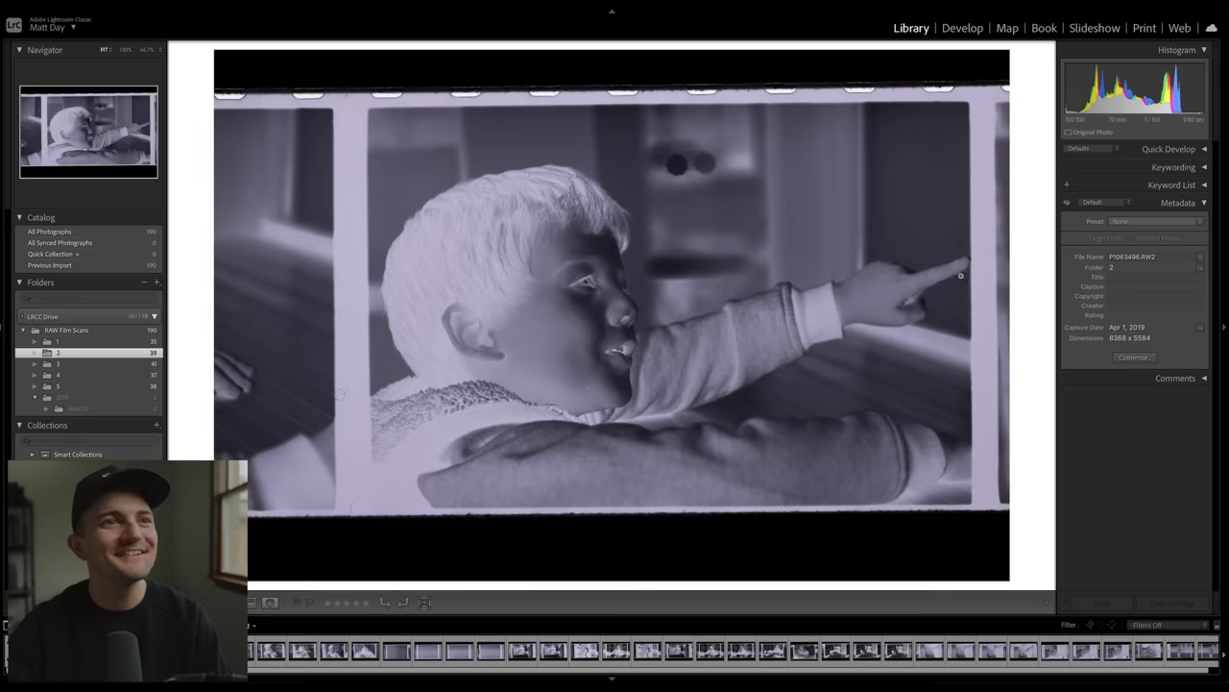
mouse_move(953, 269)
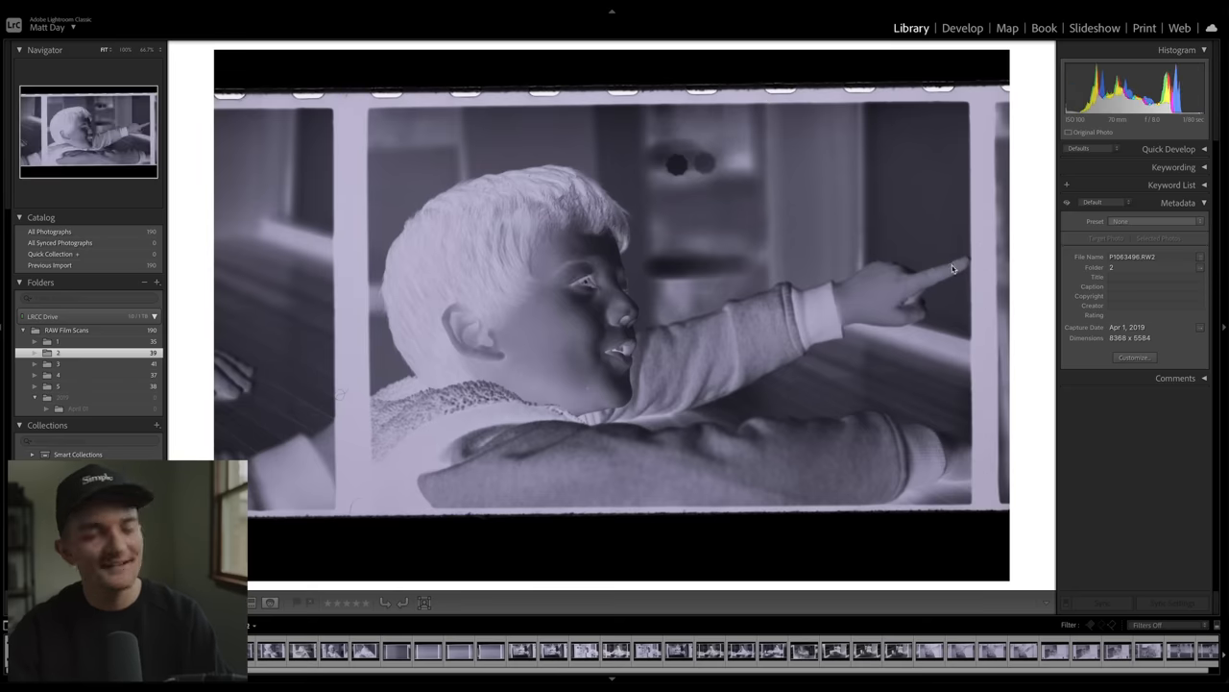
- Invert the grimacing boy's negative to an Adobe Monochrome positive with Exposure +0.70
left_click(962, 28)
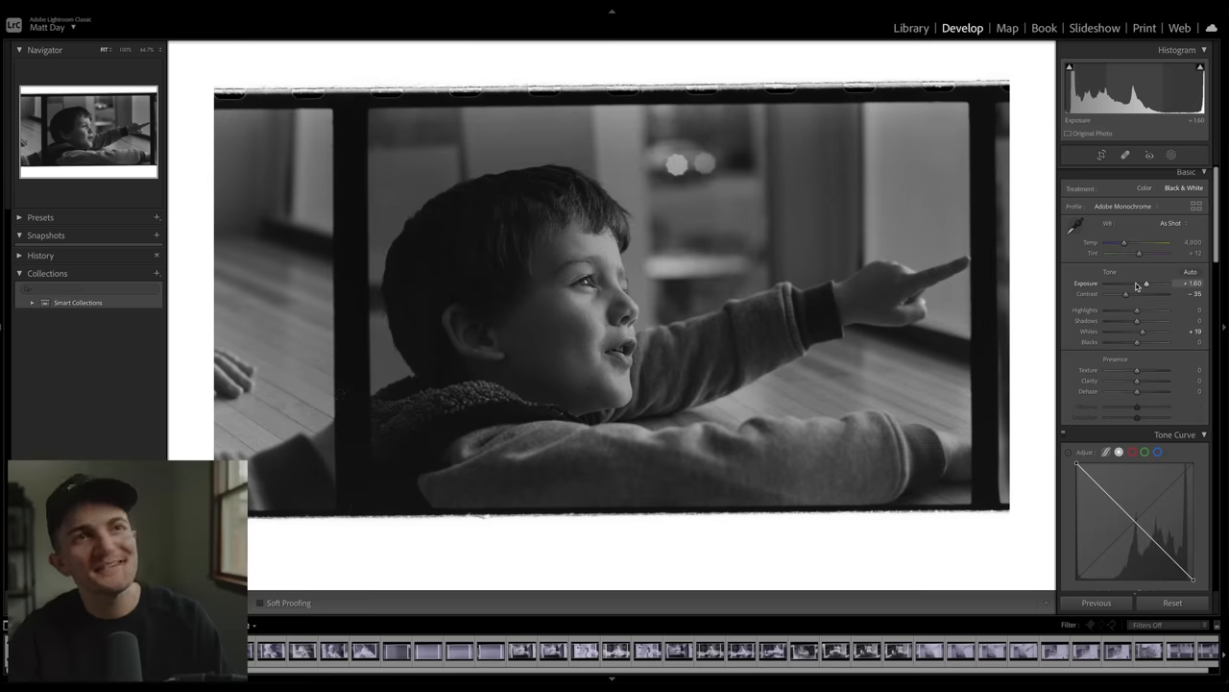
mouse_move(585, 320)
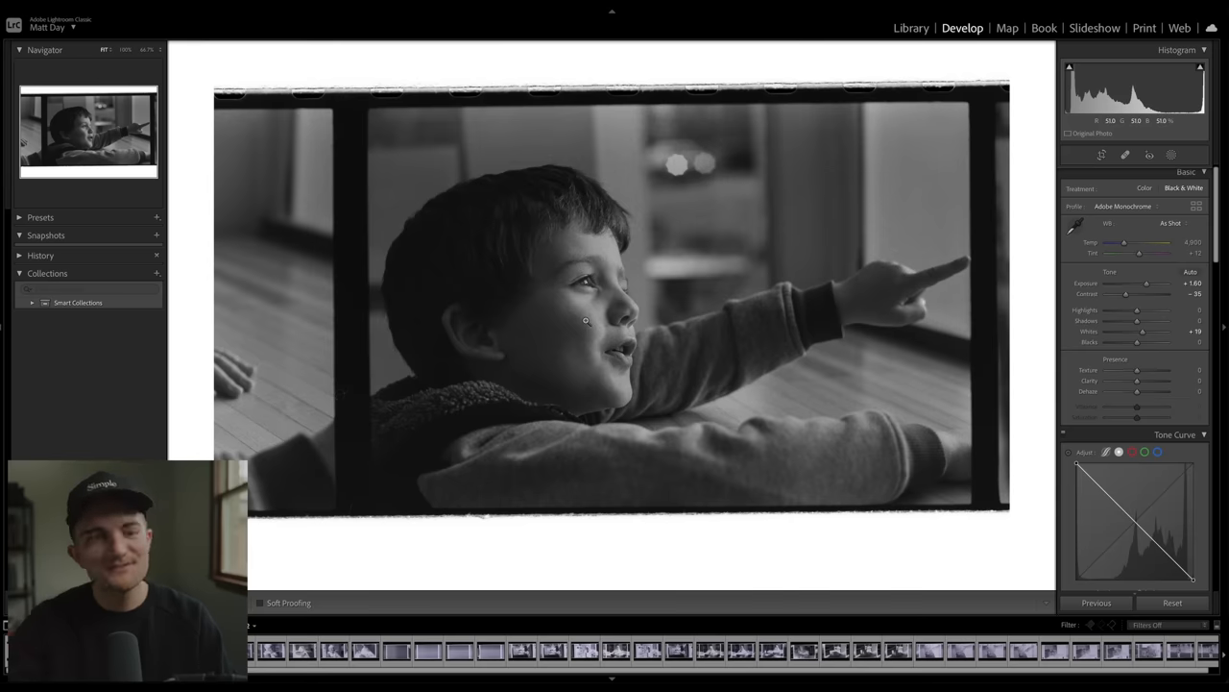
mouse_move(558, 262)
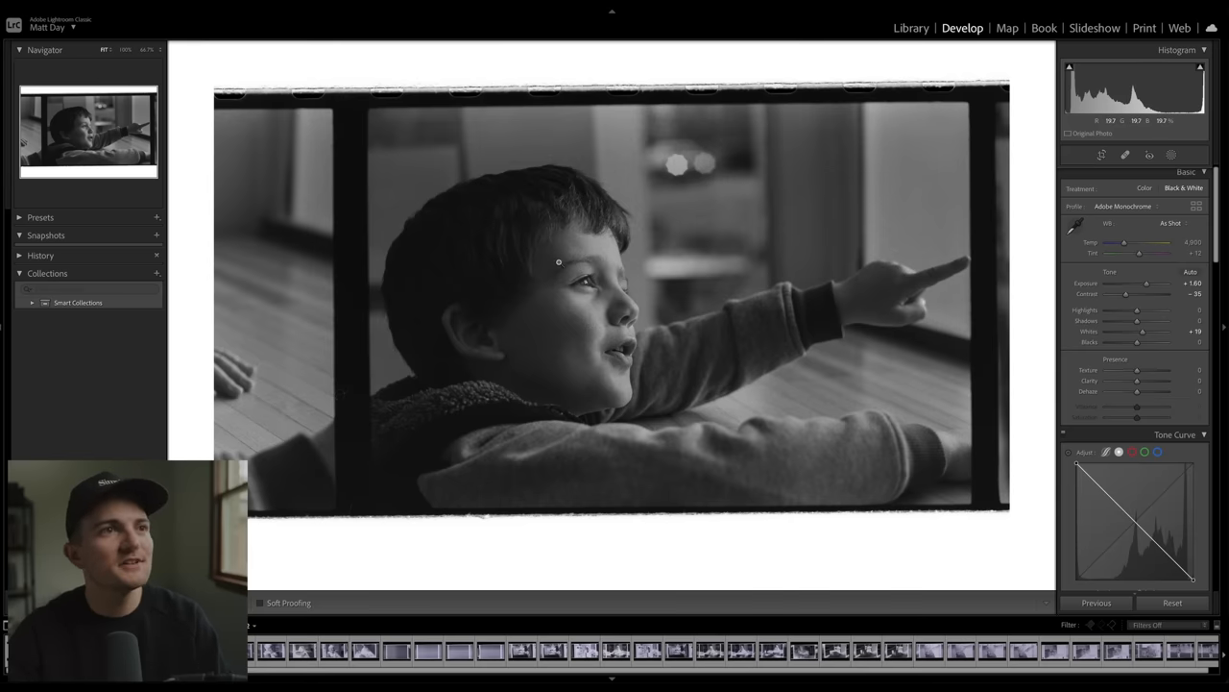
mouse_move(597, 241)
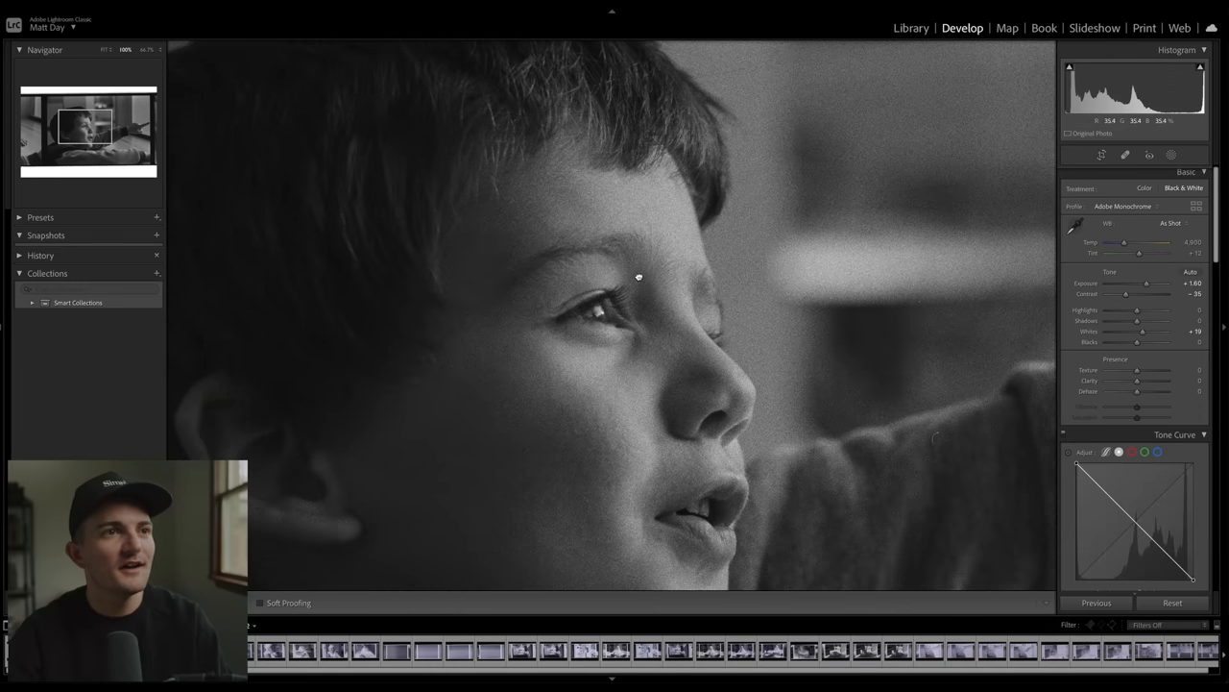
mouse_move(602, 316)
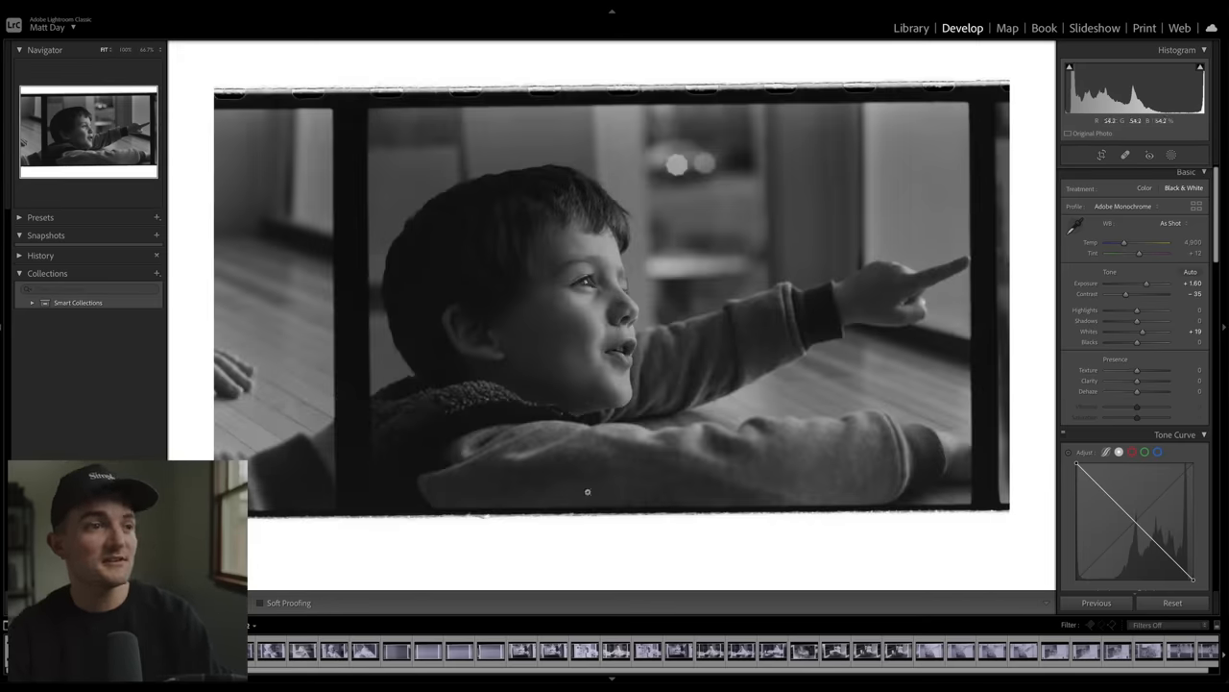
left_click(270, 651)
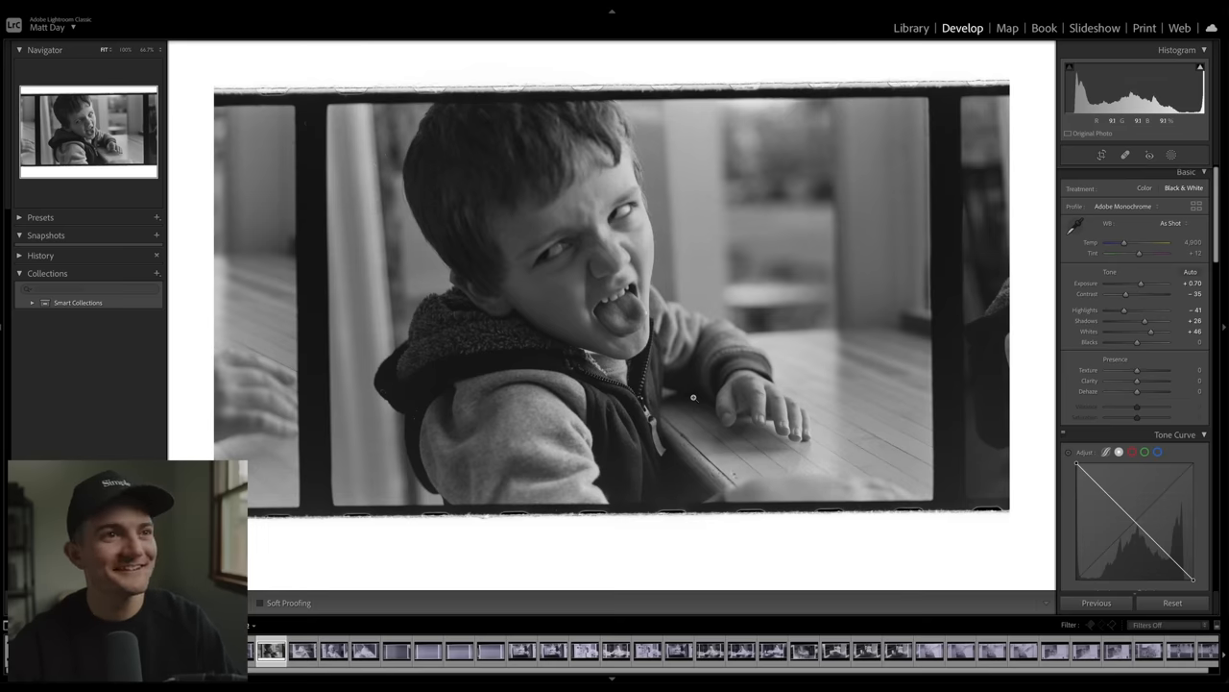
- Step through the roll's next frames to the kitchen portrait of the woman
left_click(458, 649)
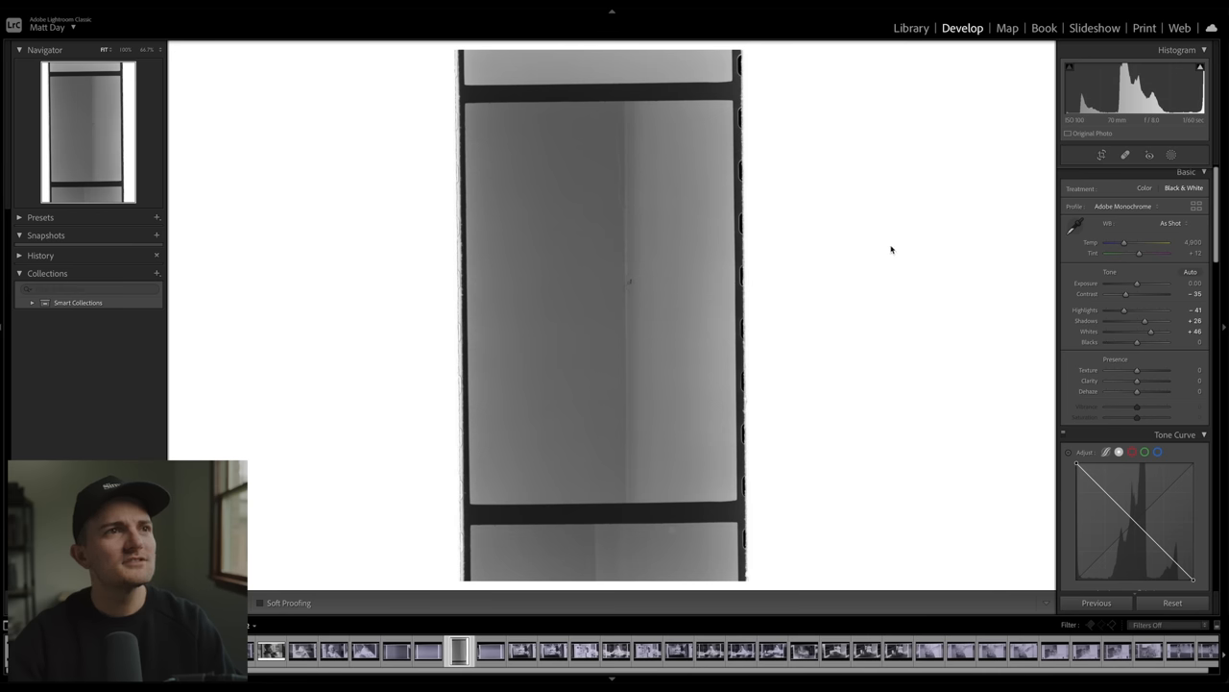
mouse_move(627, 281)
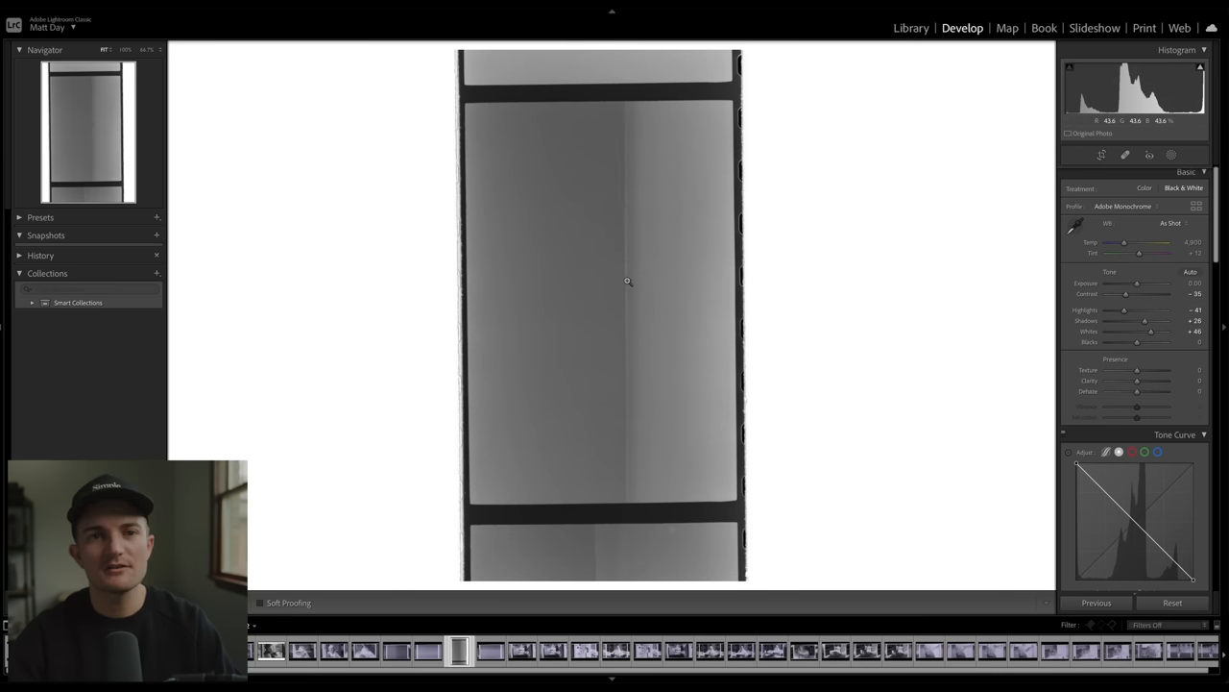
left_click(627, 282)
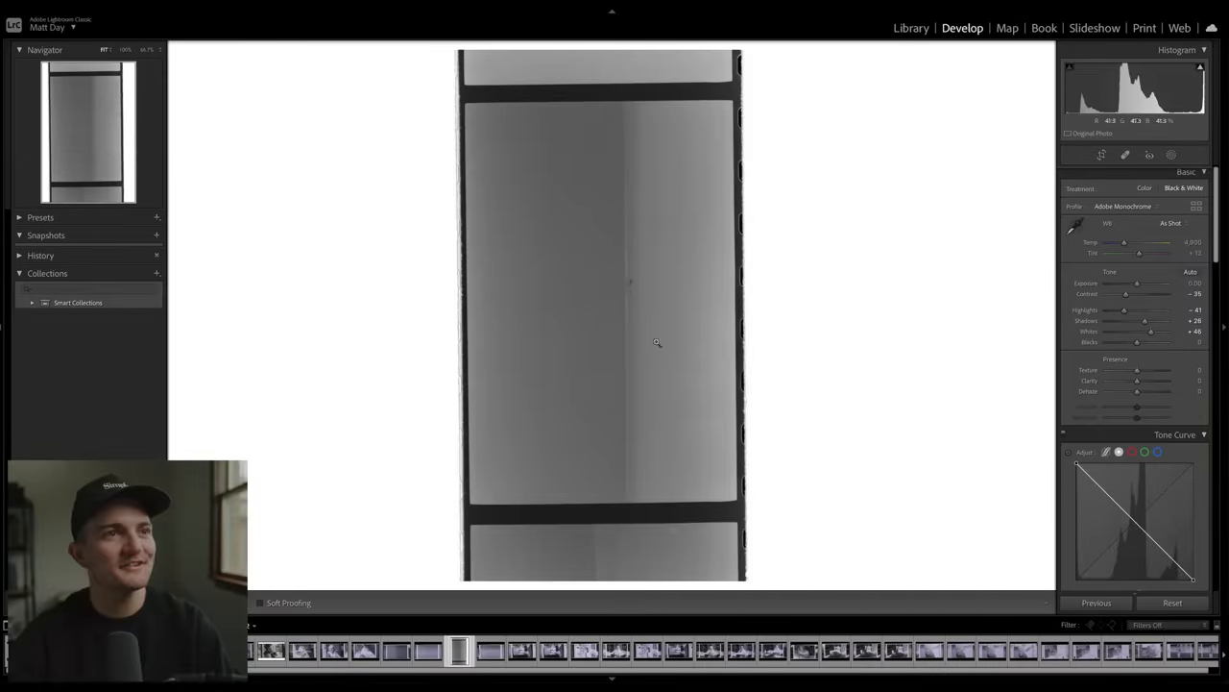
left_click(521, 651)
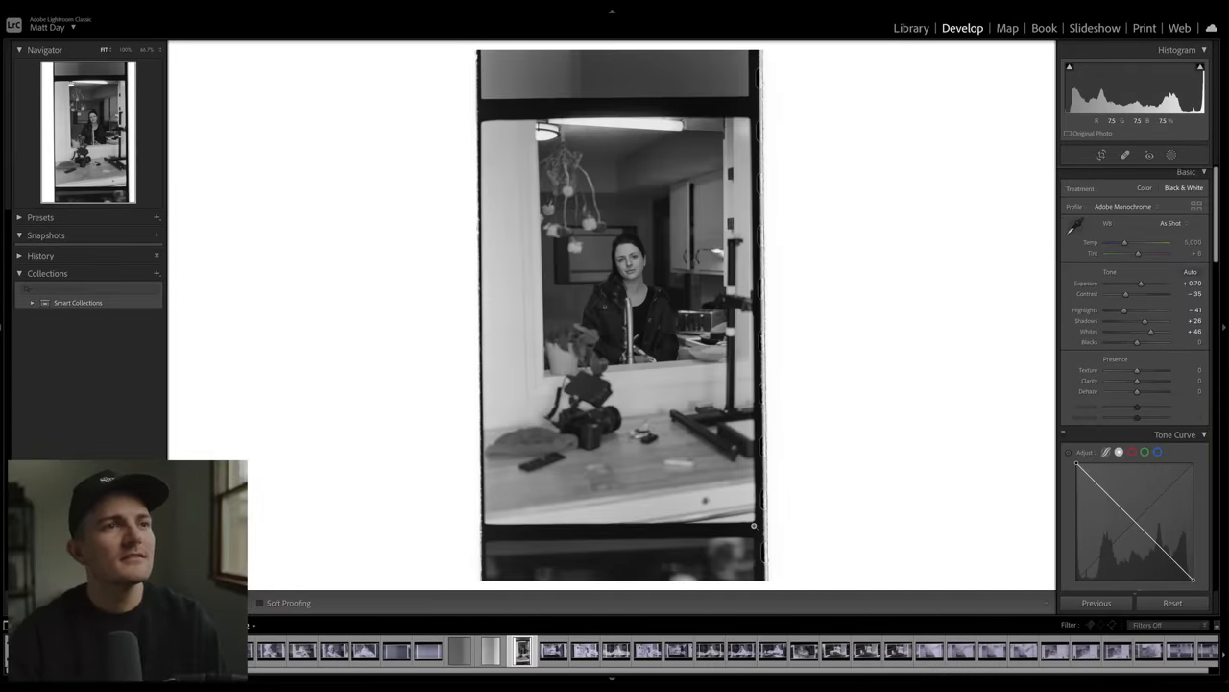
- Crop the kitchen portrait inside the film border and straighten its angle slightly
left_click(1102, 155)
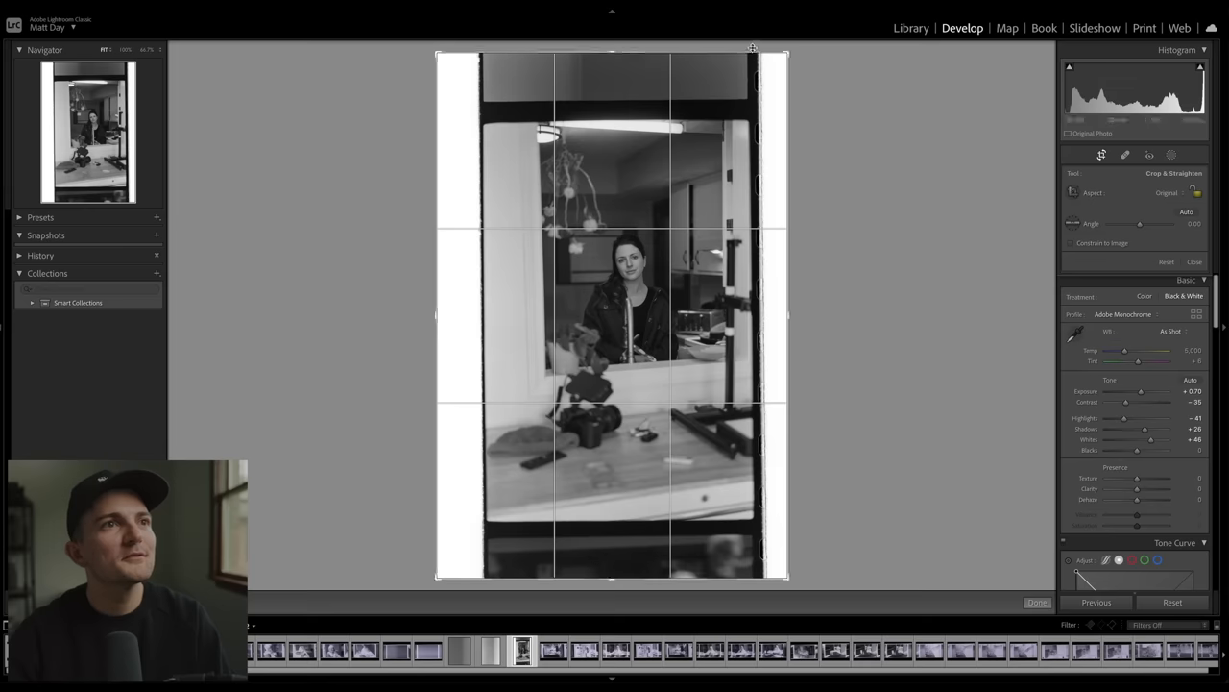
left_click_drag(611, 48, 613, 136)
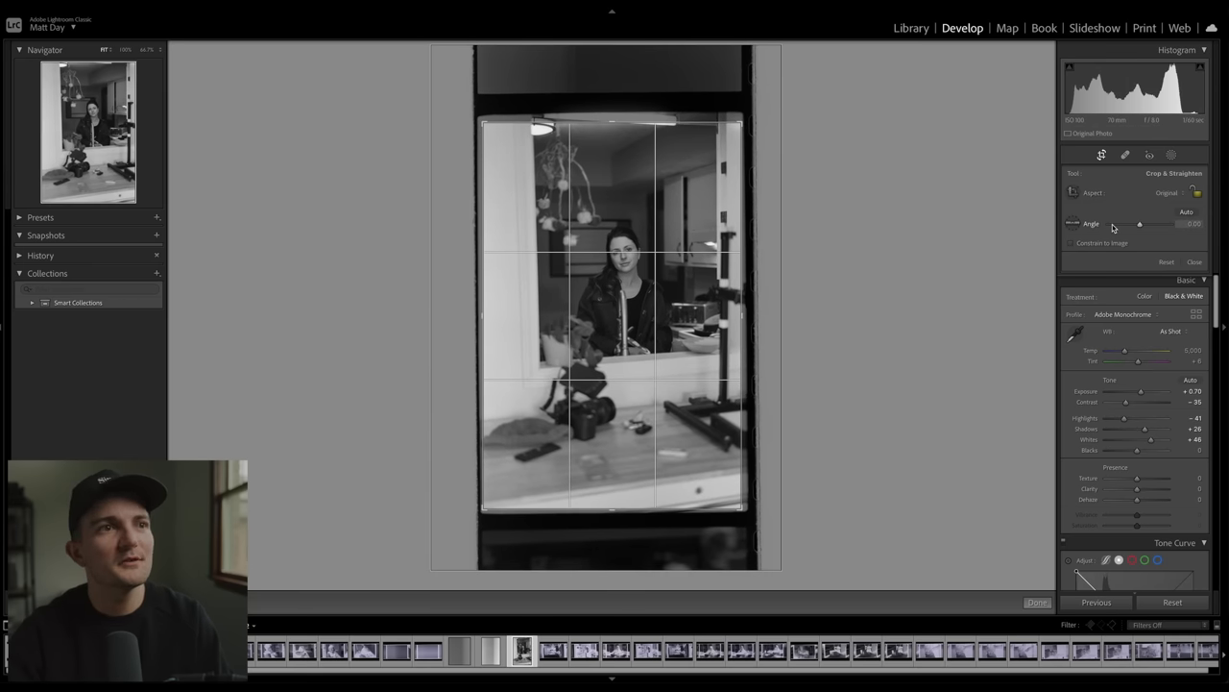
left_click_drag(1140, 223, 1139, 223)
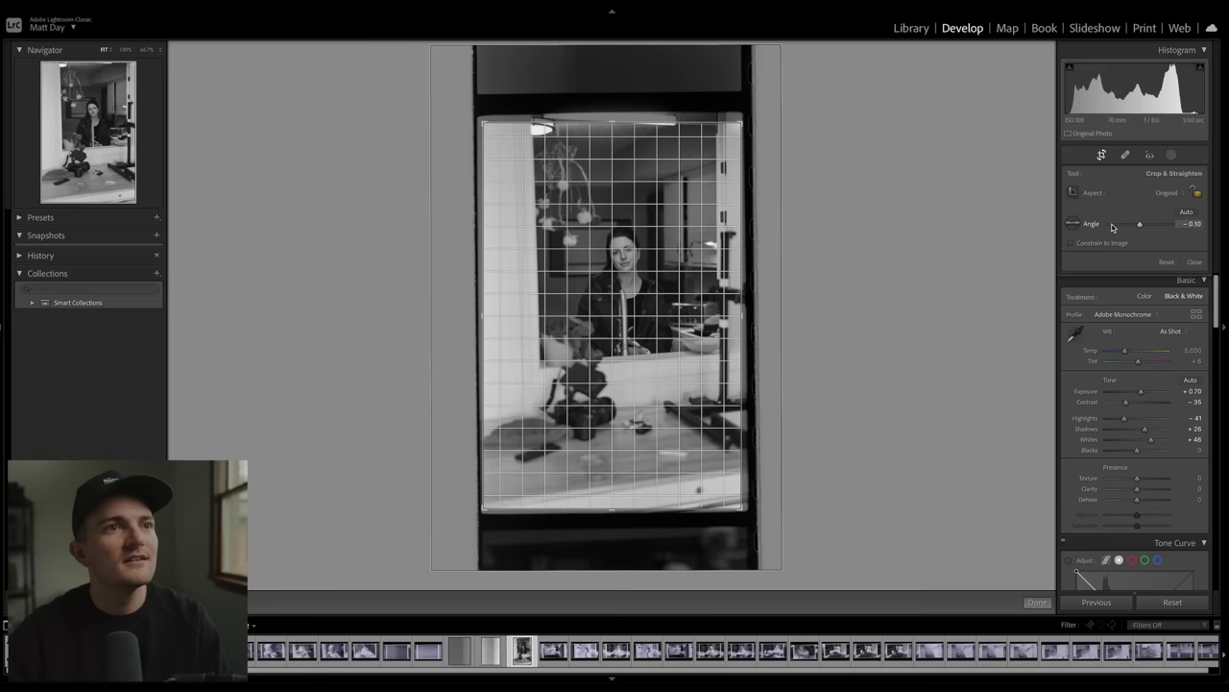
left_click_drag(1138, 223, 1153, 224)
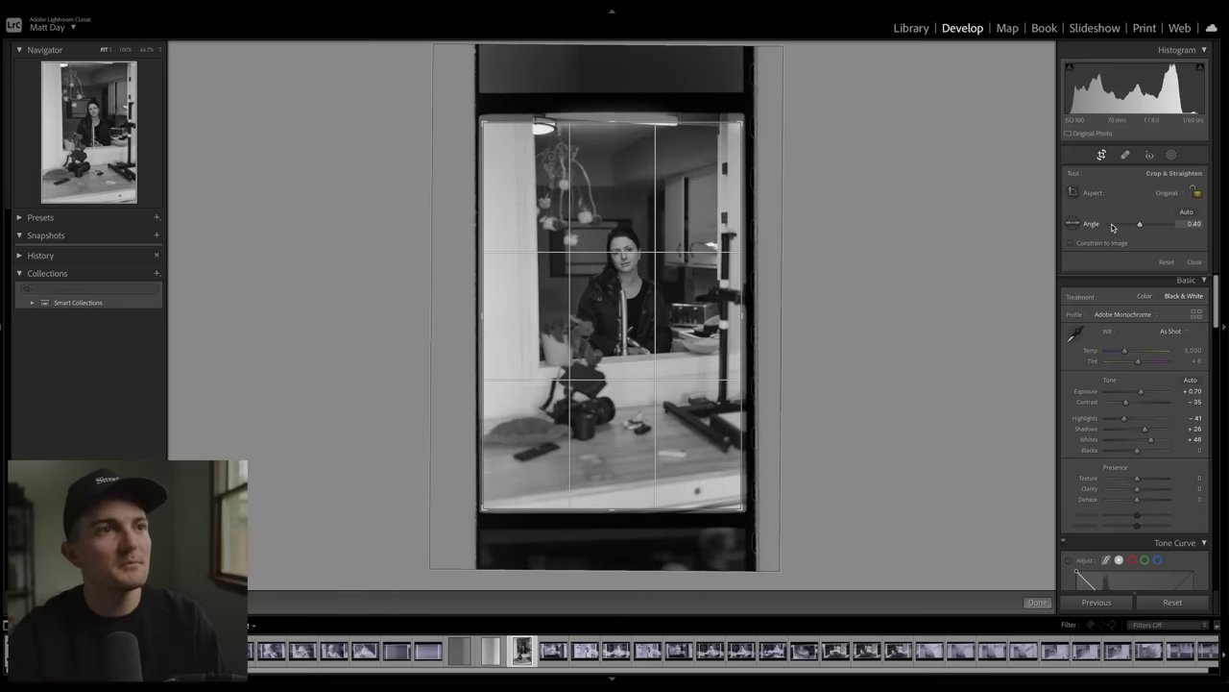
left_click(1037, 602)
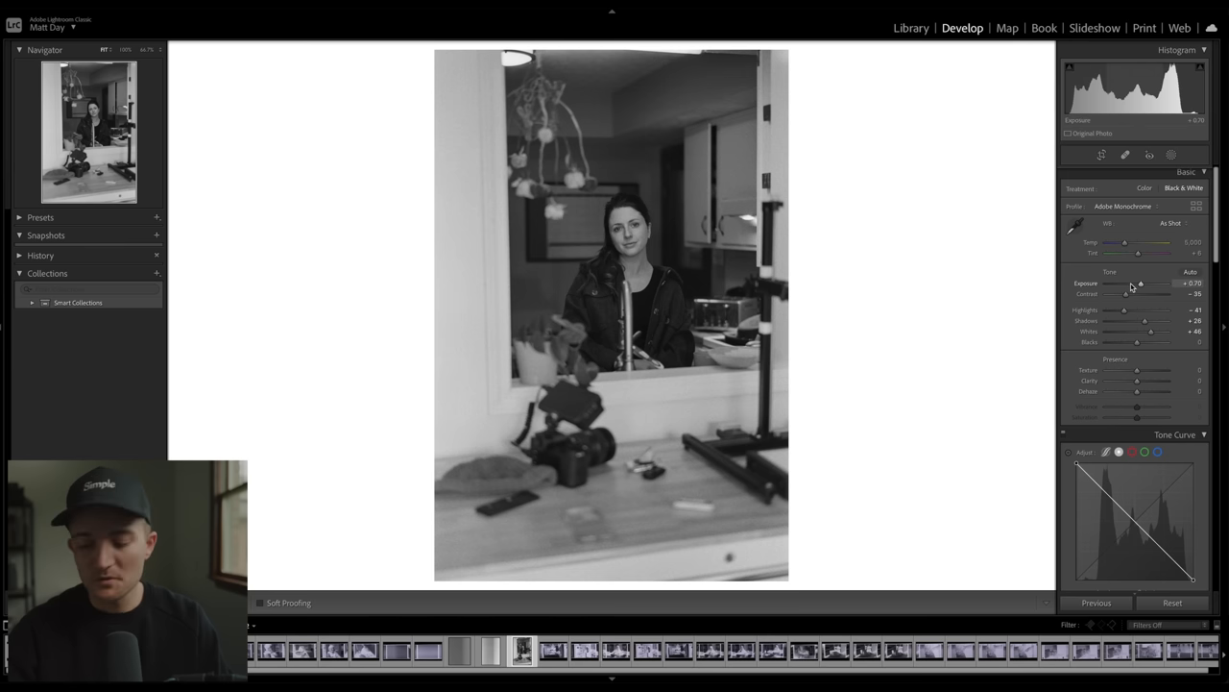
- Lower the kitchen portrait's Exposure to +0.50, then open the long-haired girl negative
left_click_drag(1140, 283, 1137, 283)
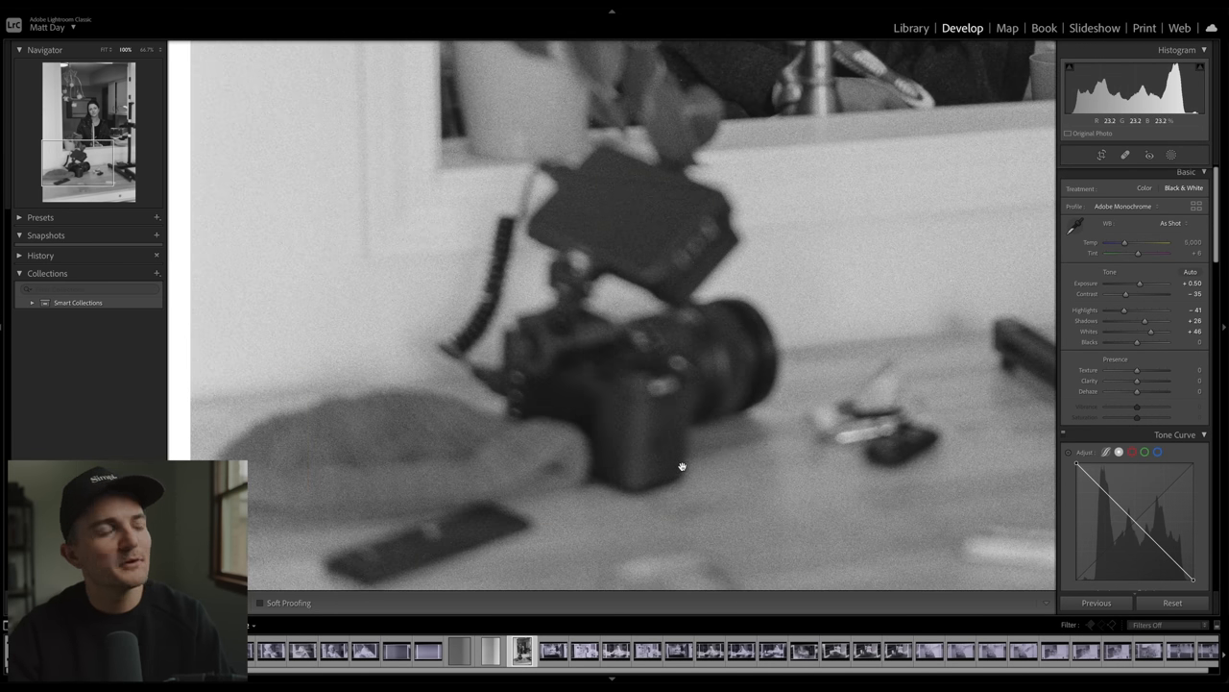
left_click(585, 650)
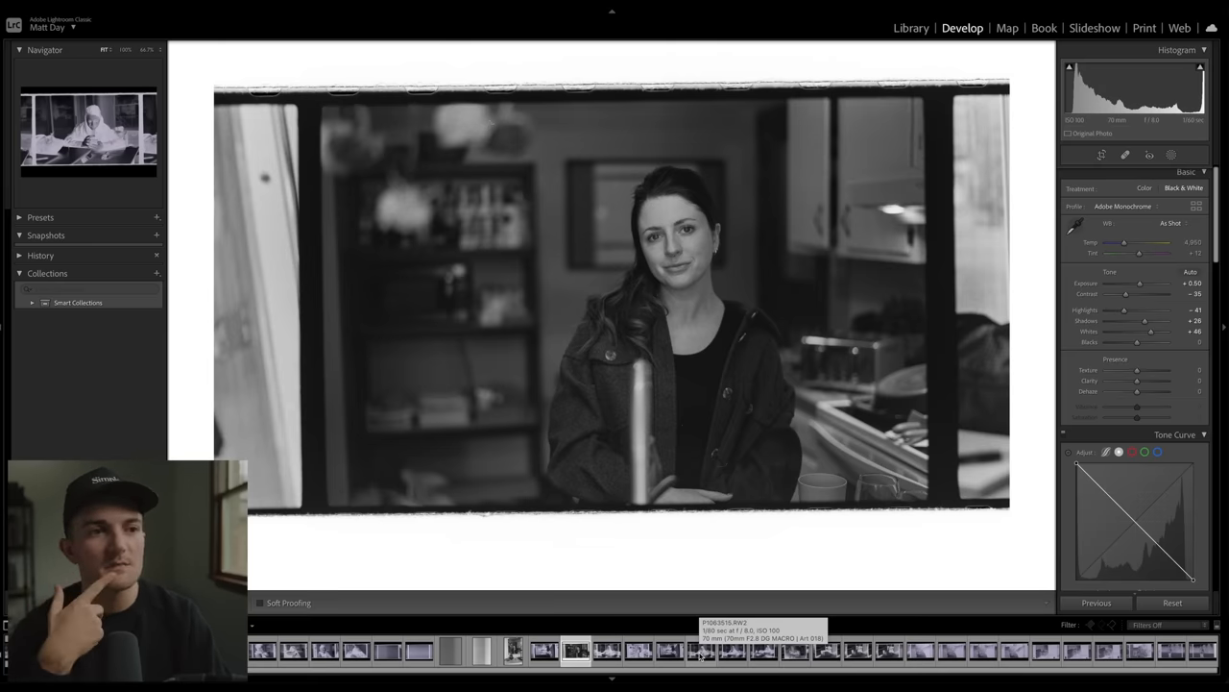
left_click(732, 650)
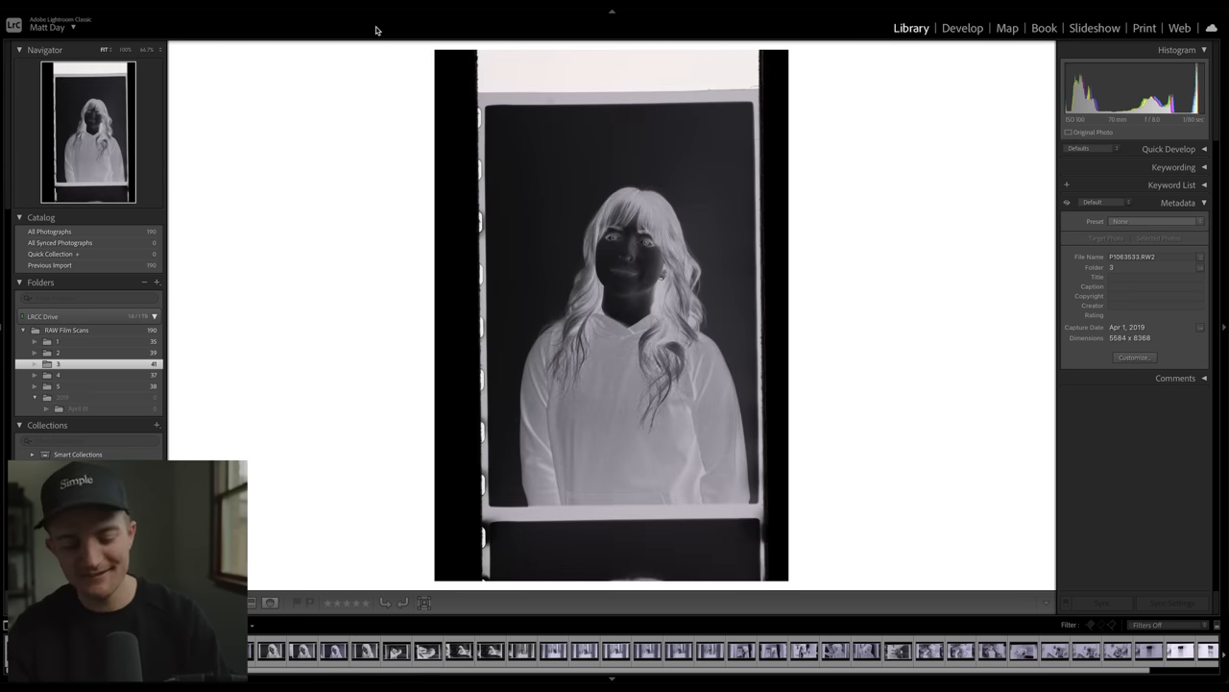
- Straighten the hoodie portrait to an Angle of 1.00 and apply the crop
left_click(963, 28)
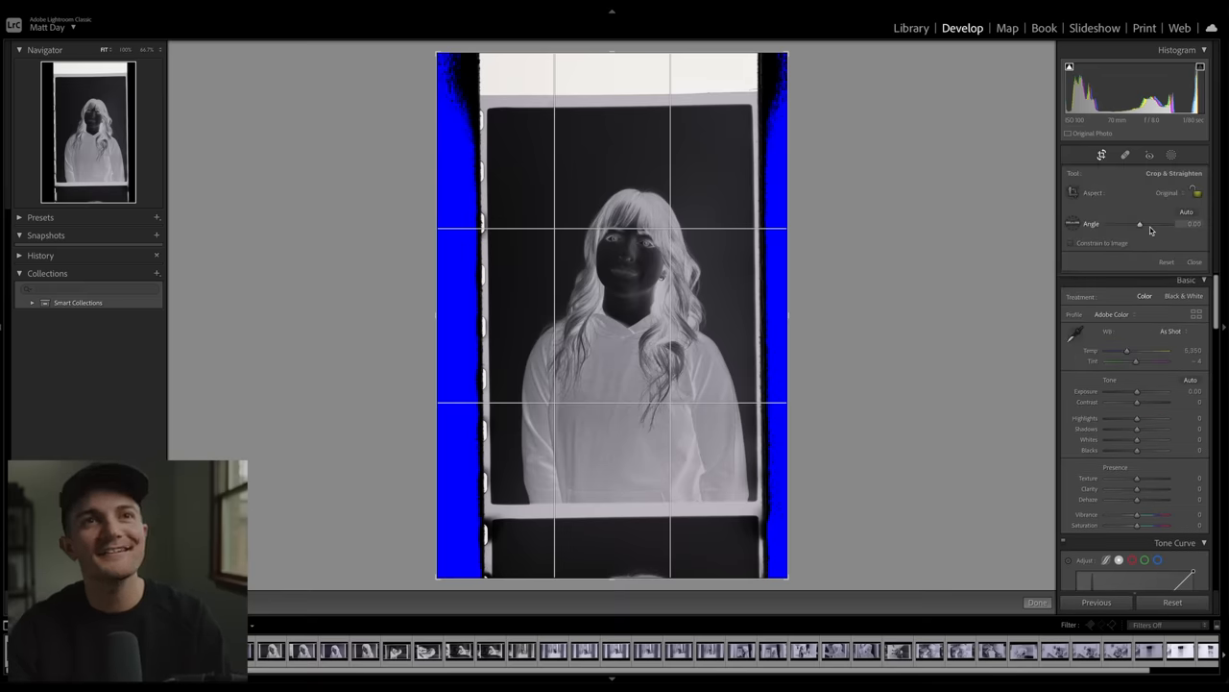
left_click_drag(1140, 224, 1152, 223)
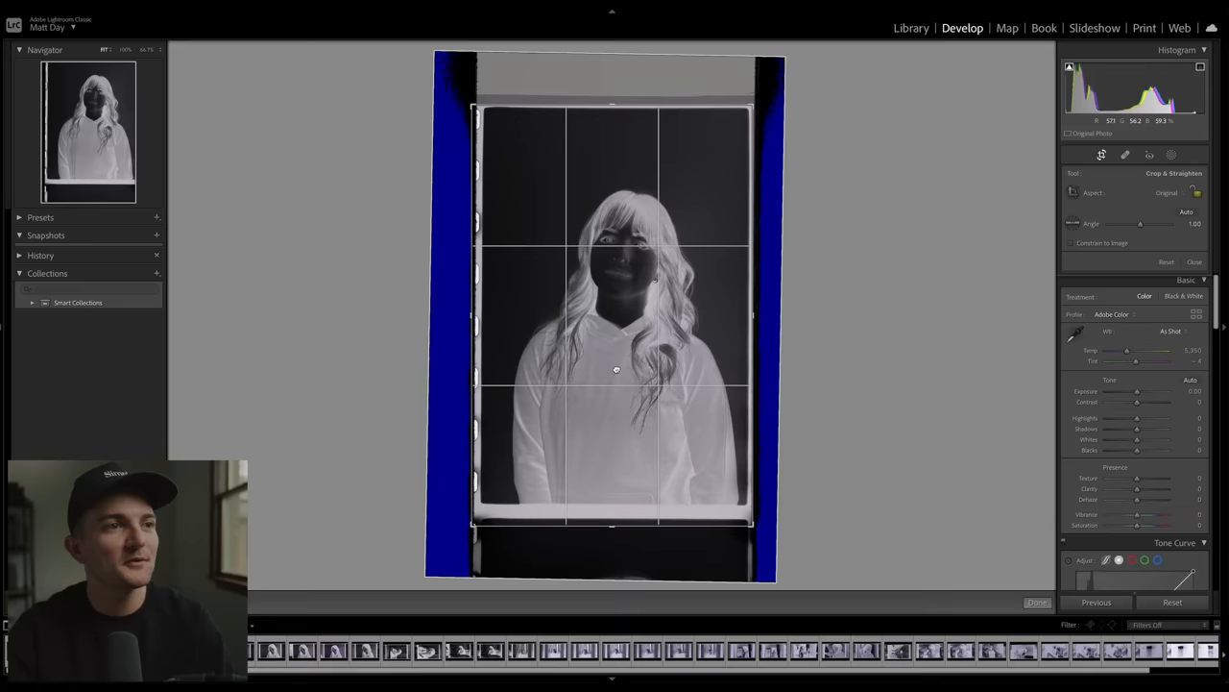
left_click(1038, 602)
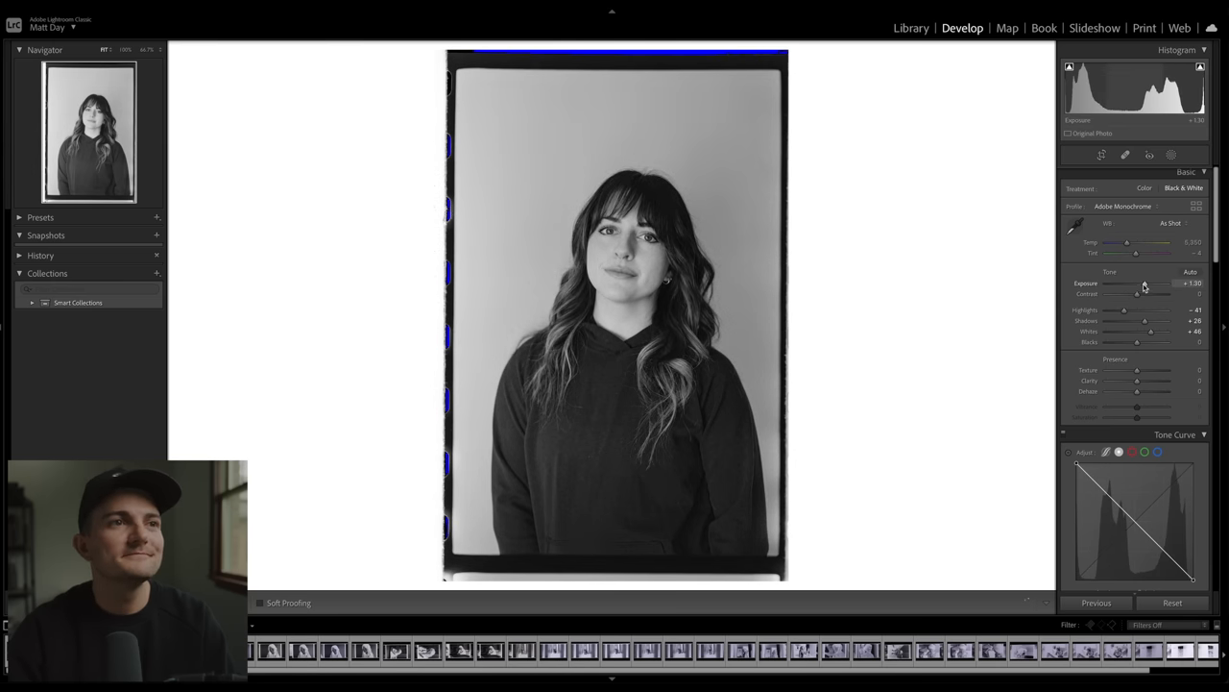
- Heal a background dust speck on the smiling portrait, then return to Grid view
left_click(333, 652)
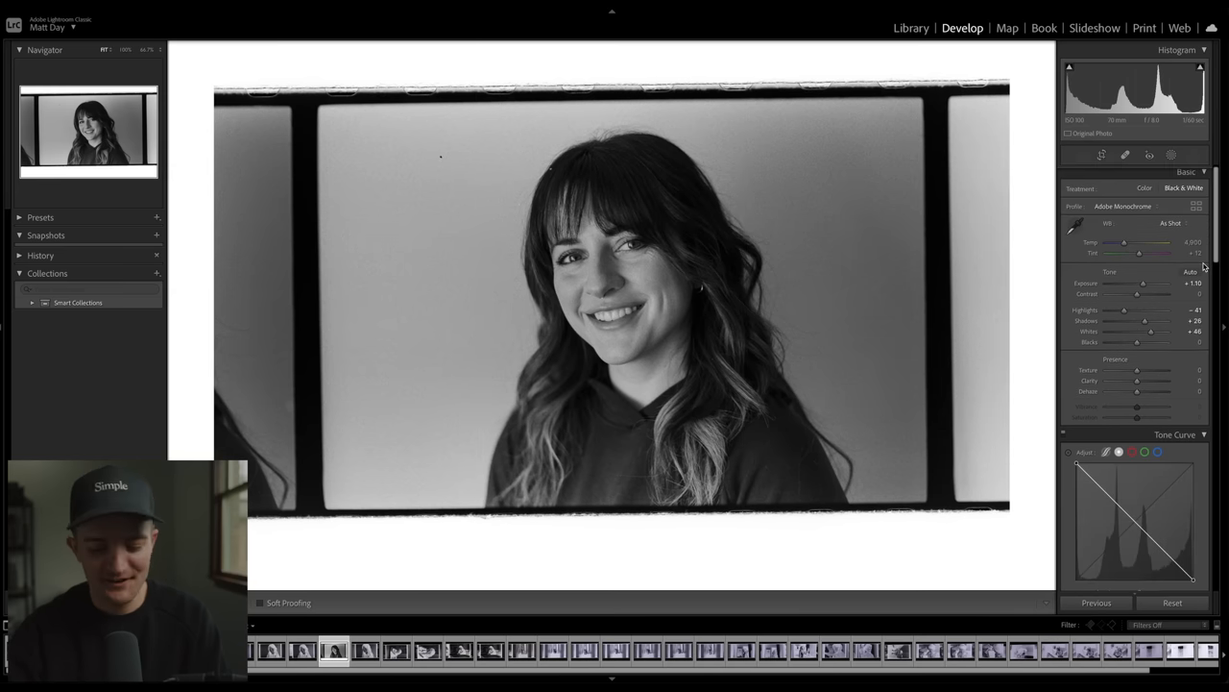
left_click(1126, 154)
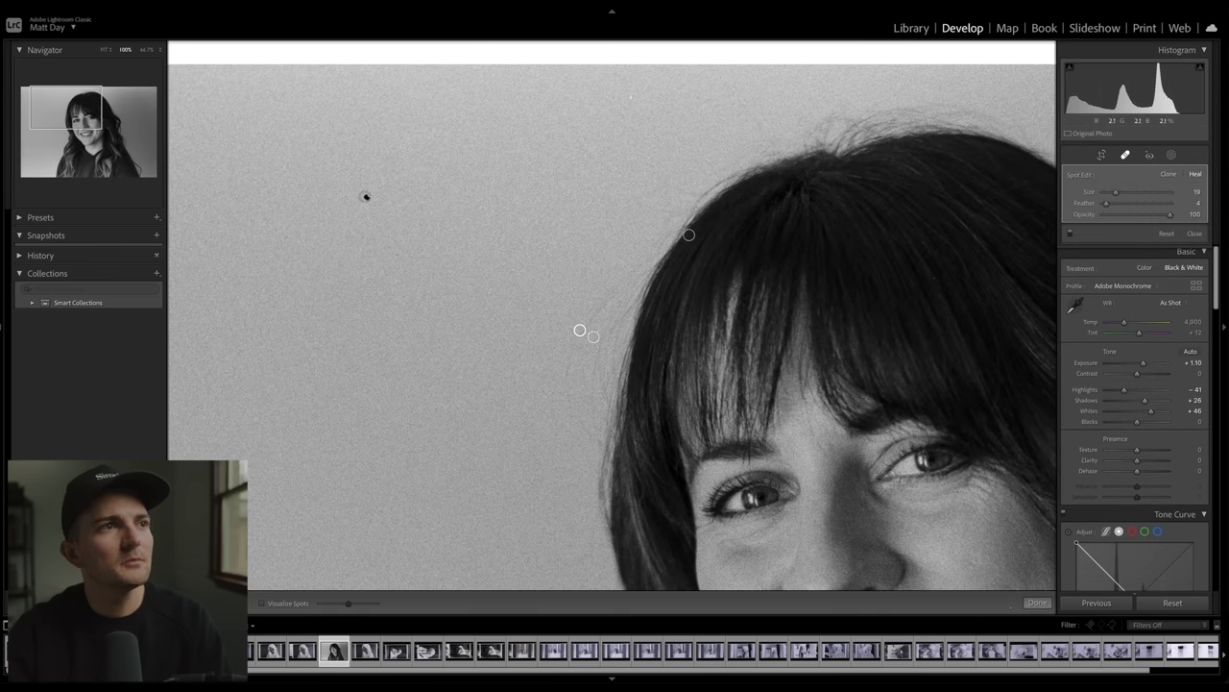
left_click(381, 192)
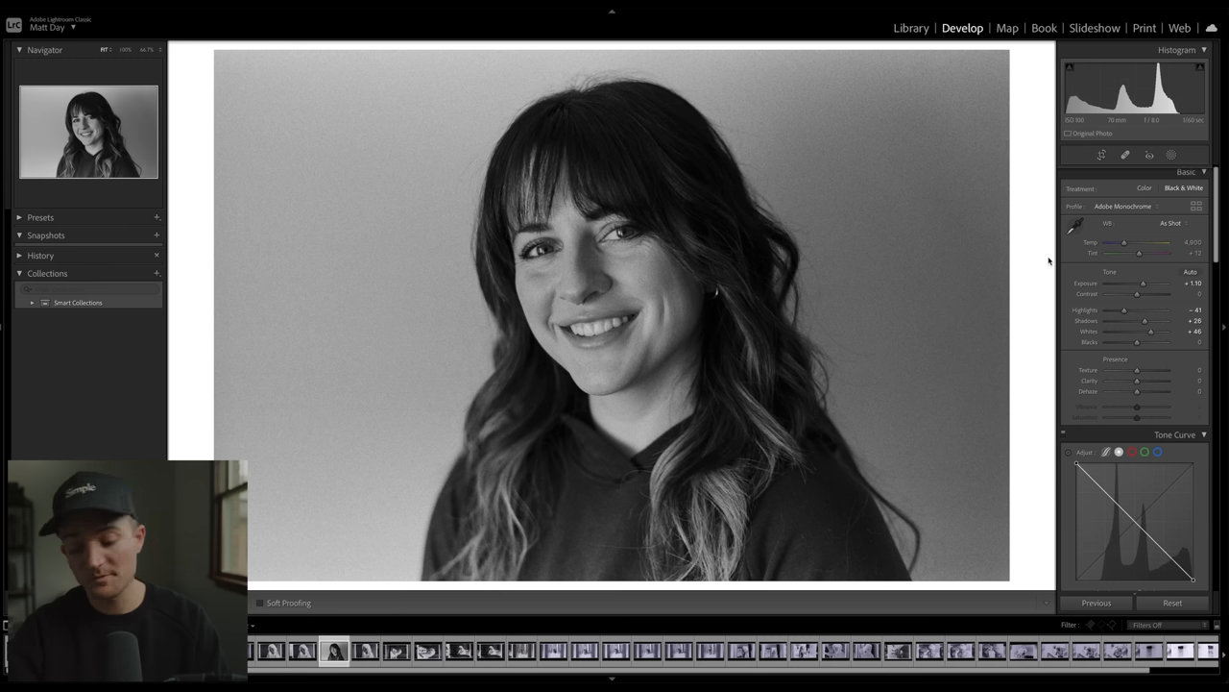
left_click(910, 28)
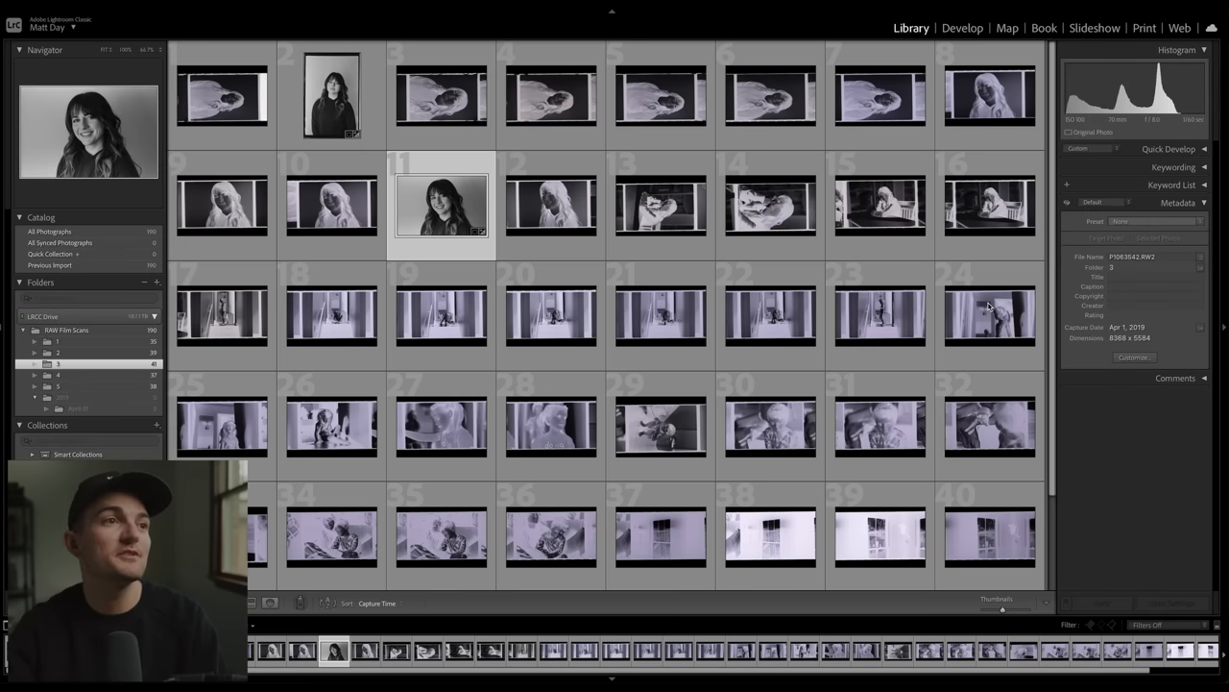
- Scroll to the chin-in-hand portrait and open it in Develop for cropping
scroll("down", 3)
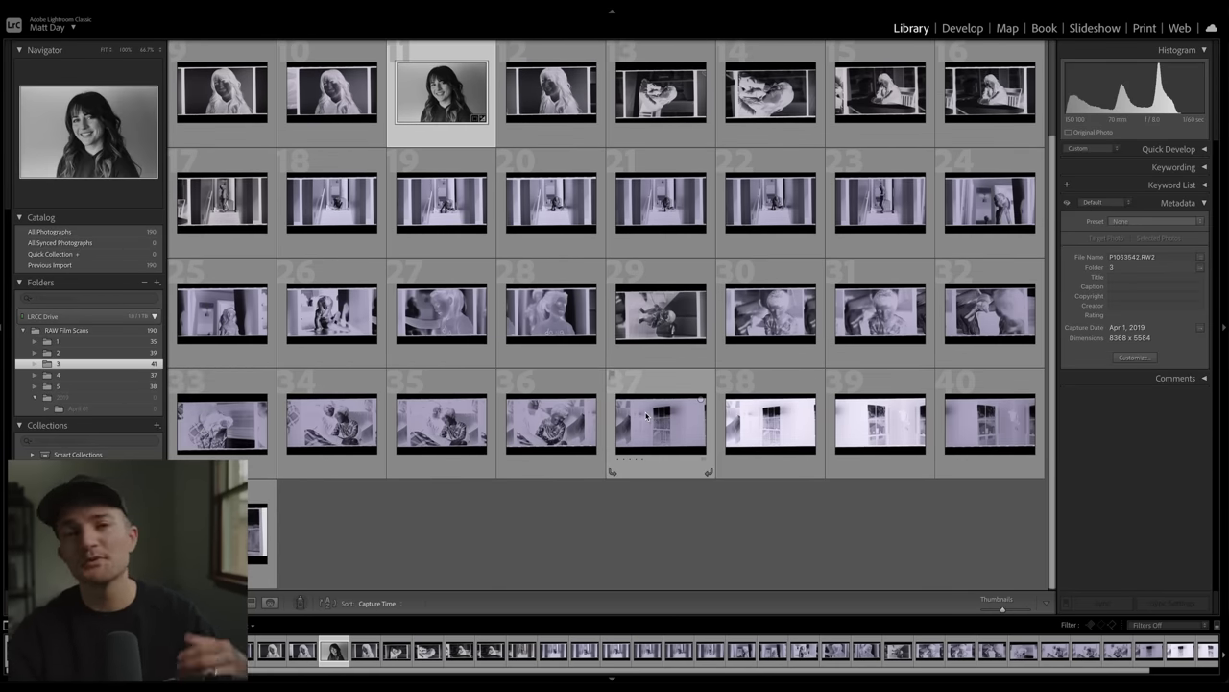
mouse_move(660, 426)
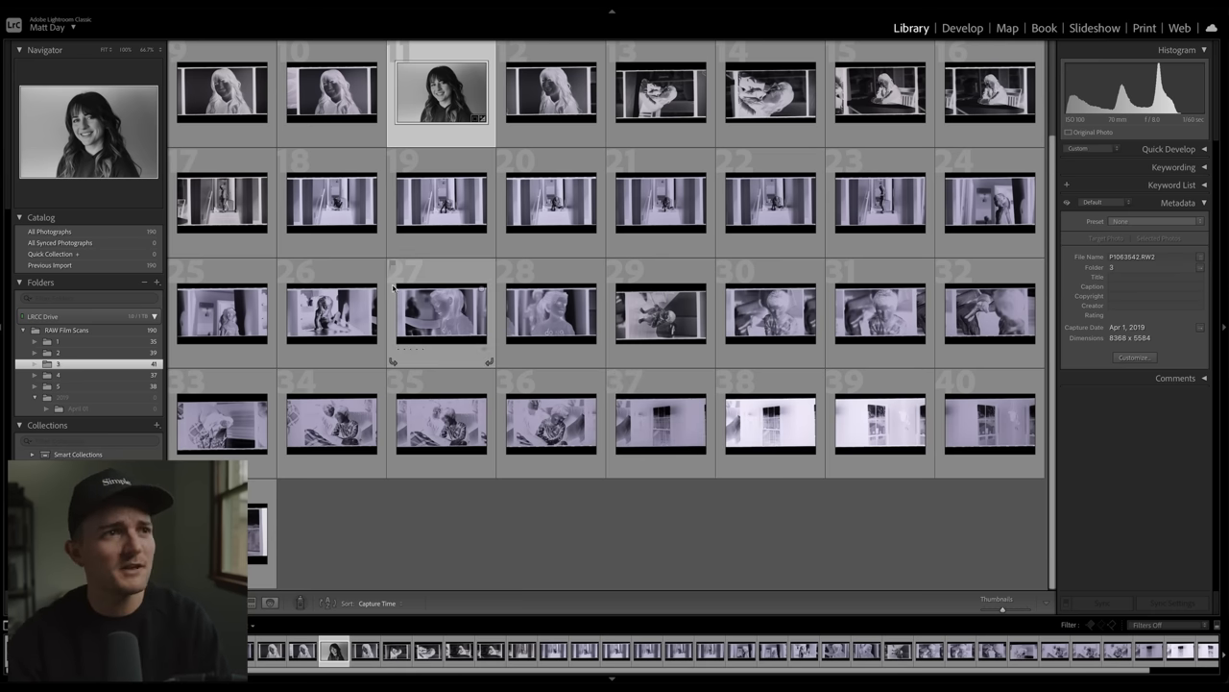
left_click(961, 27)
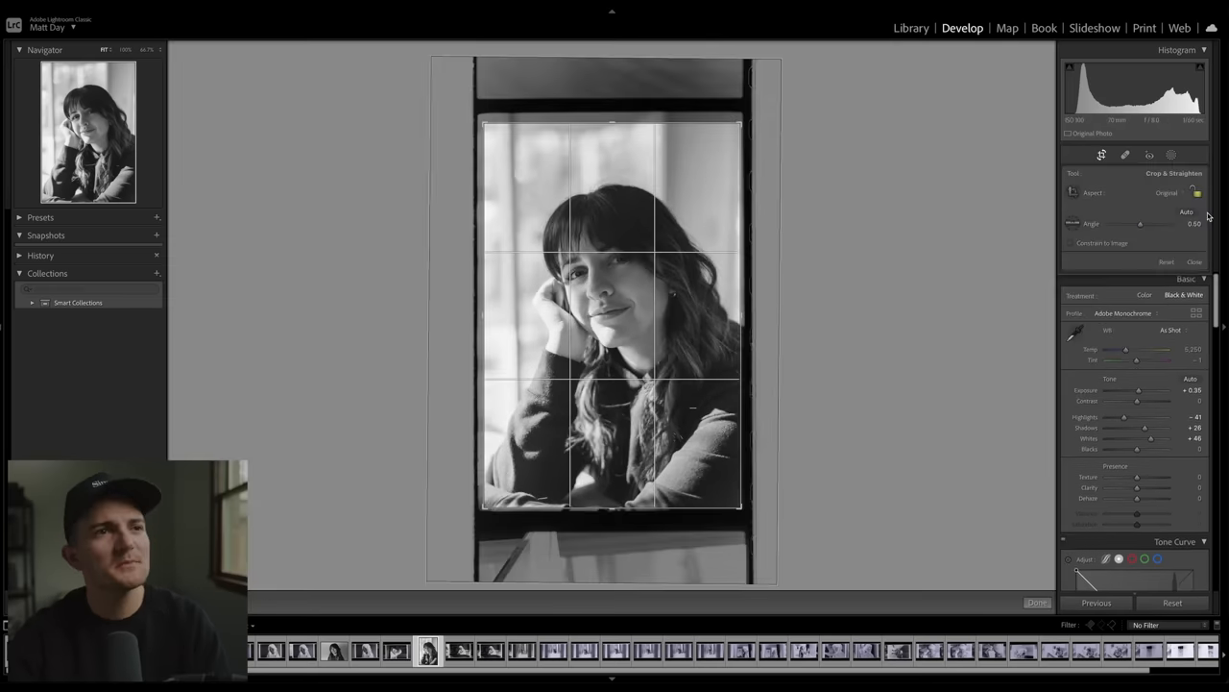
- Apply the crop, set Blacks +100, Exposure +0.30, Highlights −29, then open folder 3
left_click(1037, 603)
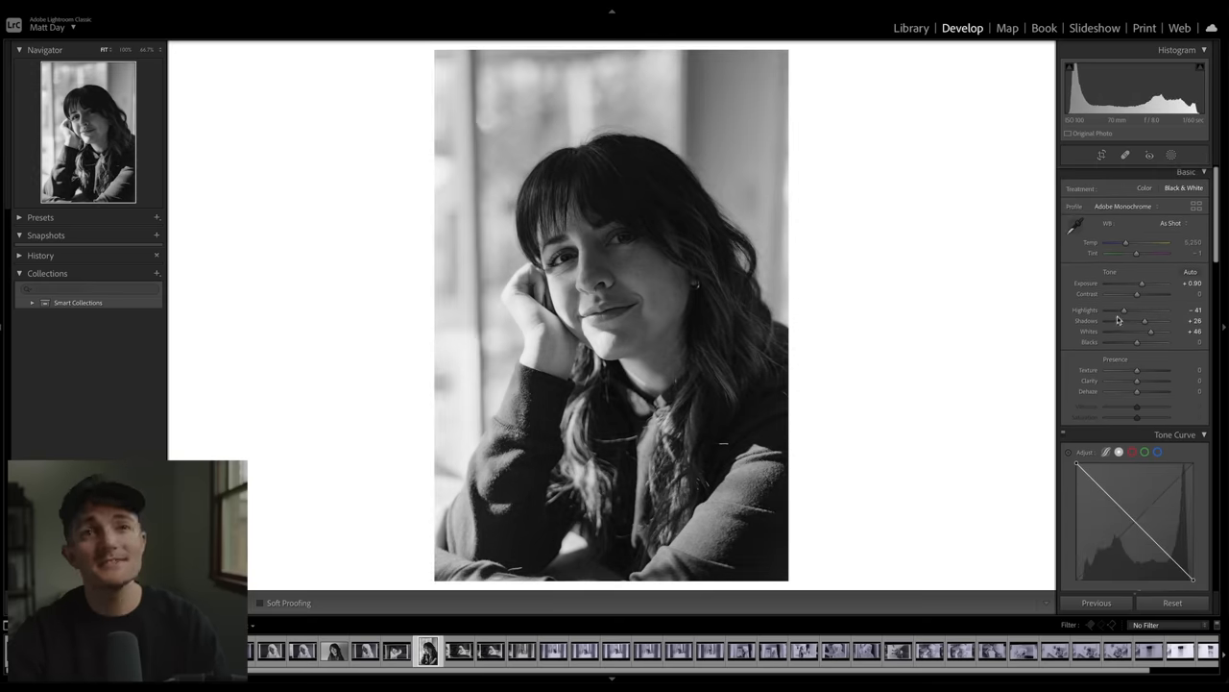
left_click_drag(1137, 342, 1168, 342)
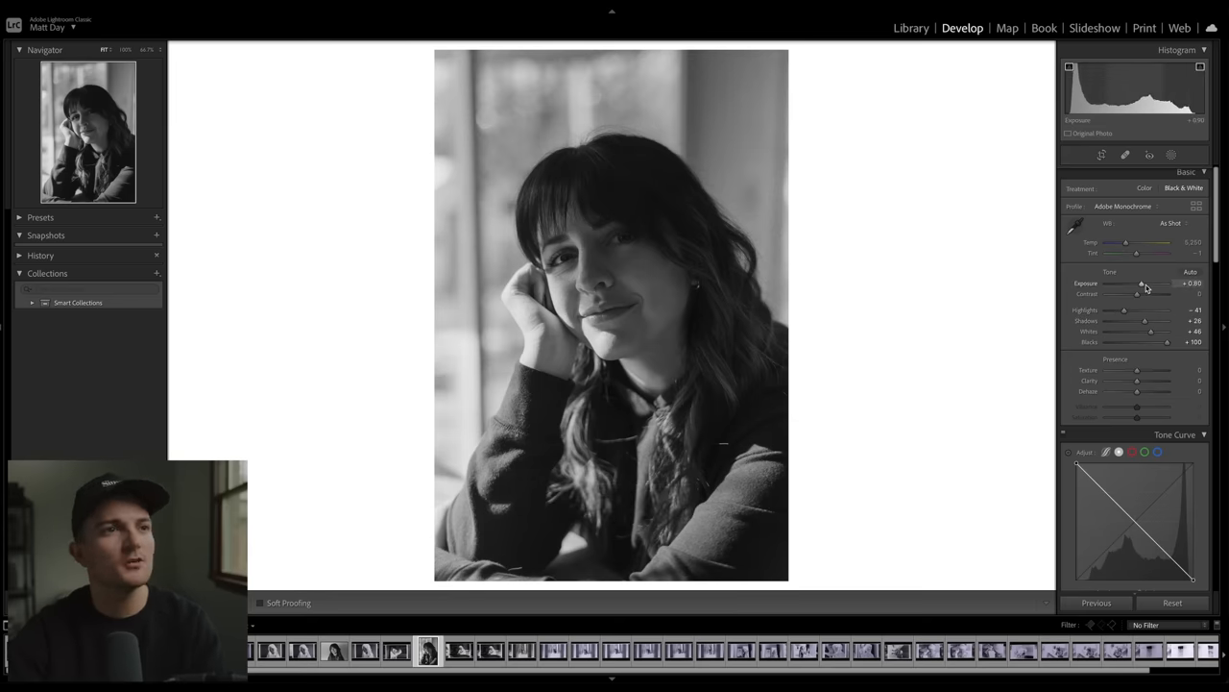
left_click_drag(1145, 284, 1139, 283)
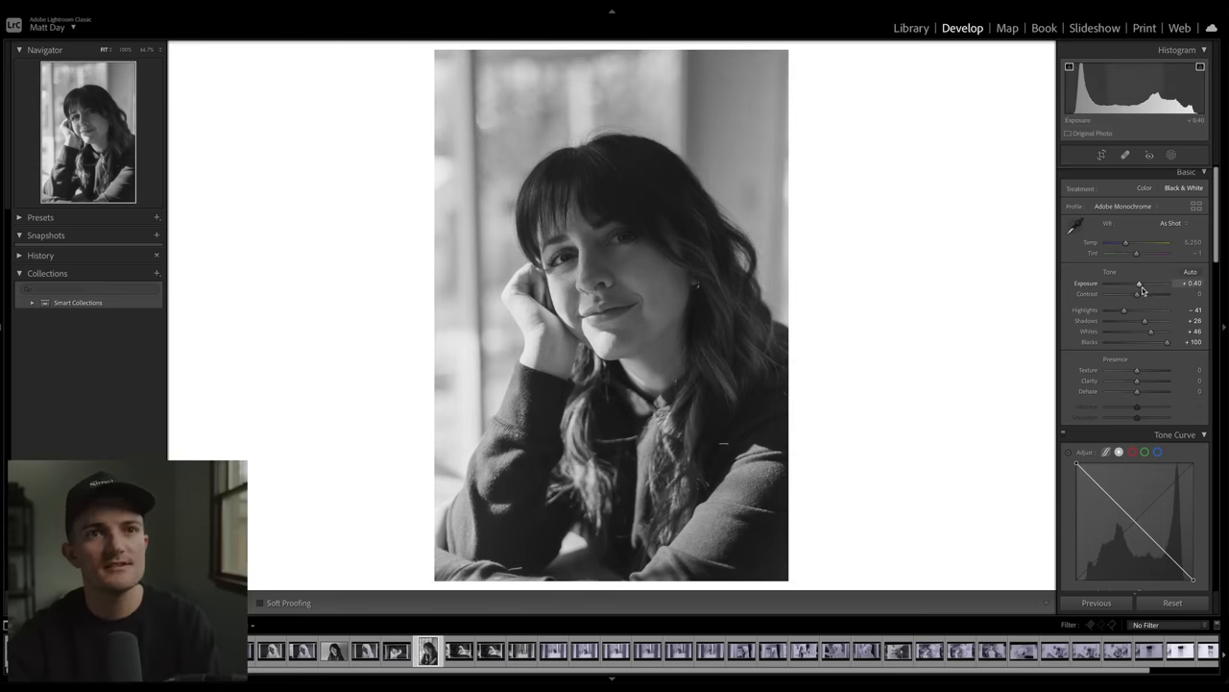
left_click_drag(1140, 284, 1138, 284)
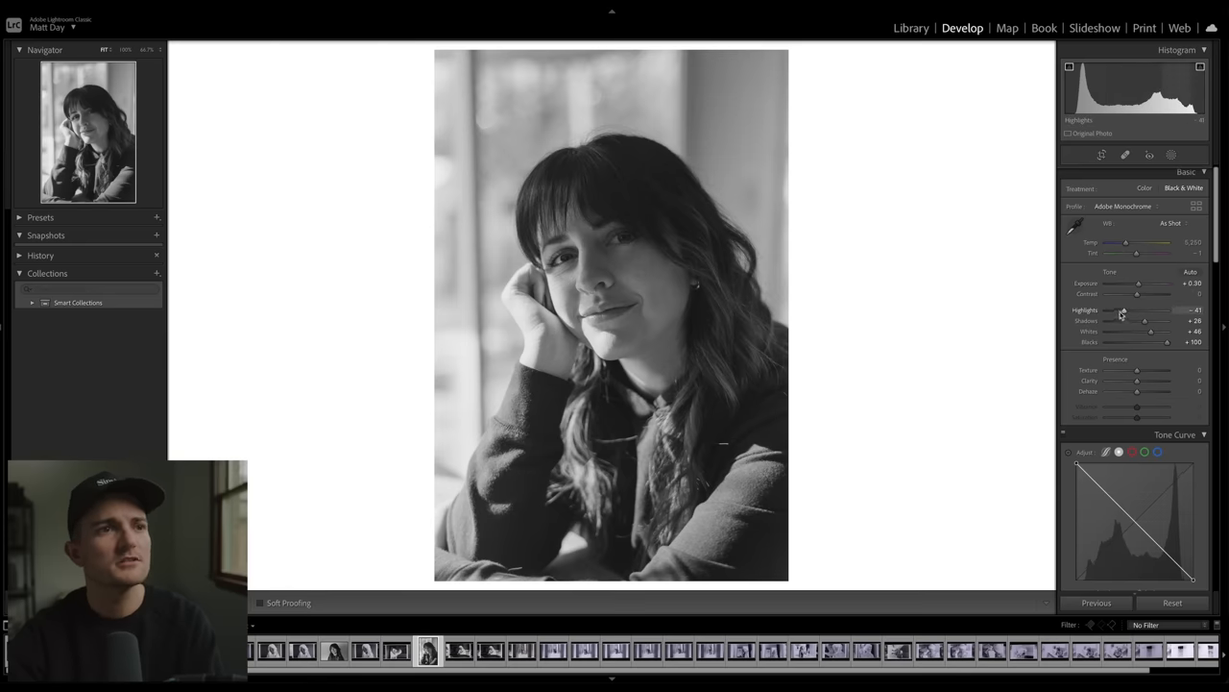
left_click_drag(1122, 315, 1128, 314)
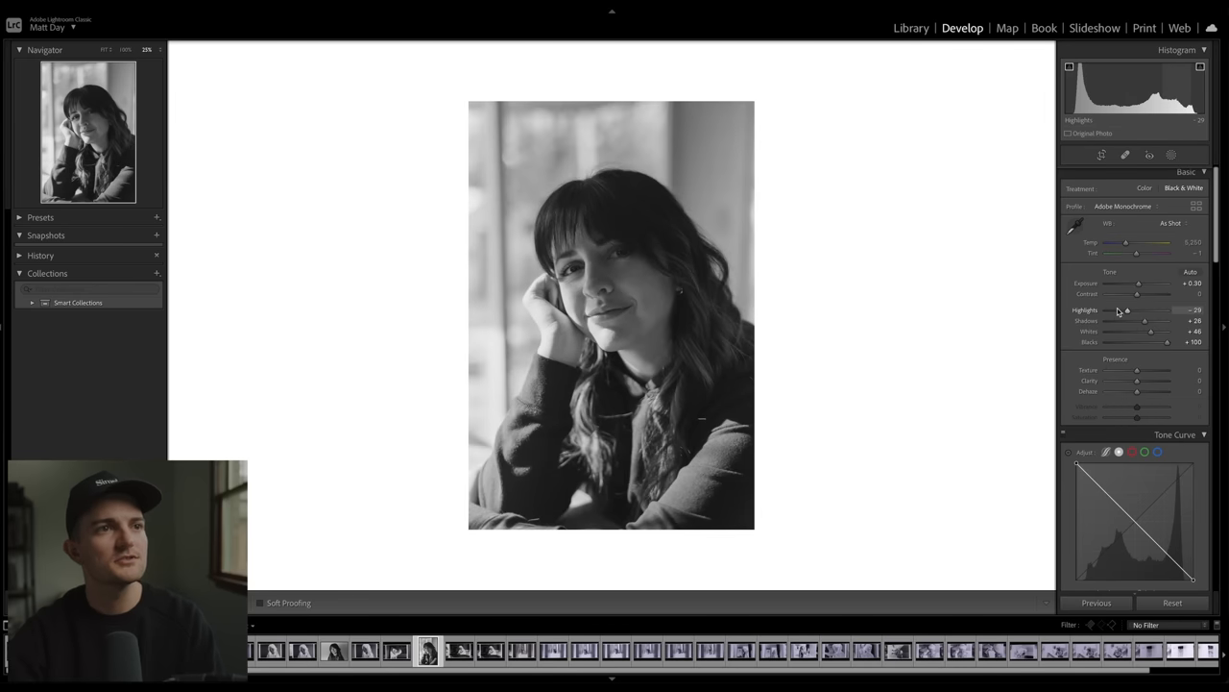
mouse_move(618, 266)
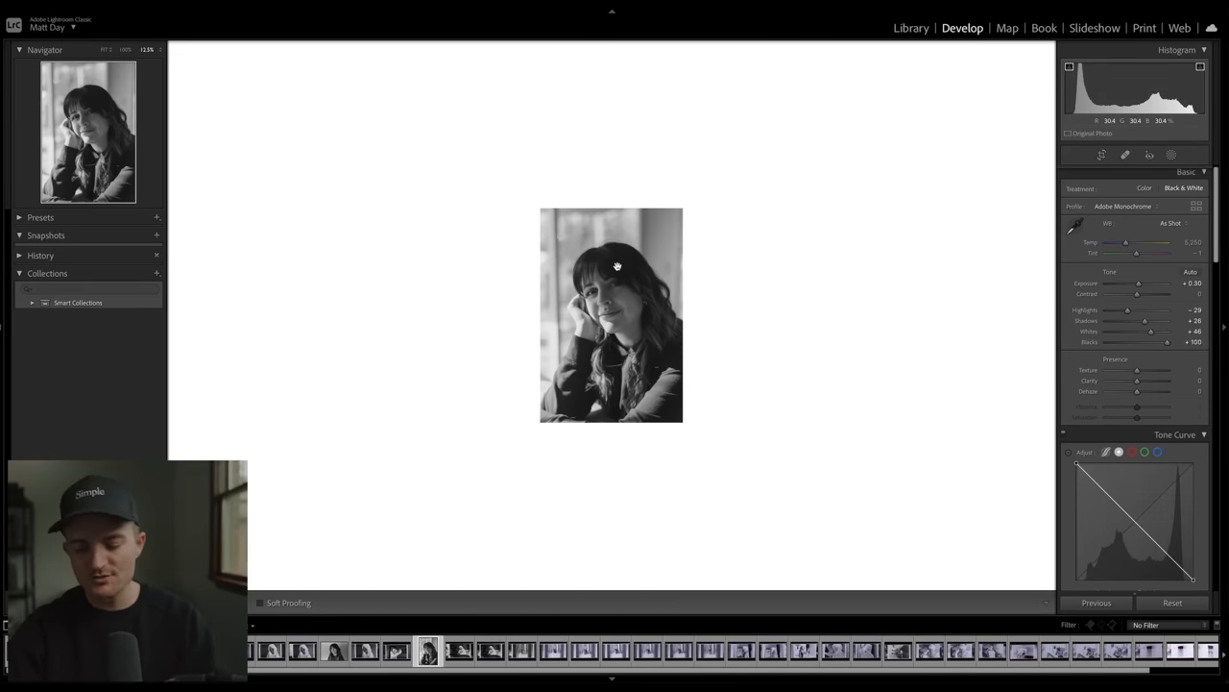
left_click(910, 28)
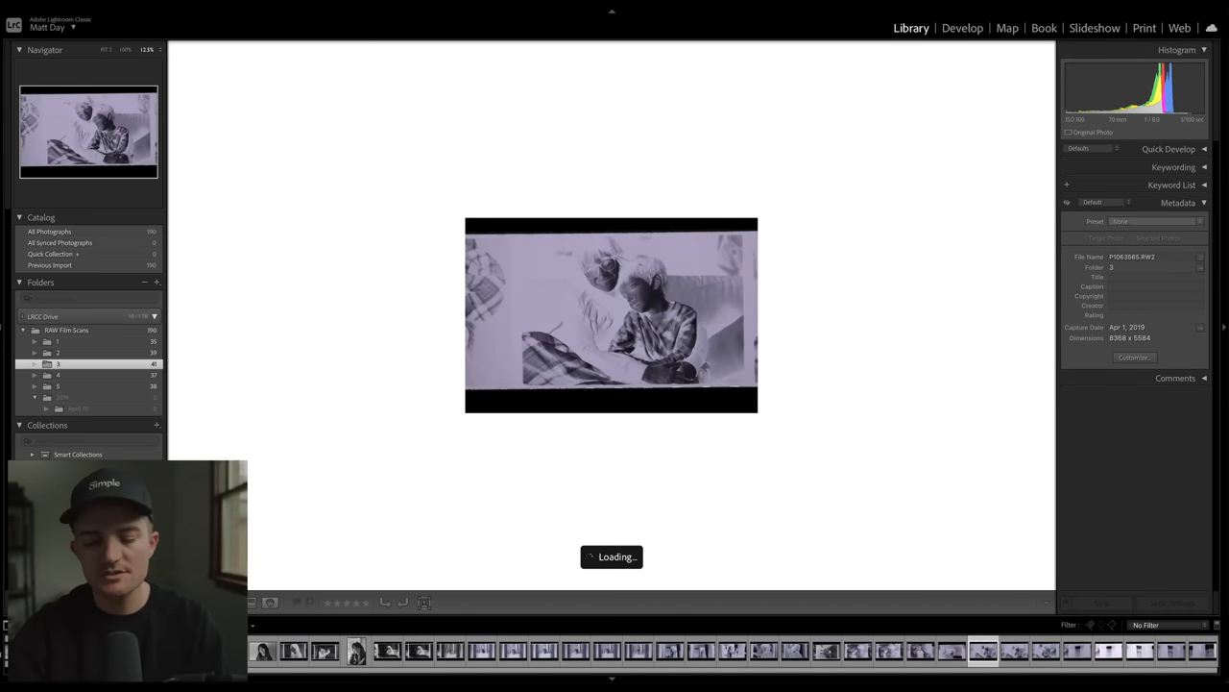
- Crop the mother-and-son photo, paste settings onto the kitchen photo at Exposure +0.70, show folder 4 grid
left_click(963, 27)
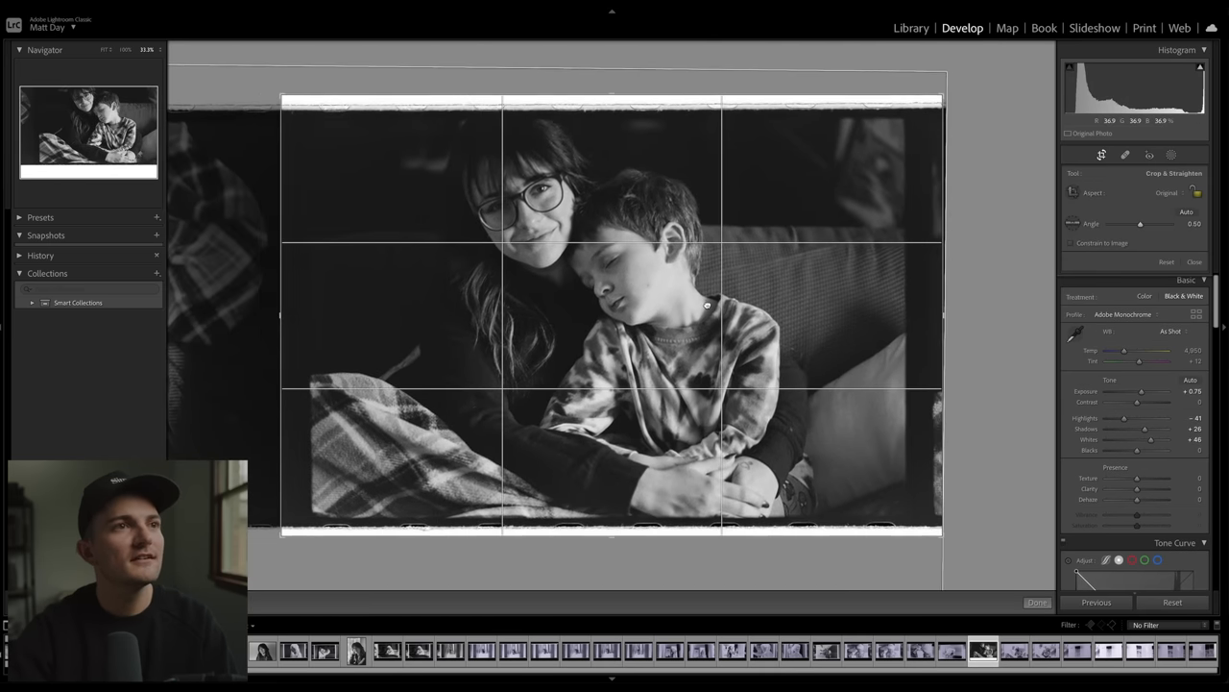
left_click(1038, 602)
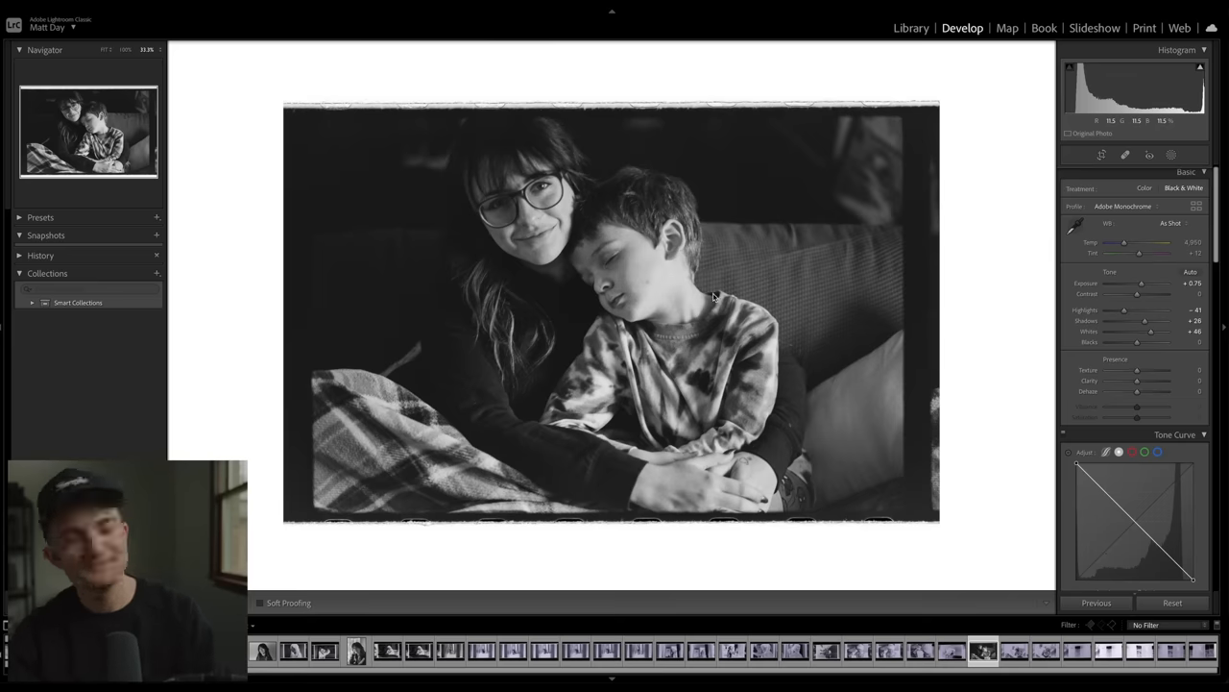
left_click(910, 27)
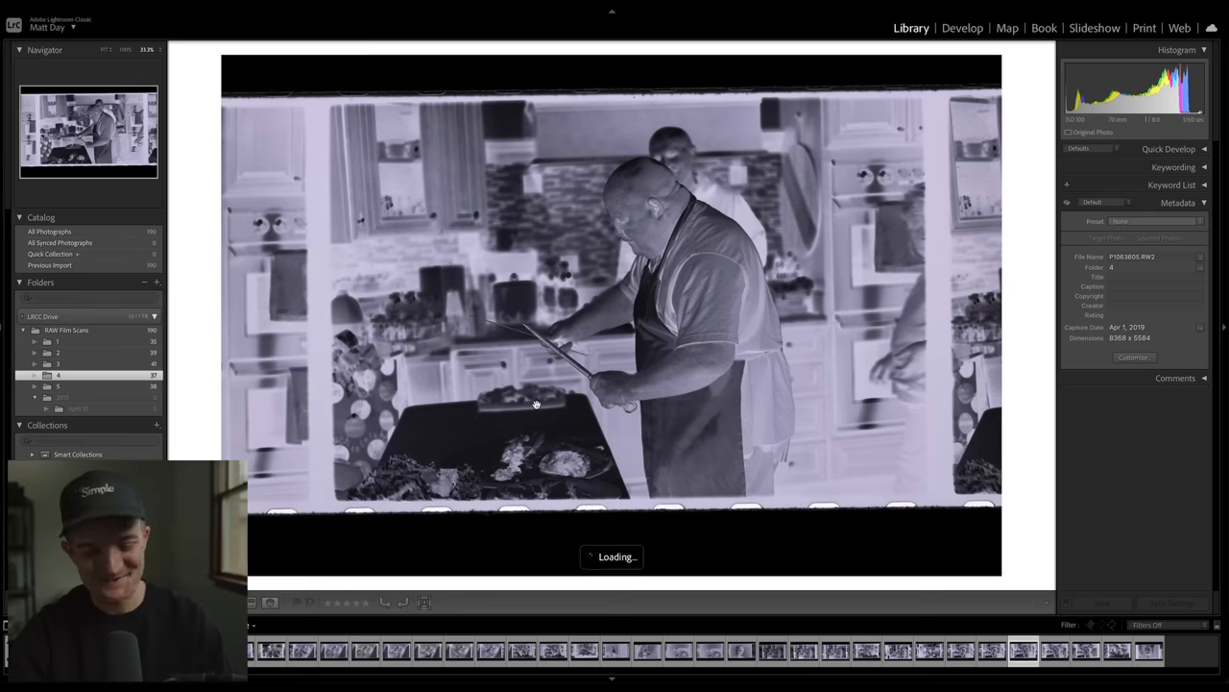
left_click(963, 28)
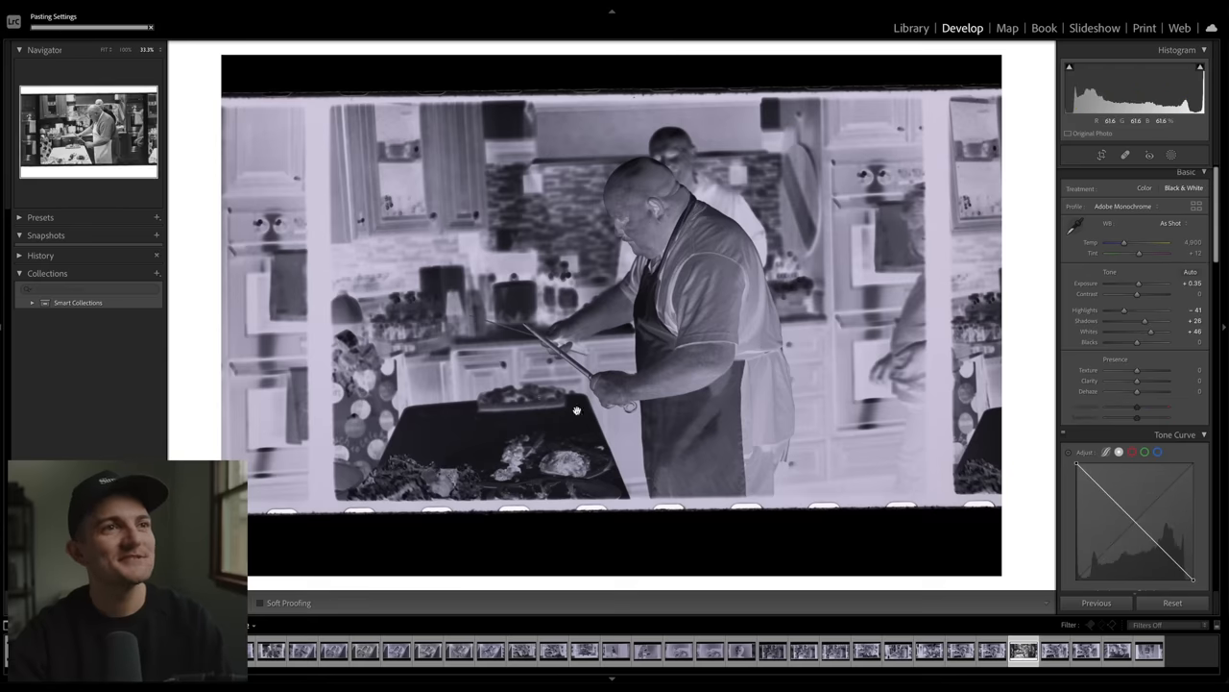
left_click_drag(1124, 284, 1142, 283)
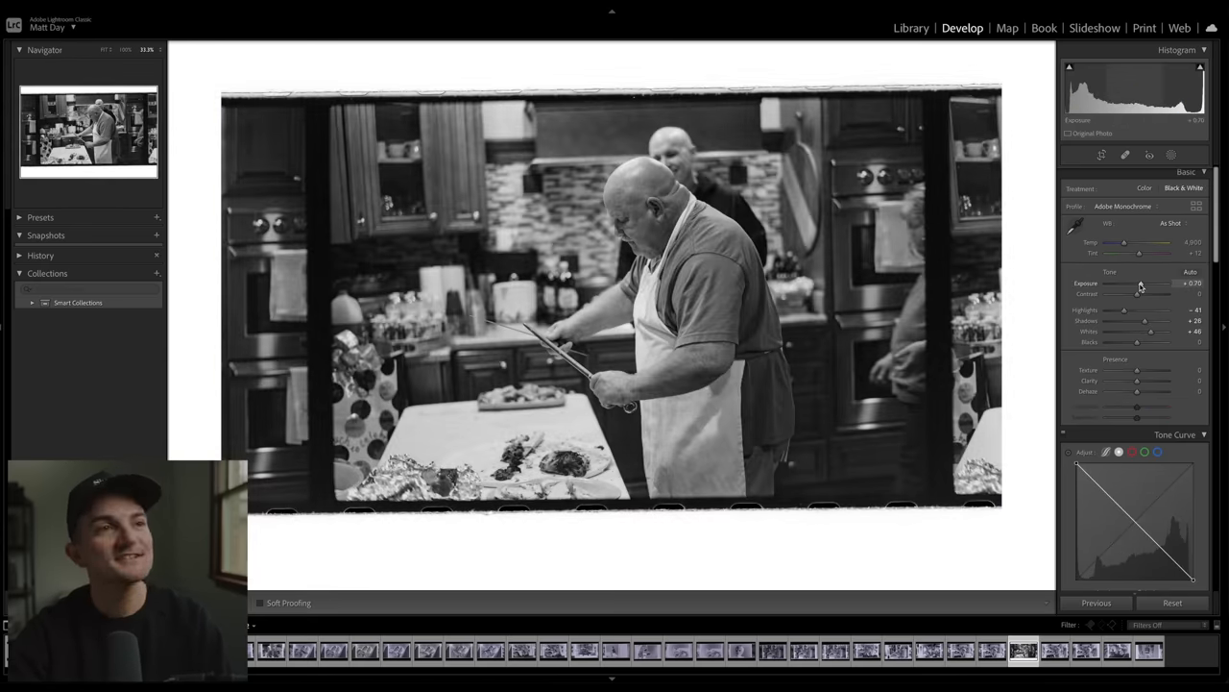
left_click(910, 28)
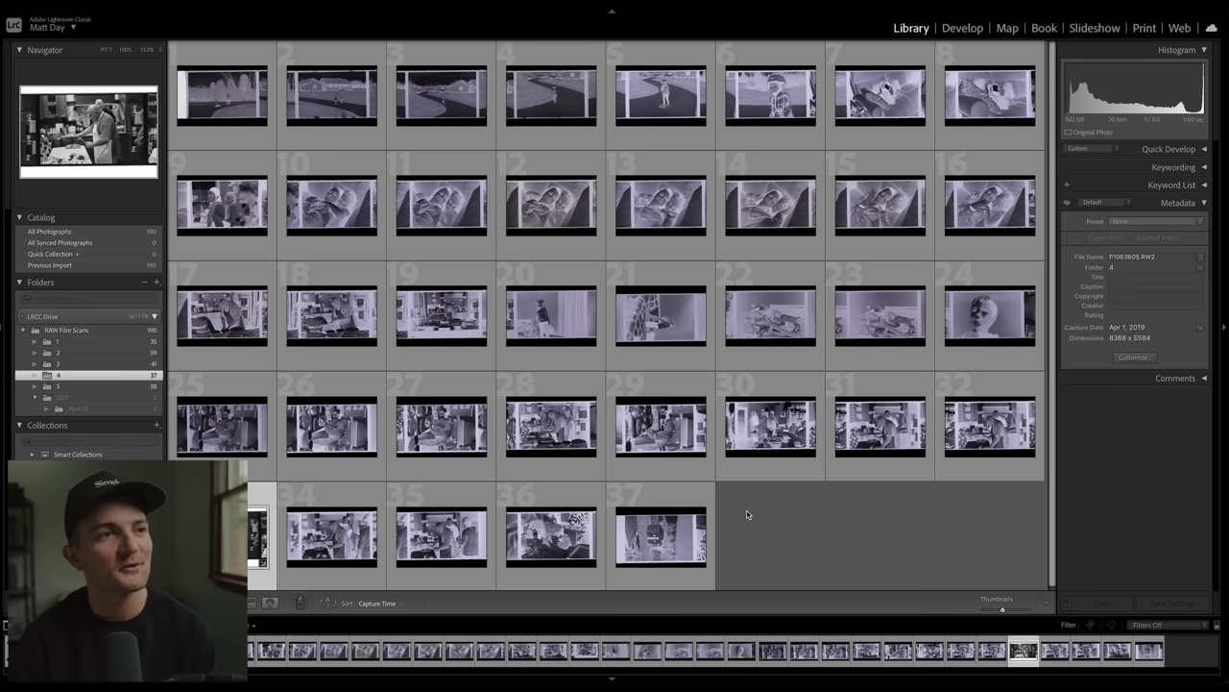
- Paste conversion settings onto the scooter negative, then open thumbnail 10, the couch selfie, in Develop
left_click(331, 426)
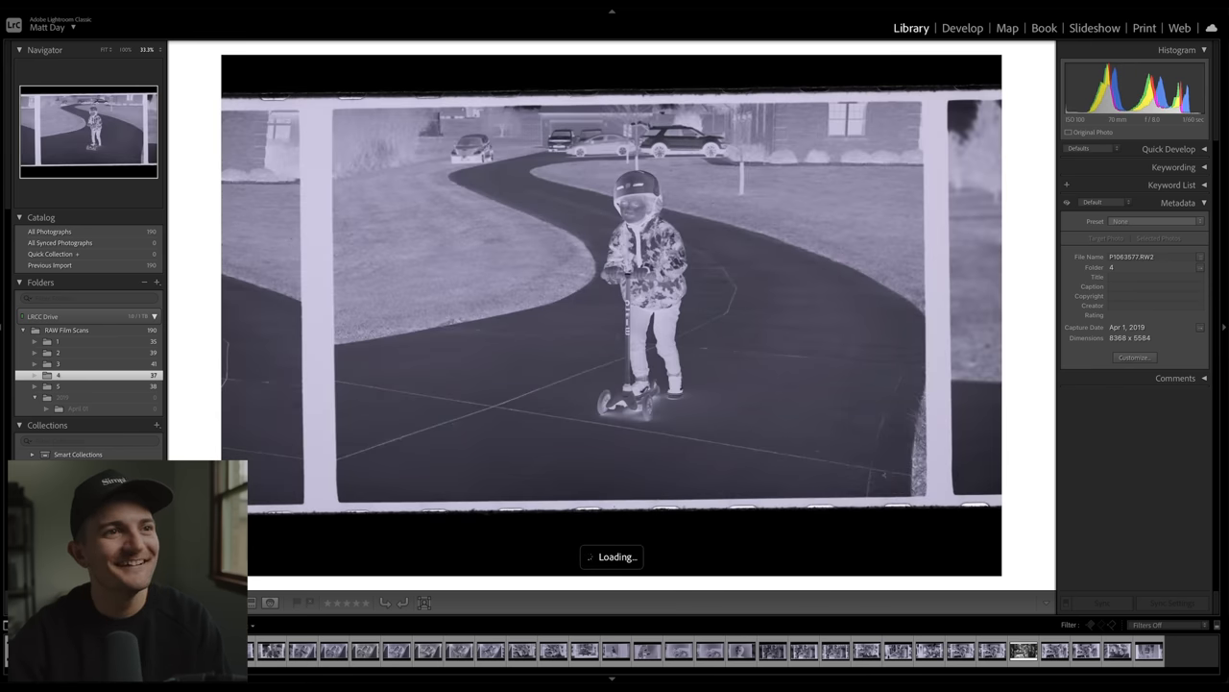
left_click(963, 28)
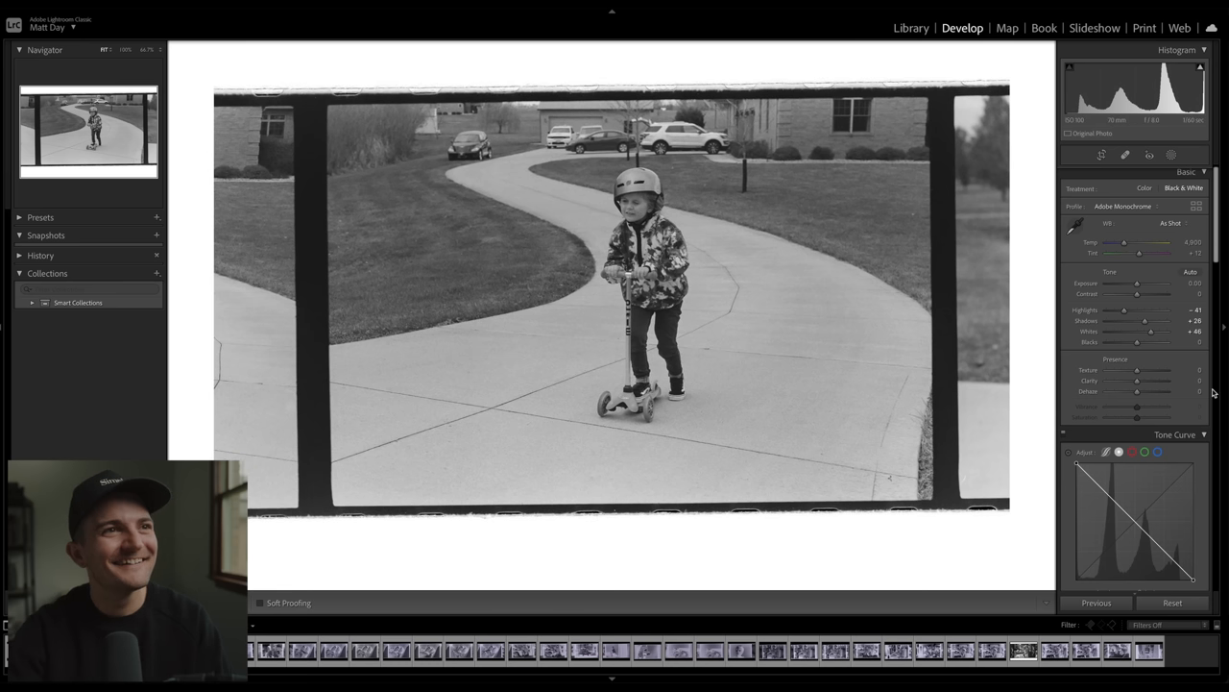
left_click(909, 28)
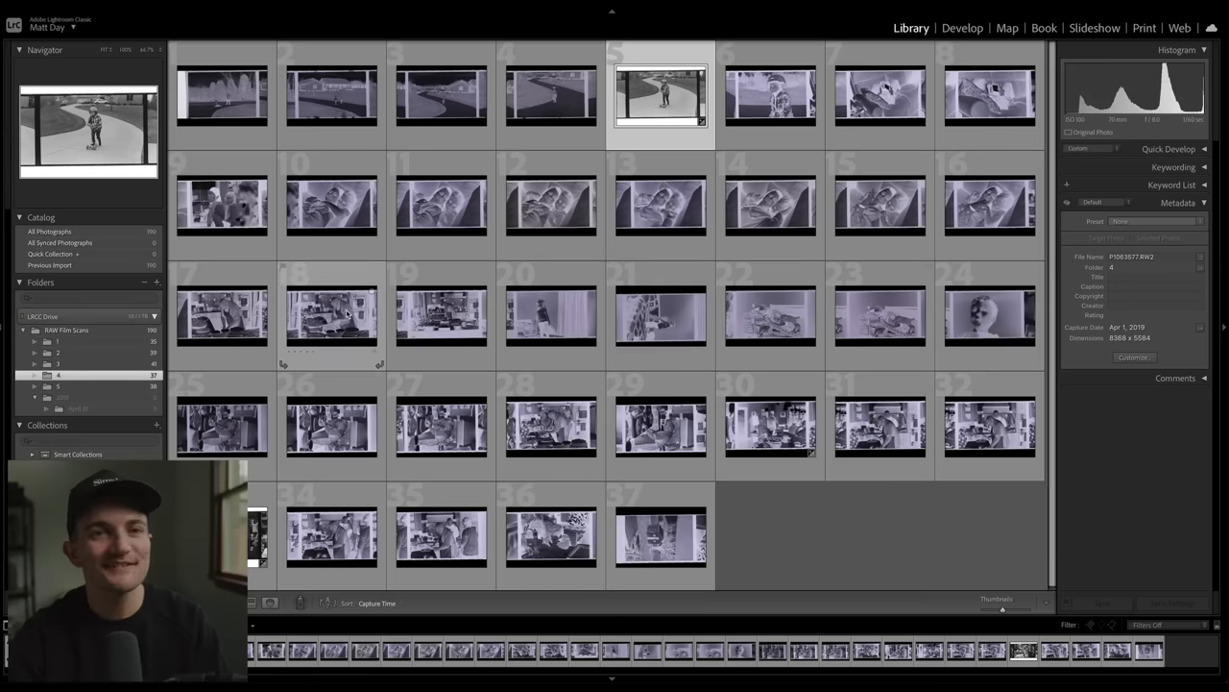
mouse_move(331, 313)
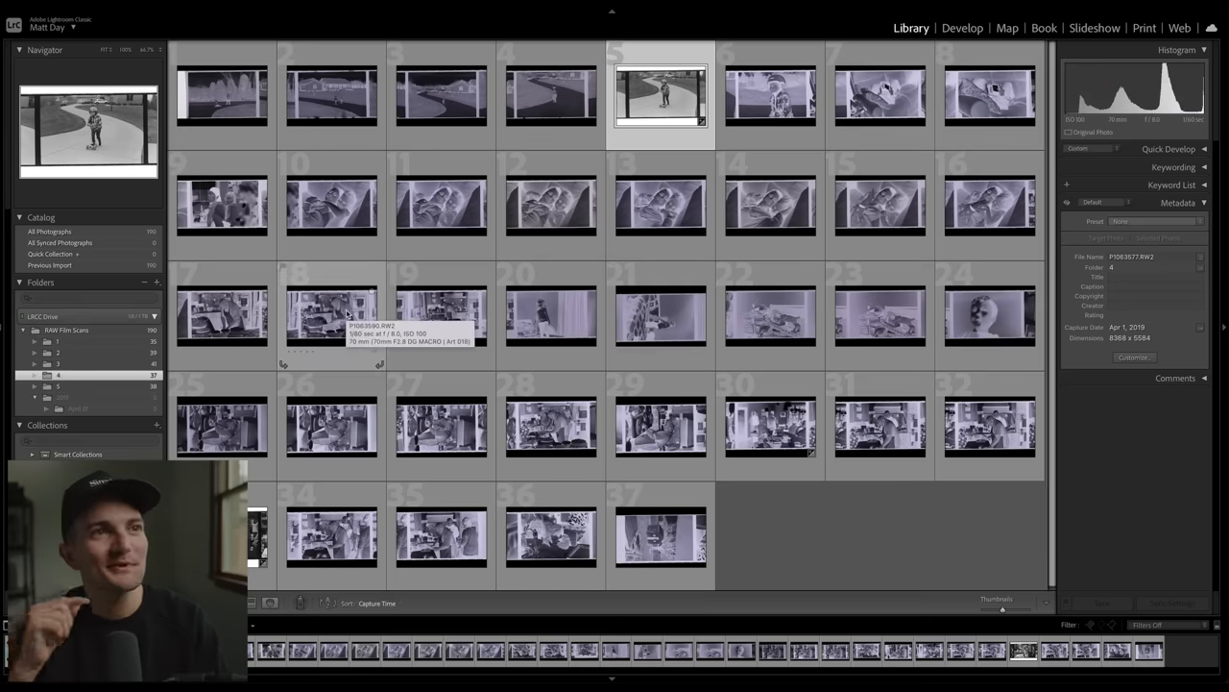
mouse_move(324, 216)
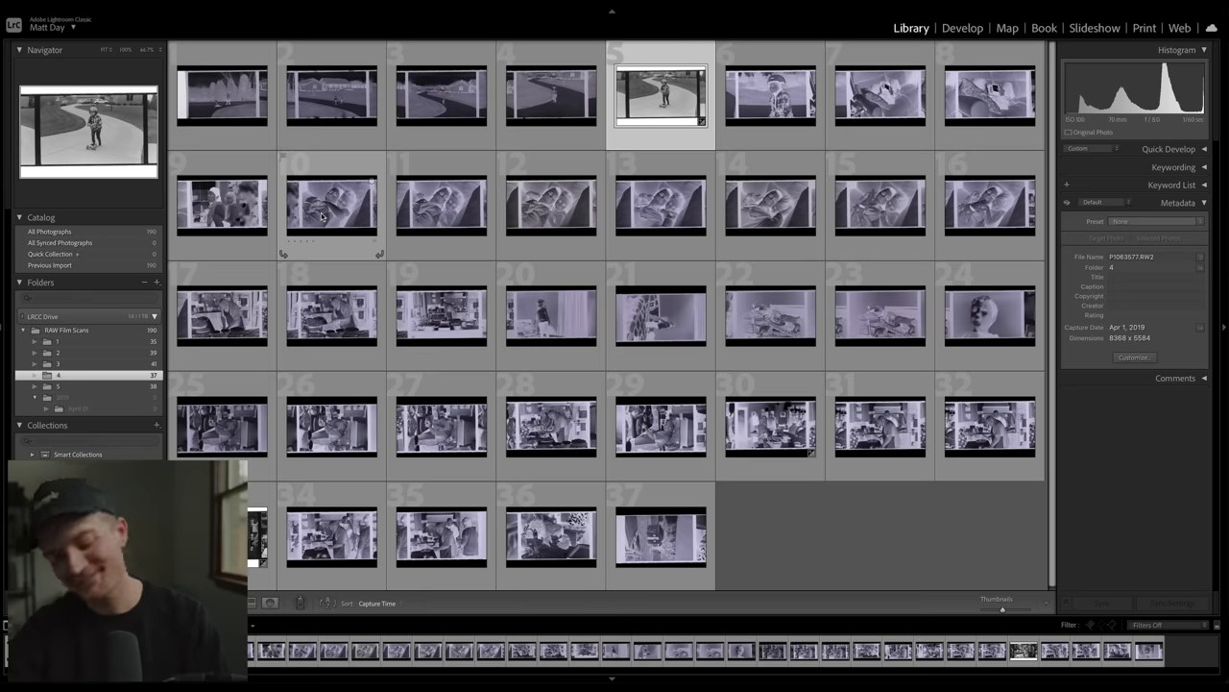
left_click(962, 27)
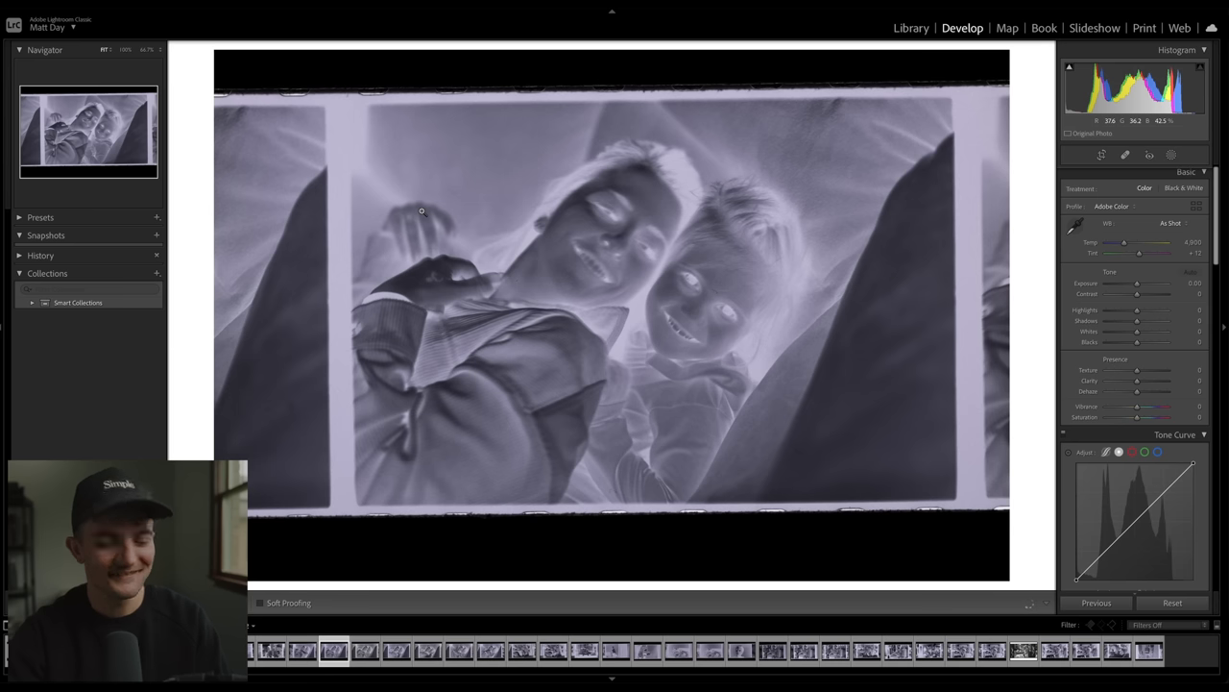
- Paste the black-and-white inversion onto the couch selfie, set Exposure +0.65, and return to Library
left_click(1184, 187)
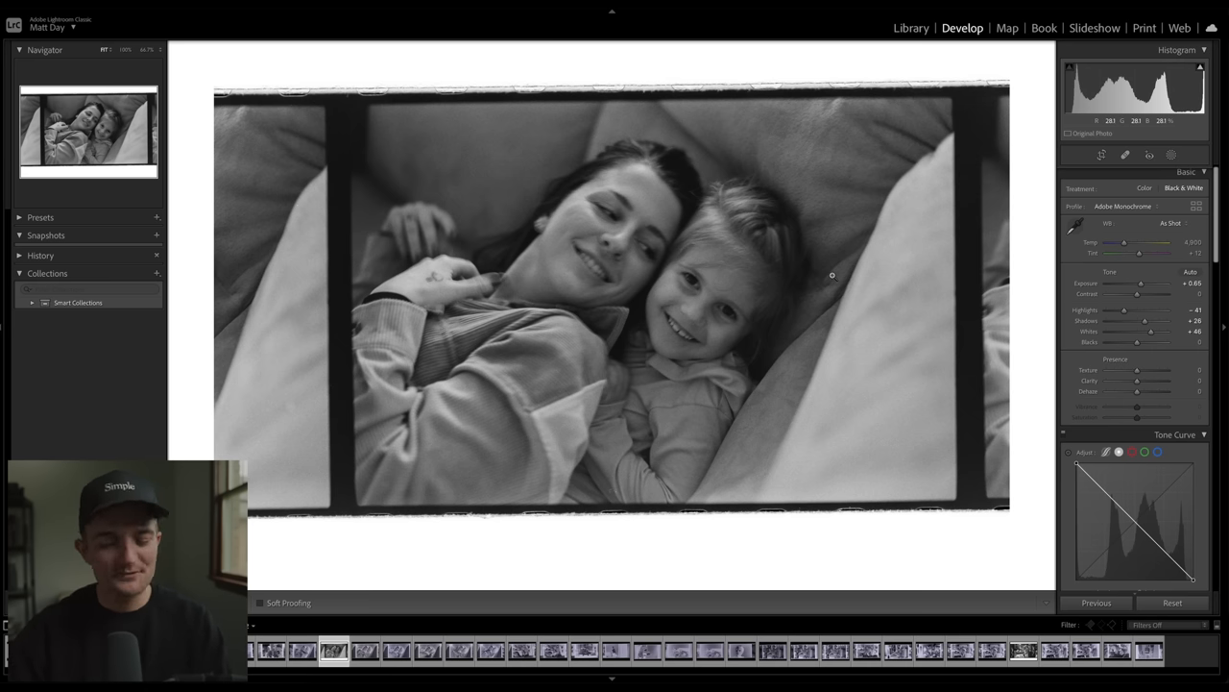
left_click(1145, 188)
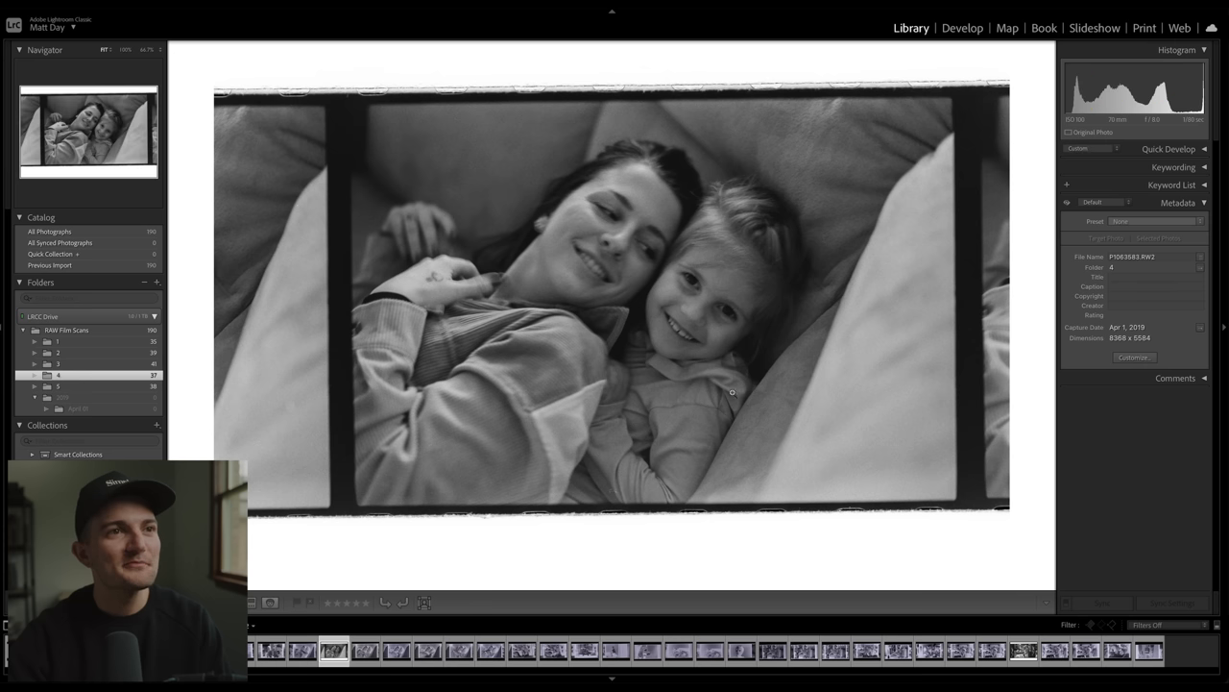
mouse_move(760, 567)
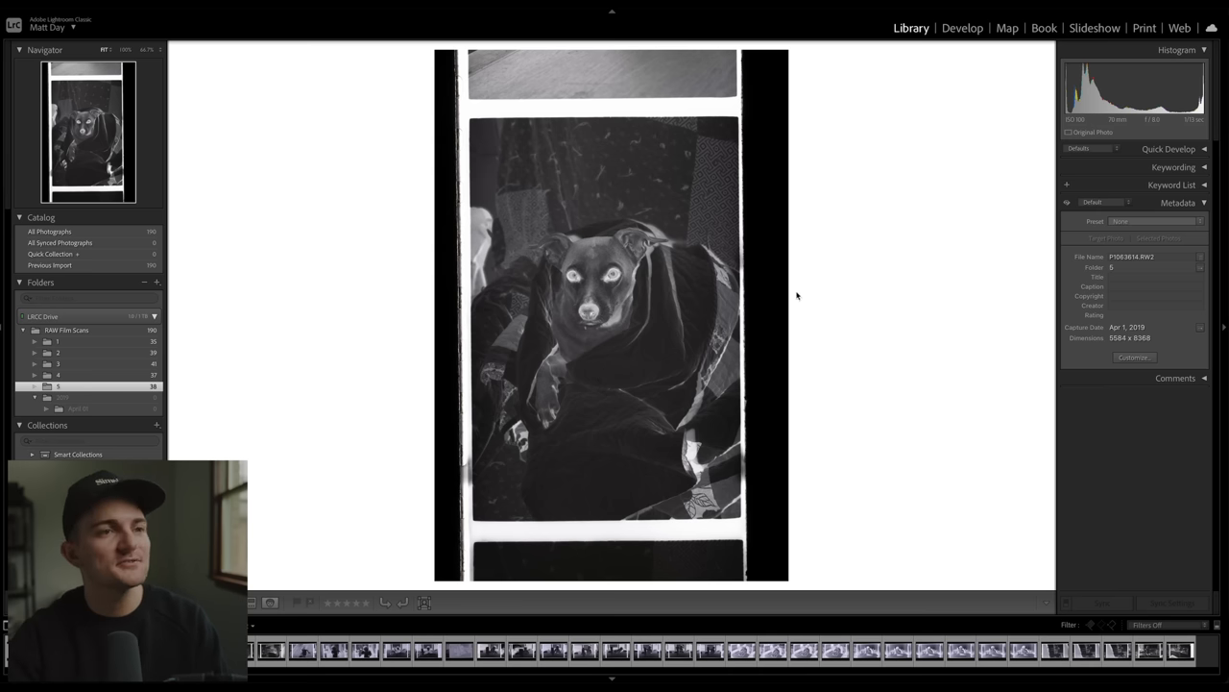
- Develop and crop the folder 5 dog-in-blanket negative, then paste settings onto the white cat
left_click(962, 28)
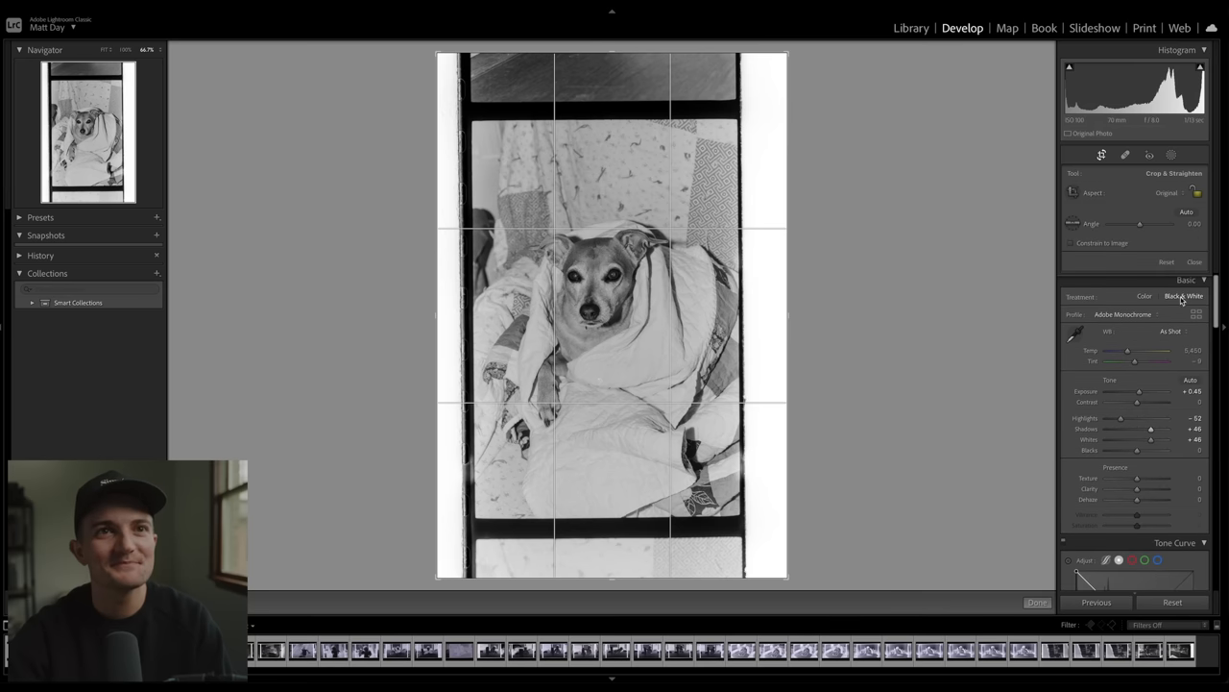
left_click(1036, 602)
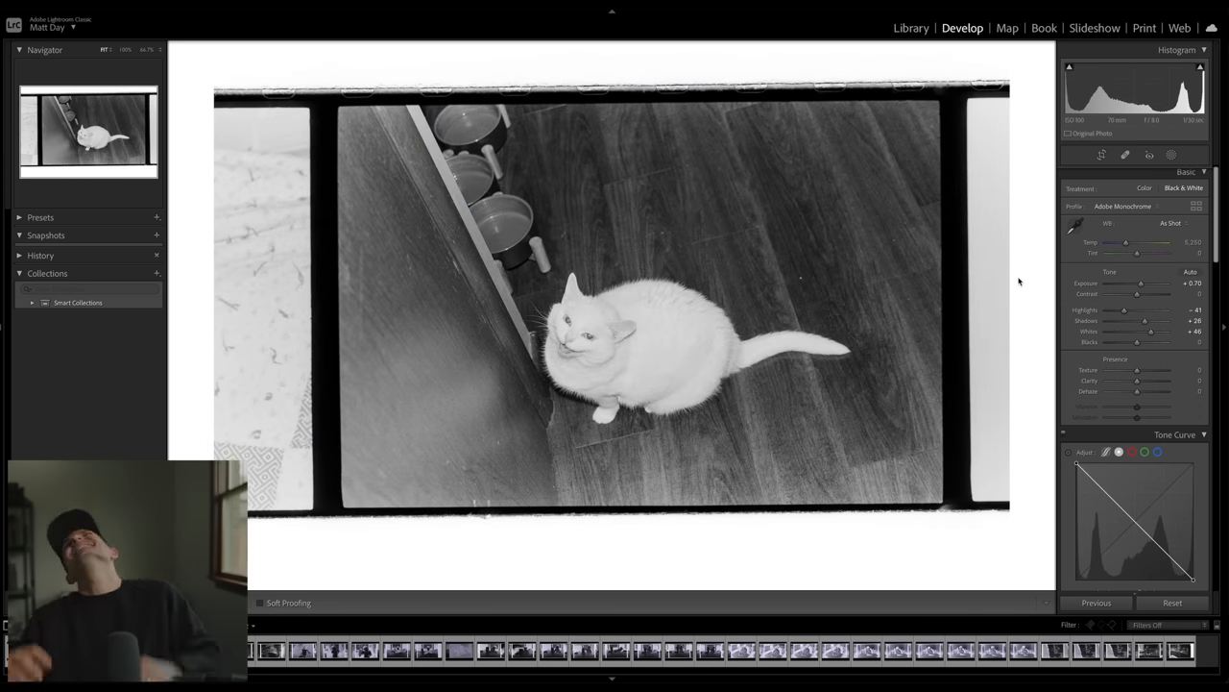
- Ease the white cat scan's exposure to +0.60 and go back to Library view
left_click_drag(1139, 282, 1141, 282)
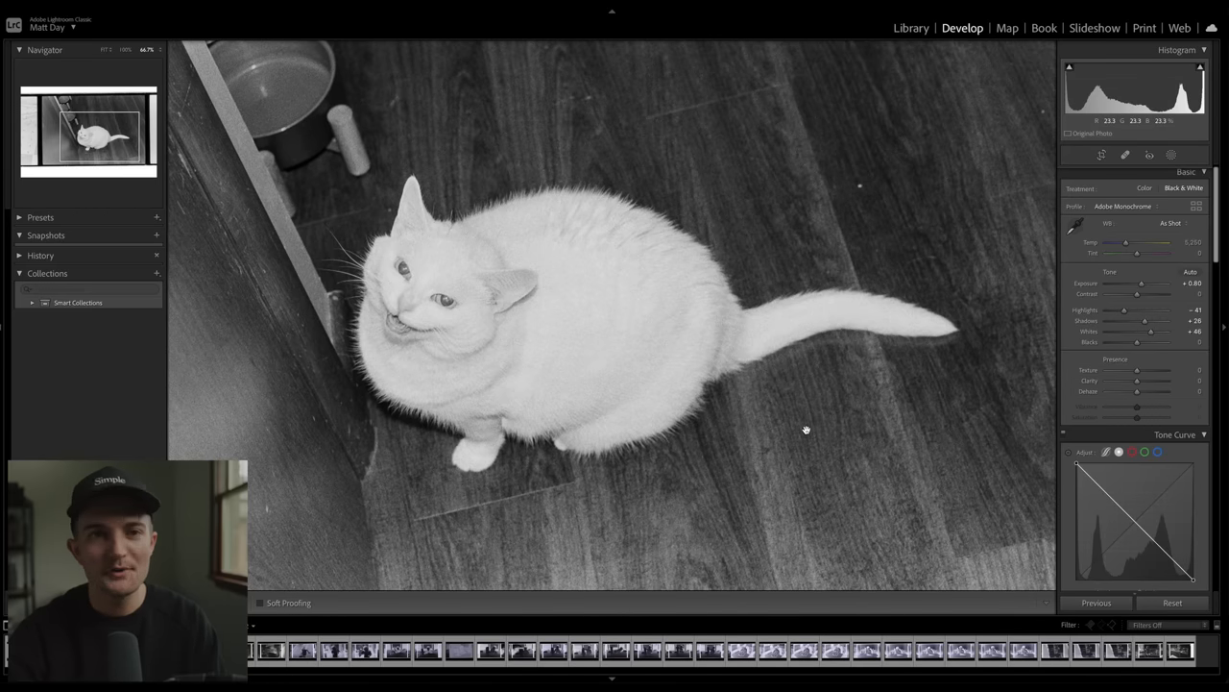
mouse_move(743, 391)
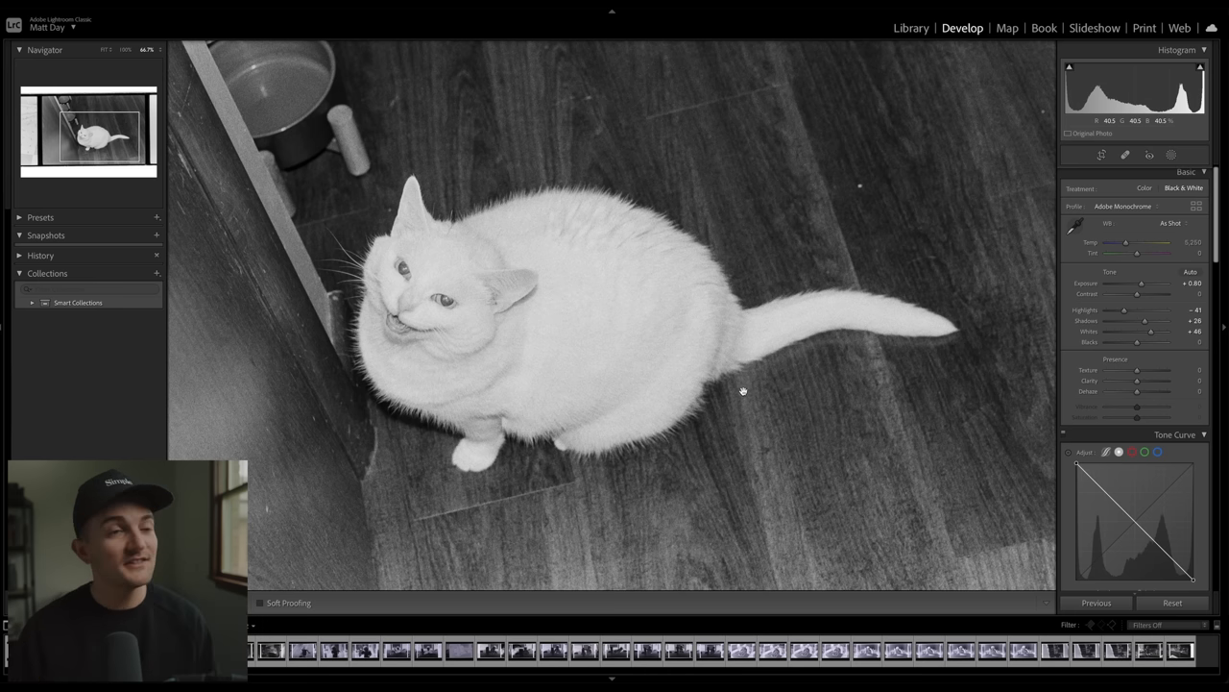
mouse_move(765, 393)
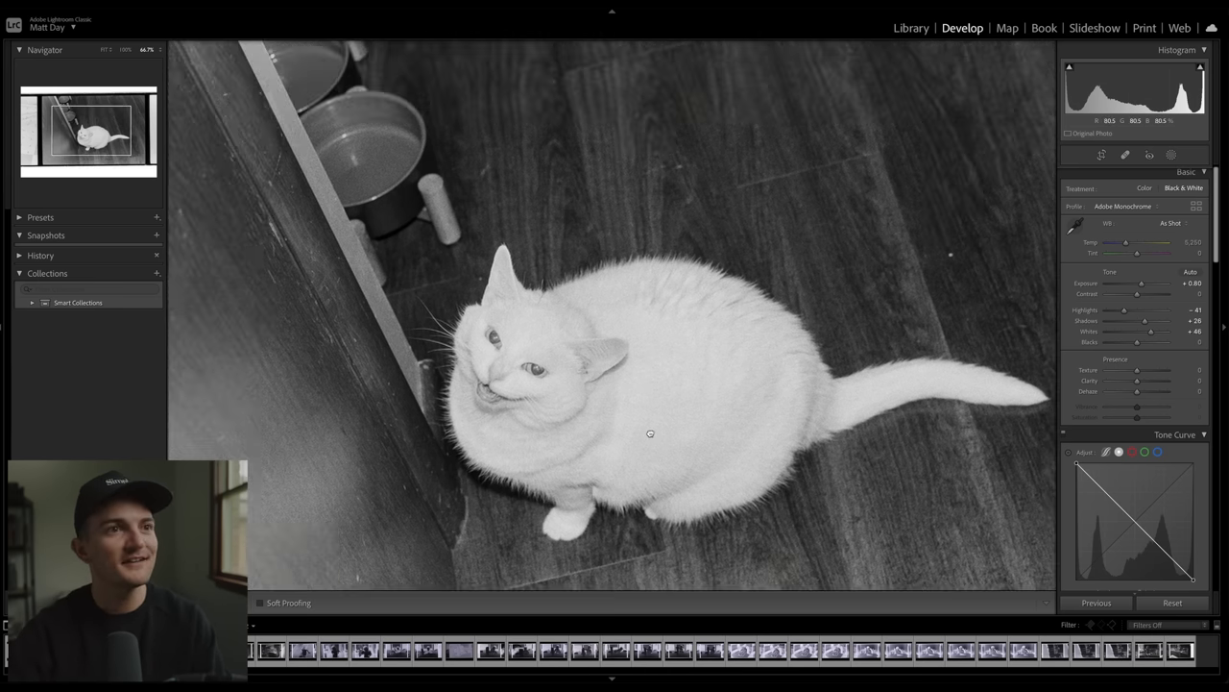
left_click(911, 28)
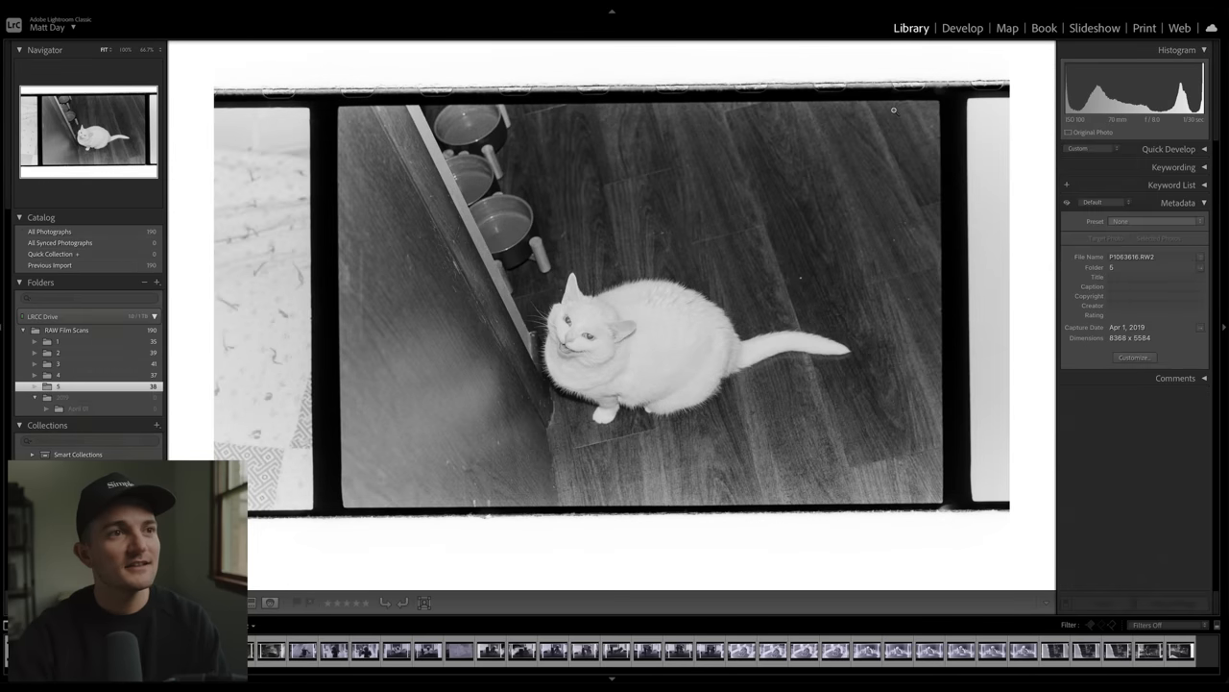
mouse_move(677, 136)
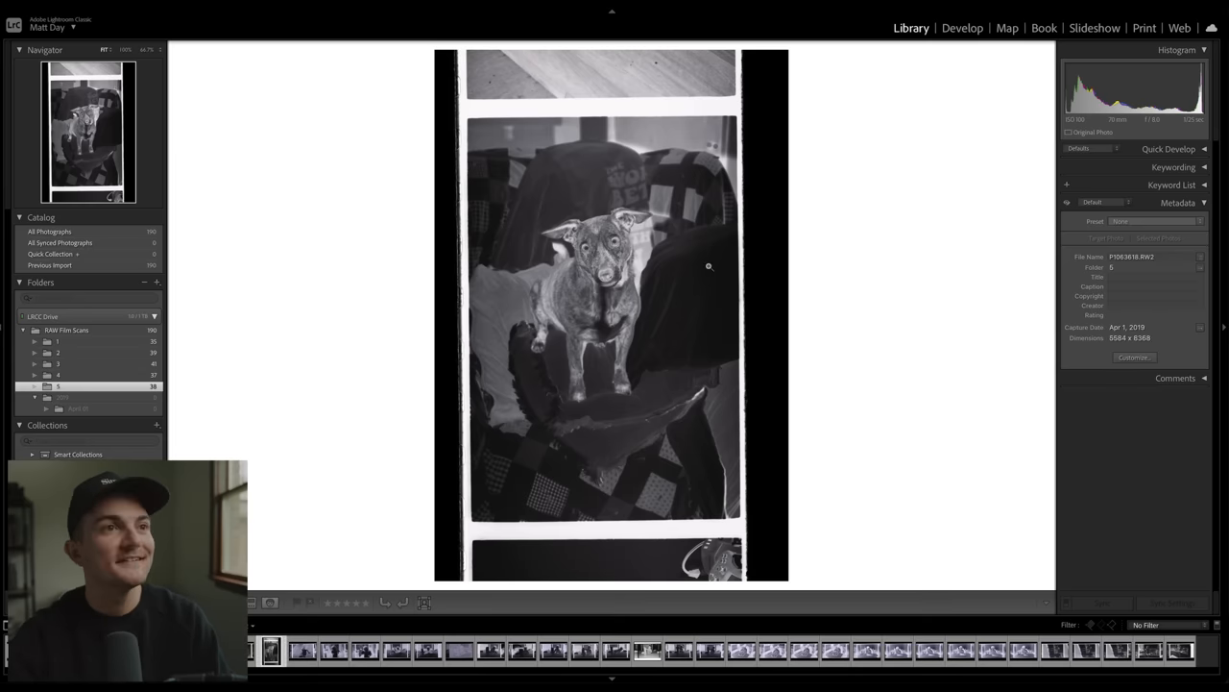
- Paste the film edits onto the dog-on-chair negative, making a cropped black-and-white positive at +1.20
left_click(961, 27)
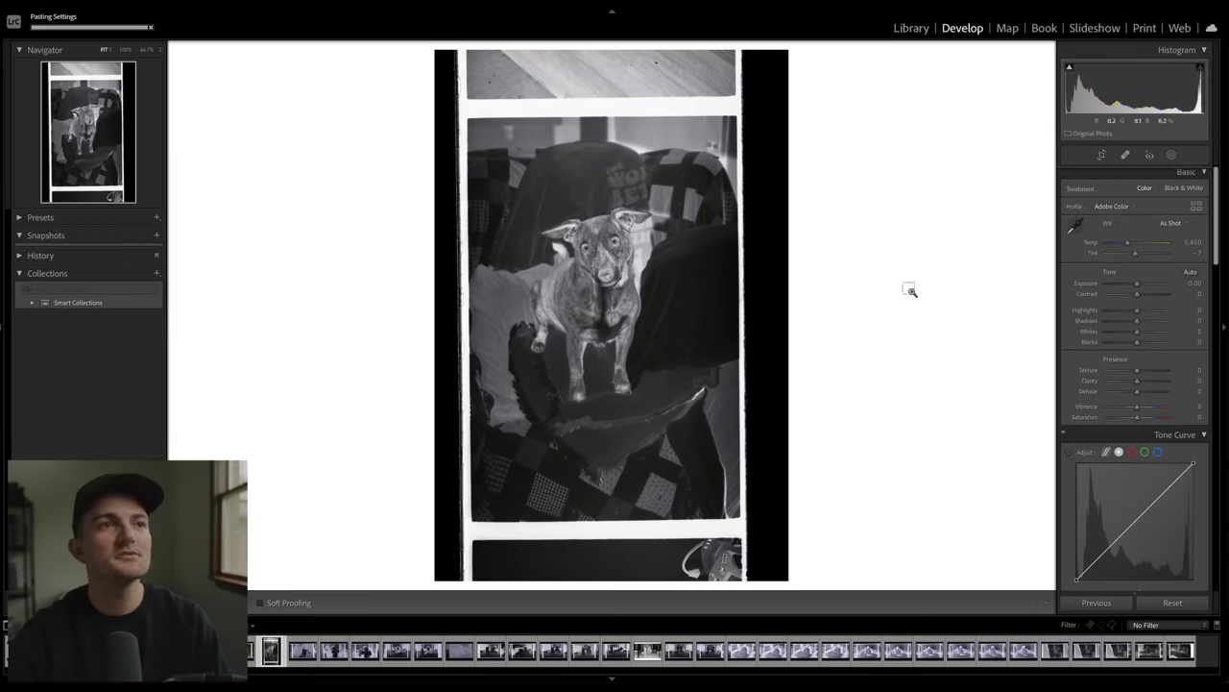
left_click(1102, 154)
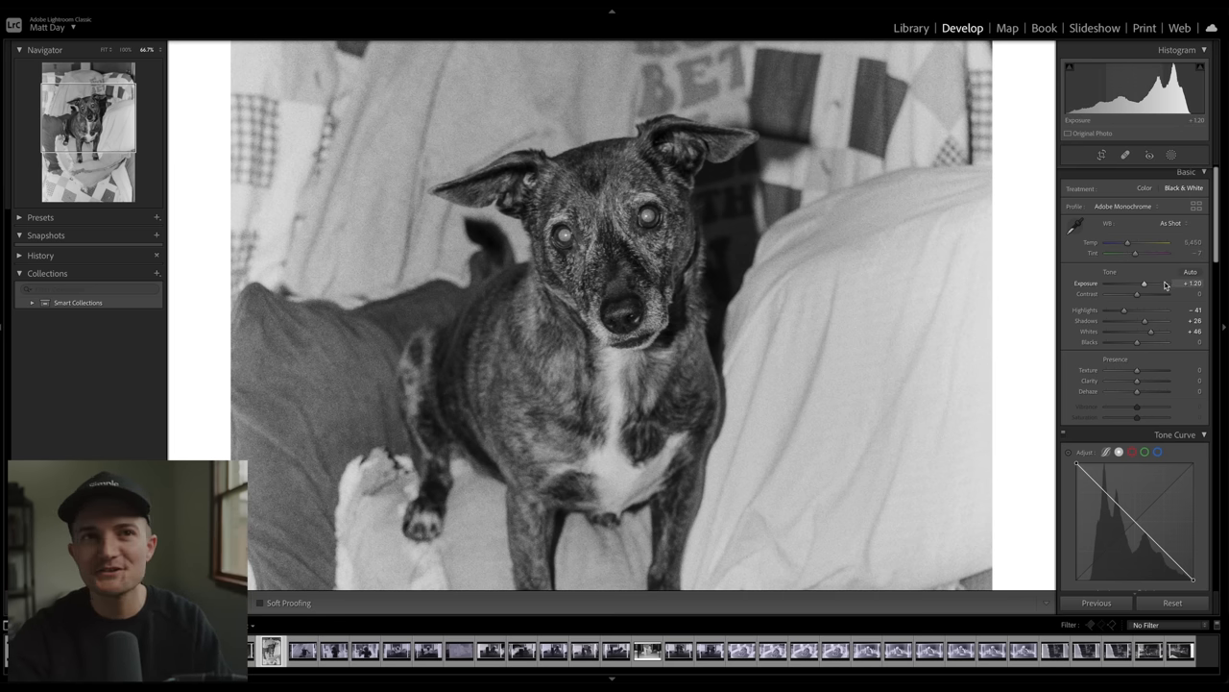
left_click(647, 650)
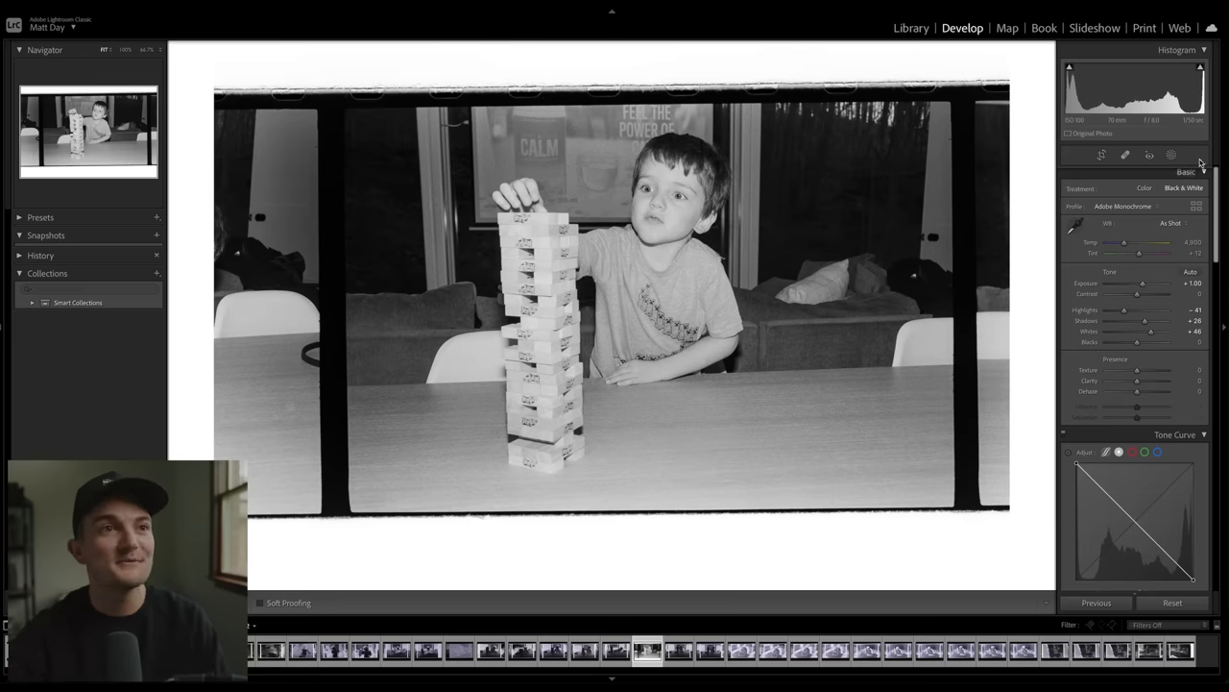
mouse_move(929, 489)
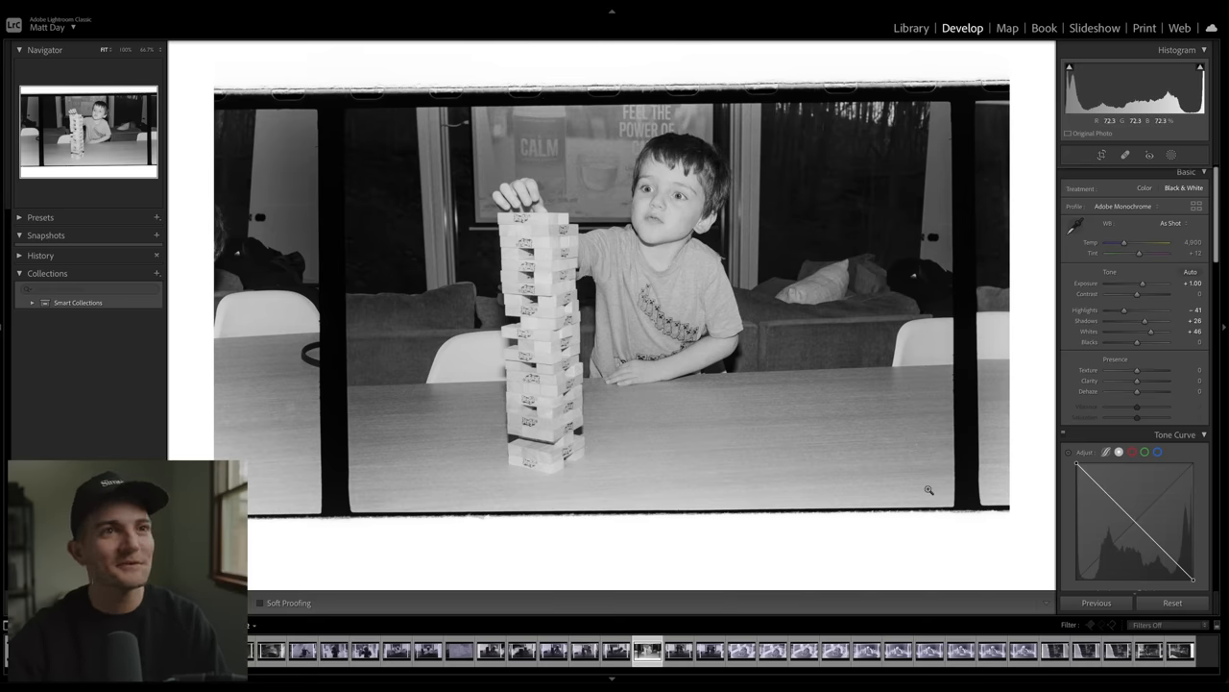
- Paste the inversion settings onto the Pac-Man-shirt boy frame and lower exposure to +0.35
left_click(910, 27)
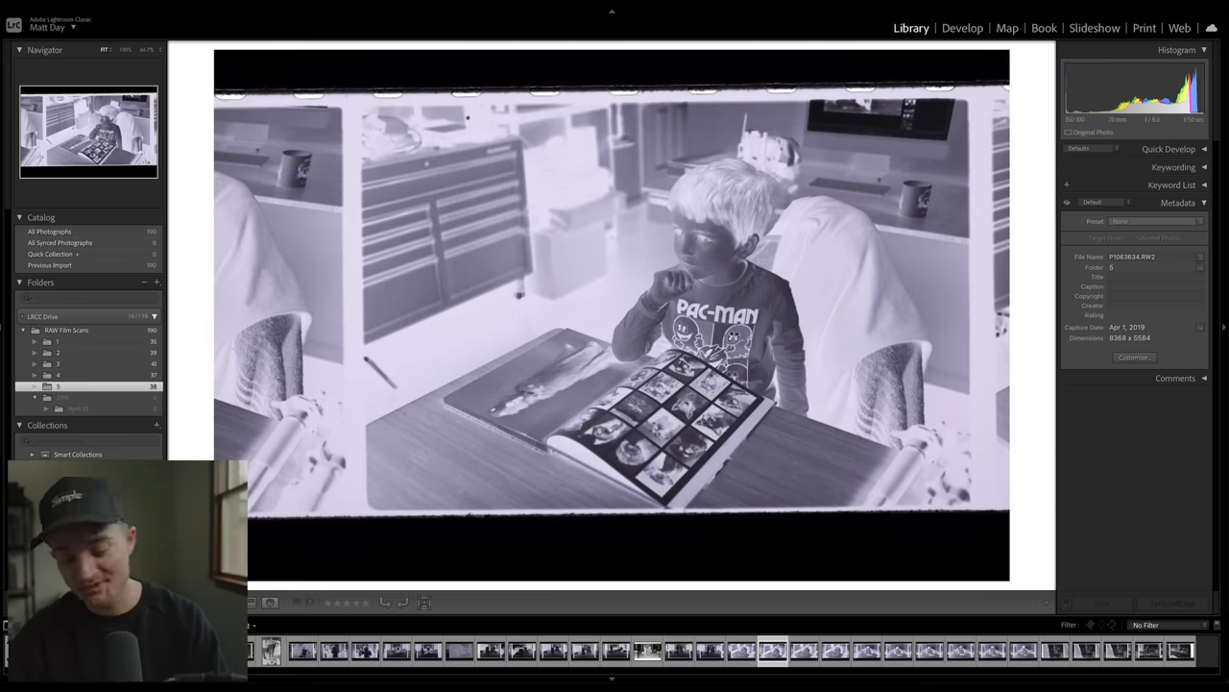
left_click(963, 27)
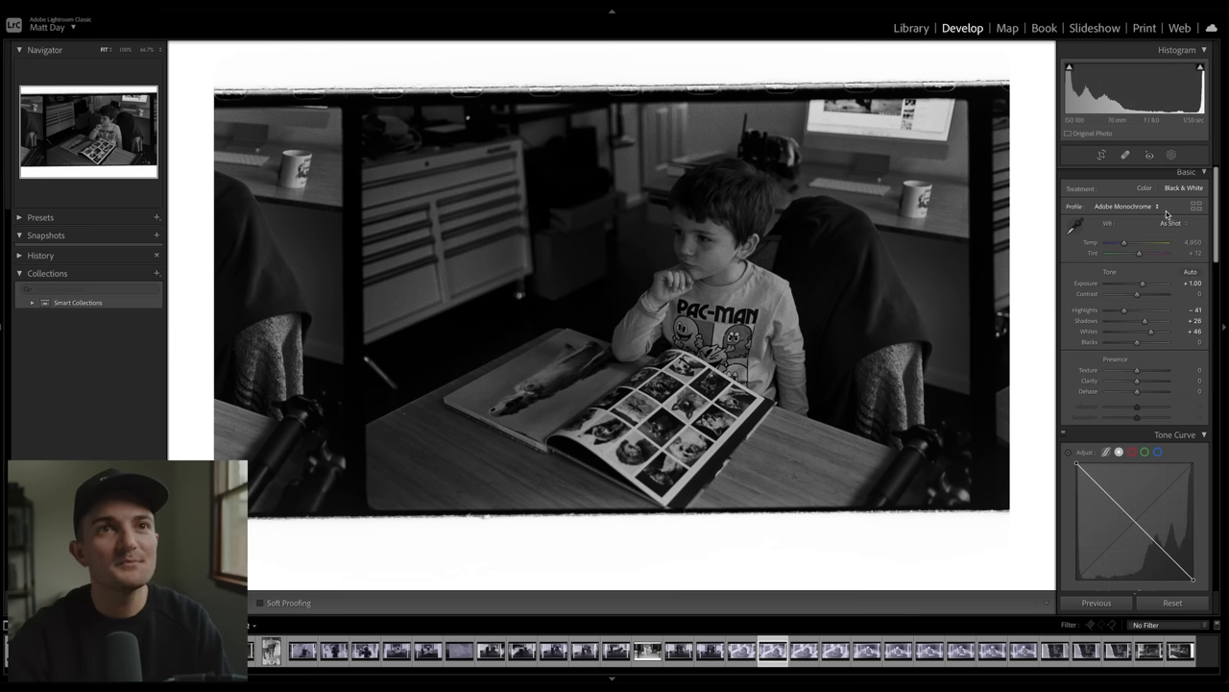
left_click_drag(1143, 282, 1138, 282)
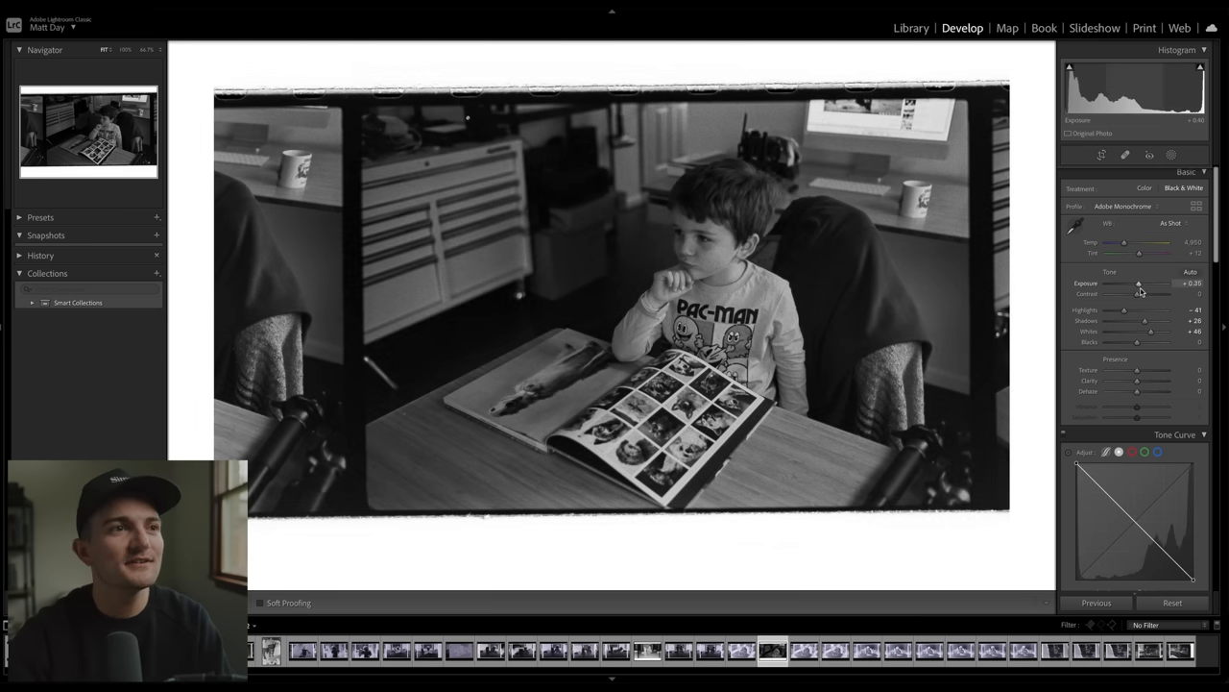
left_click_drag(1138, 283, 1133, 283)
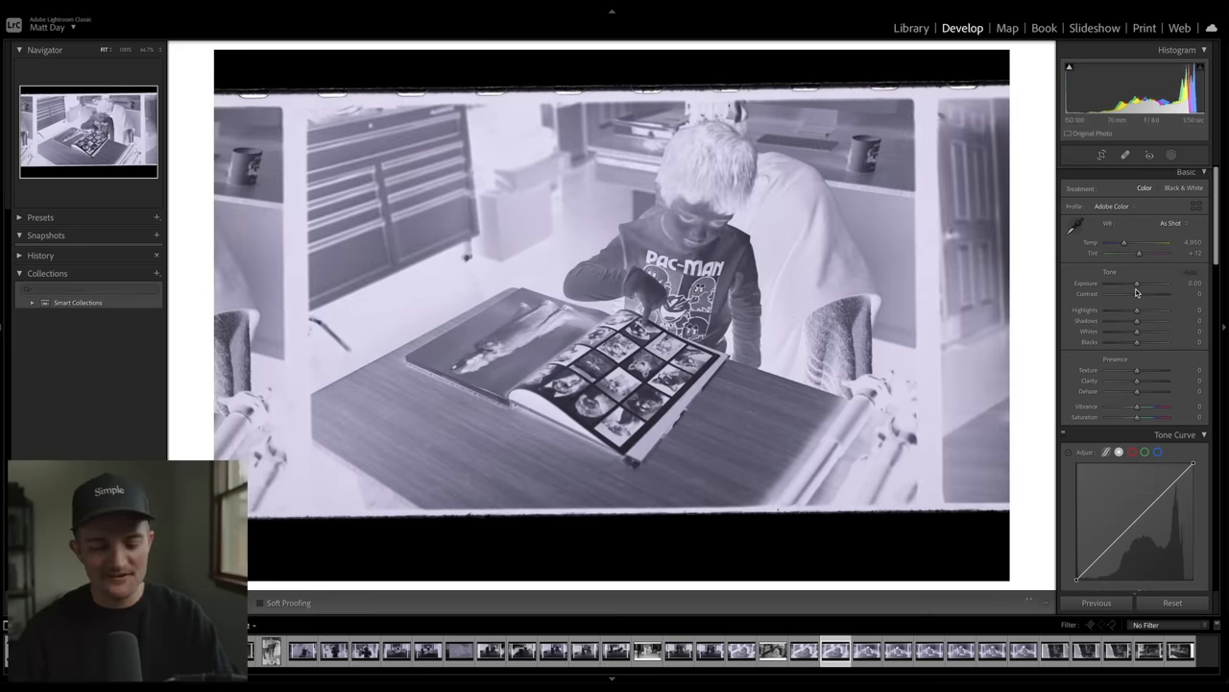
- Select the next filmstrip thumbnail, the boy-at-desk-with-open-book negative
left_click(1184, 188)
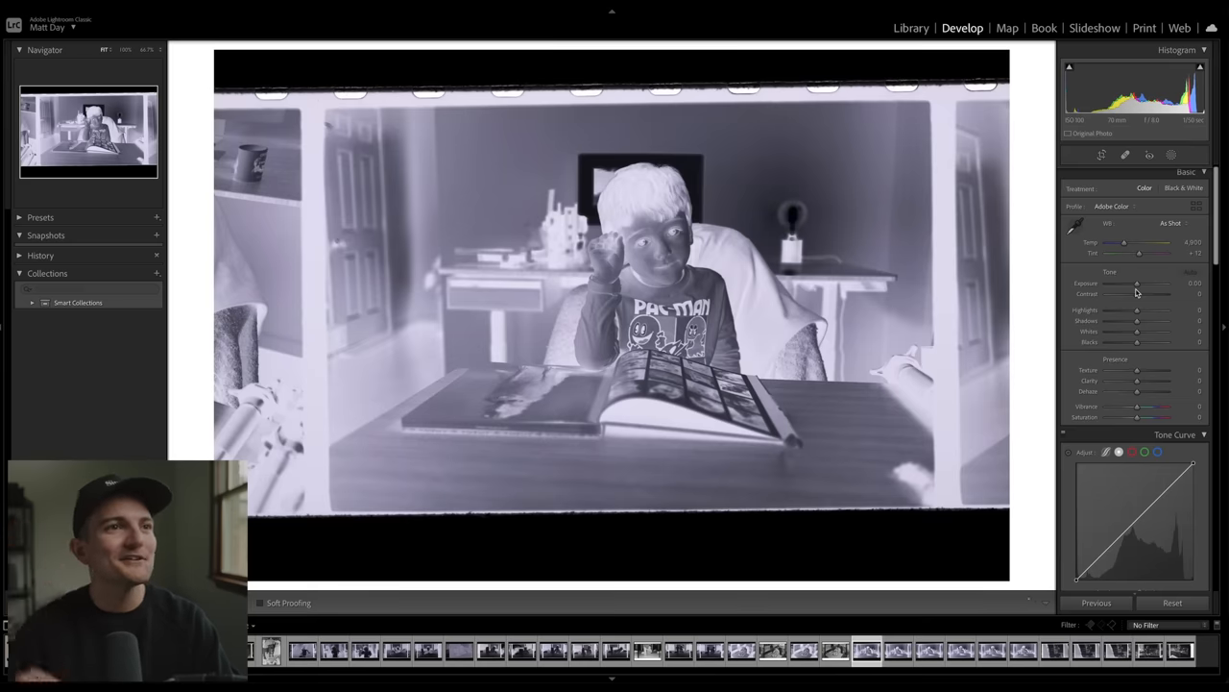
left_click(1183, 188)
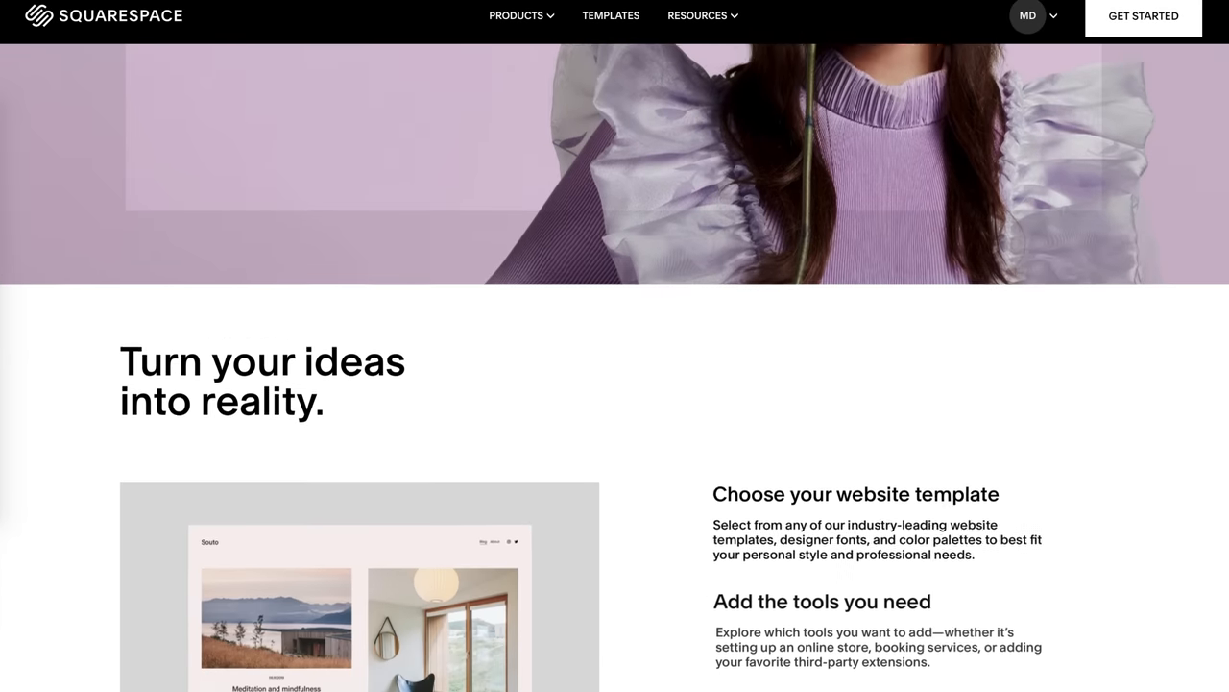
- Scroll the Squarespace homepage and preview the Online Store and Personal & CV templates
scroll("down", 3)
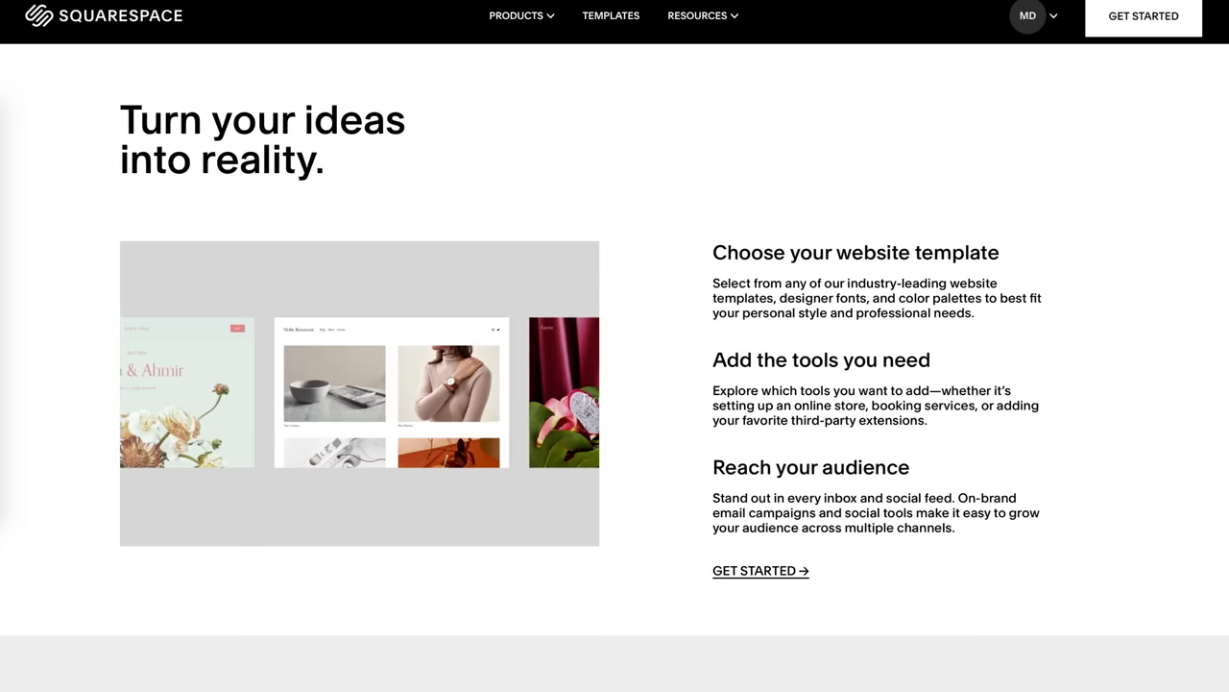
scroll("down", 3)
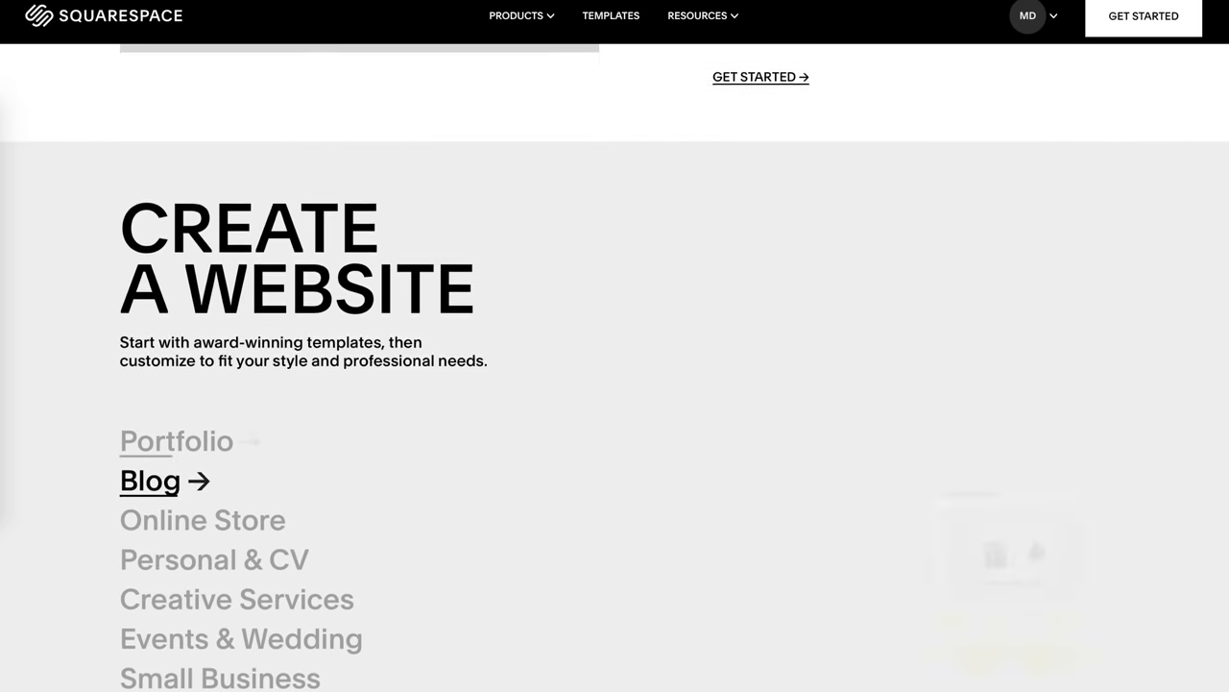
scroll("up", 3)
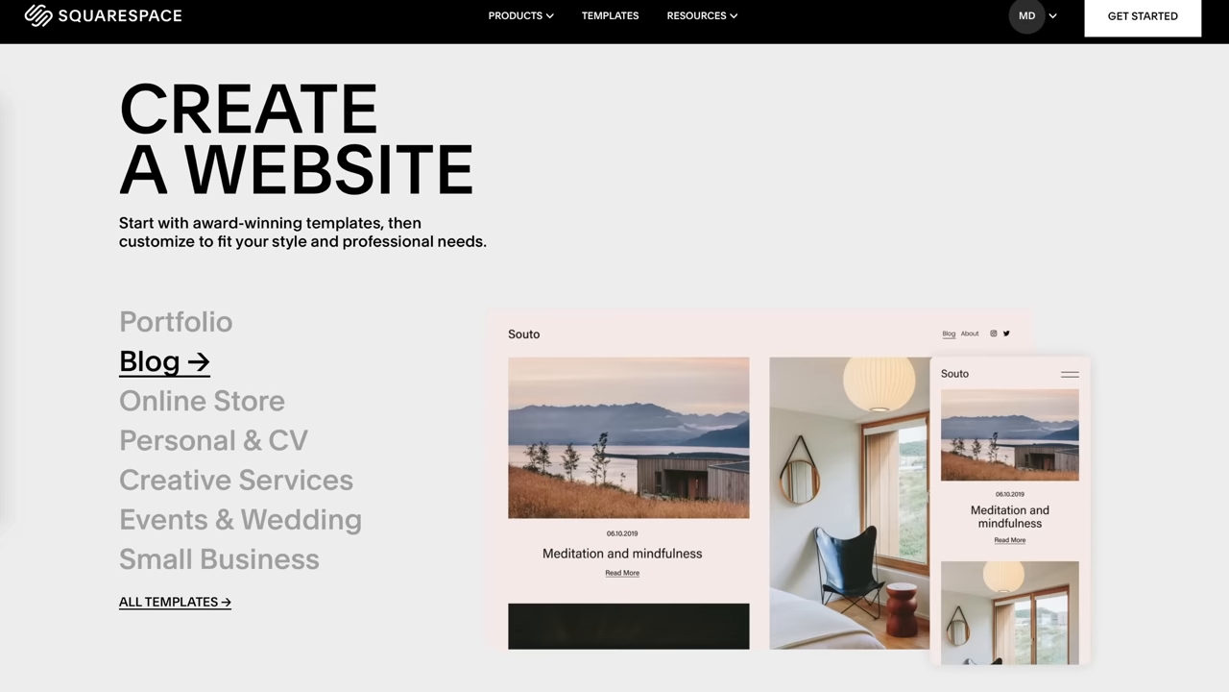
left_click(202, 400)
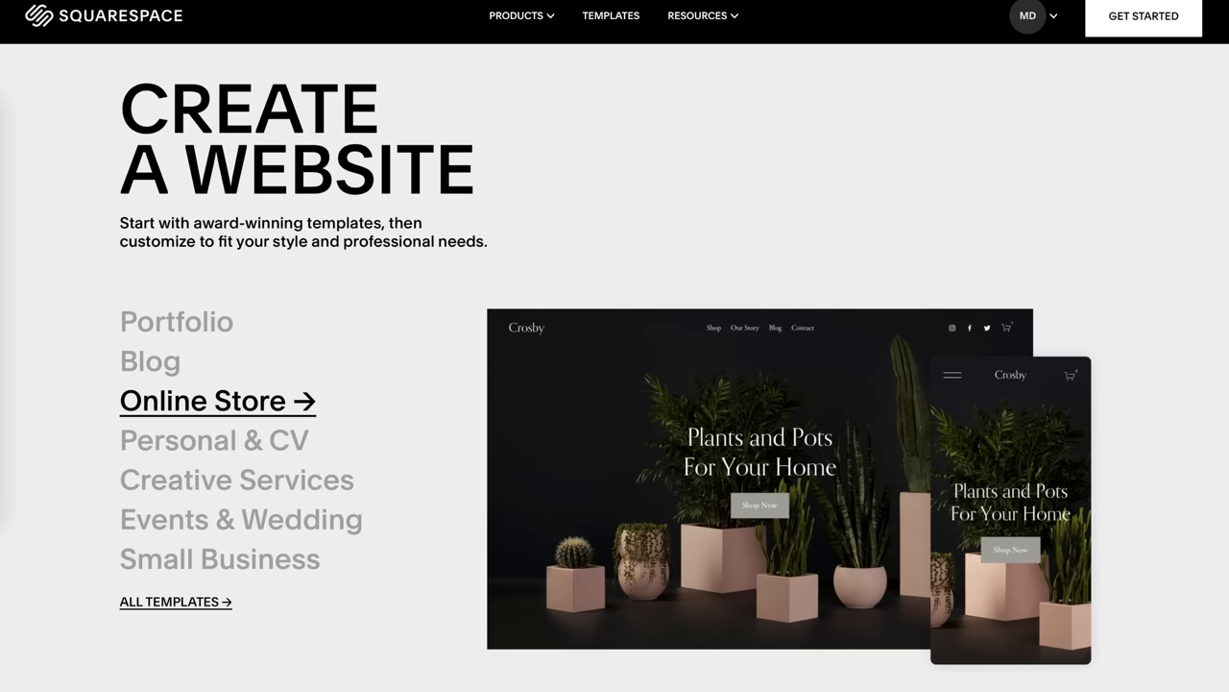
left_click(213, 440)
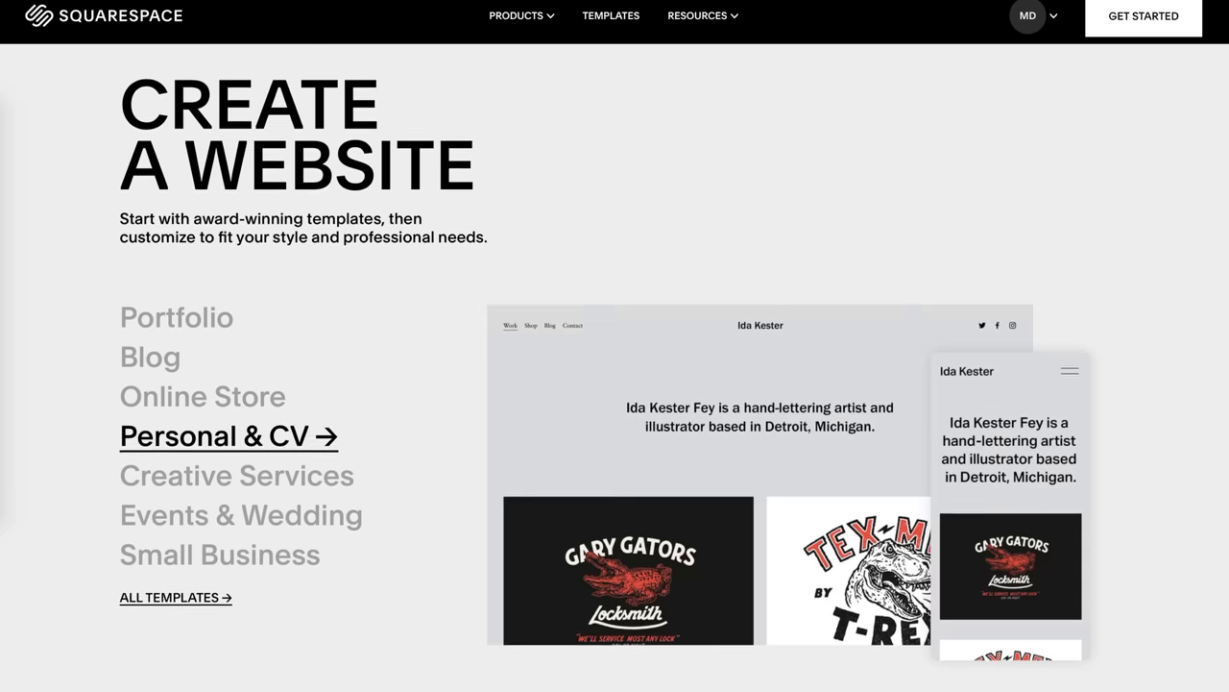
- View the Flexible layouts demo in overlay grid, then the Pre-built sections headline demo
scroll("down", 3)
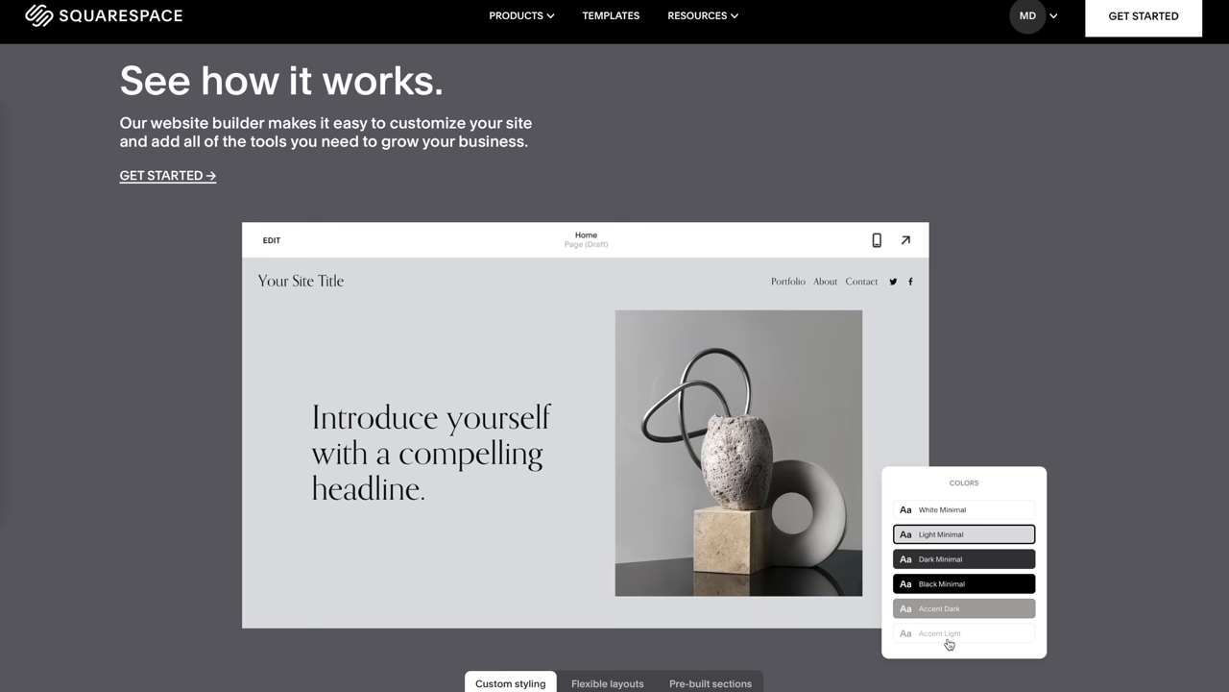
left_click(607, 683)
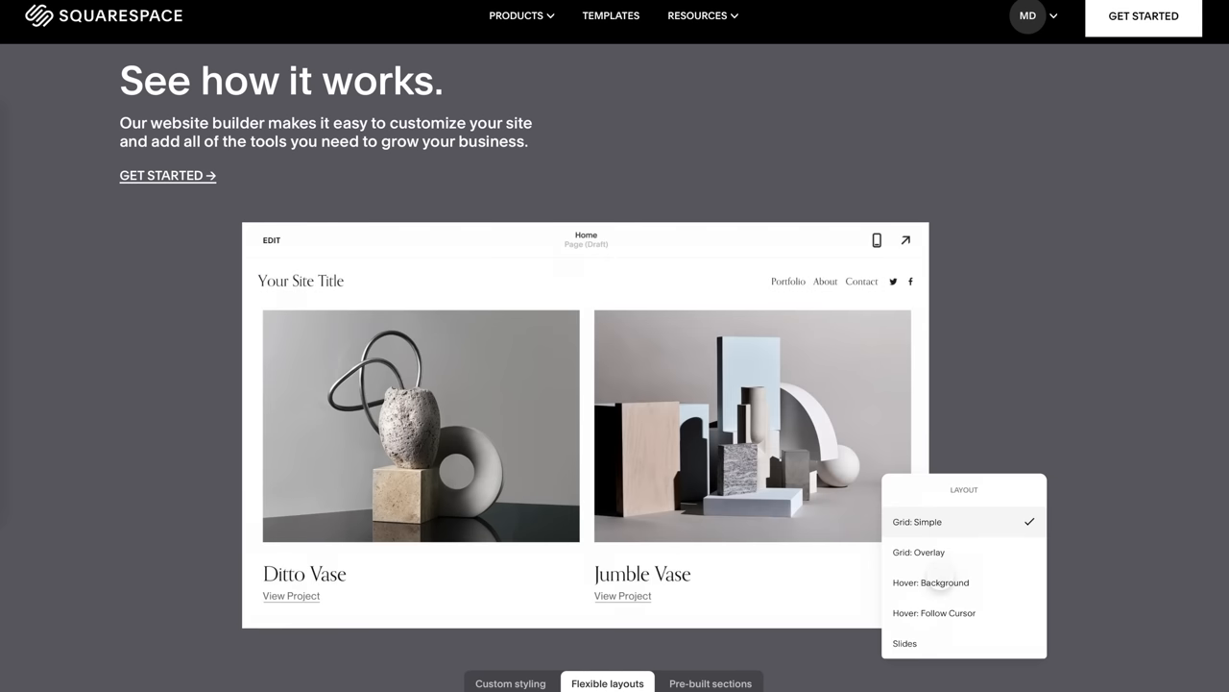
left_click(918, 551)
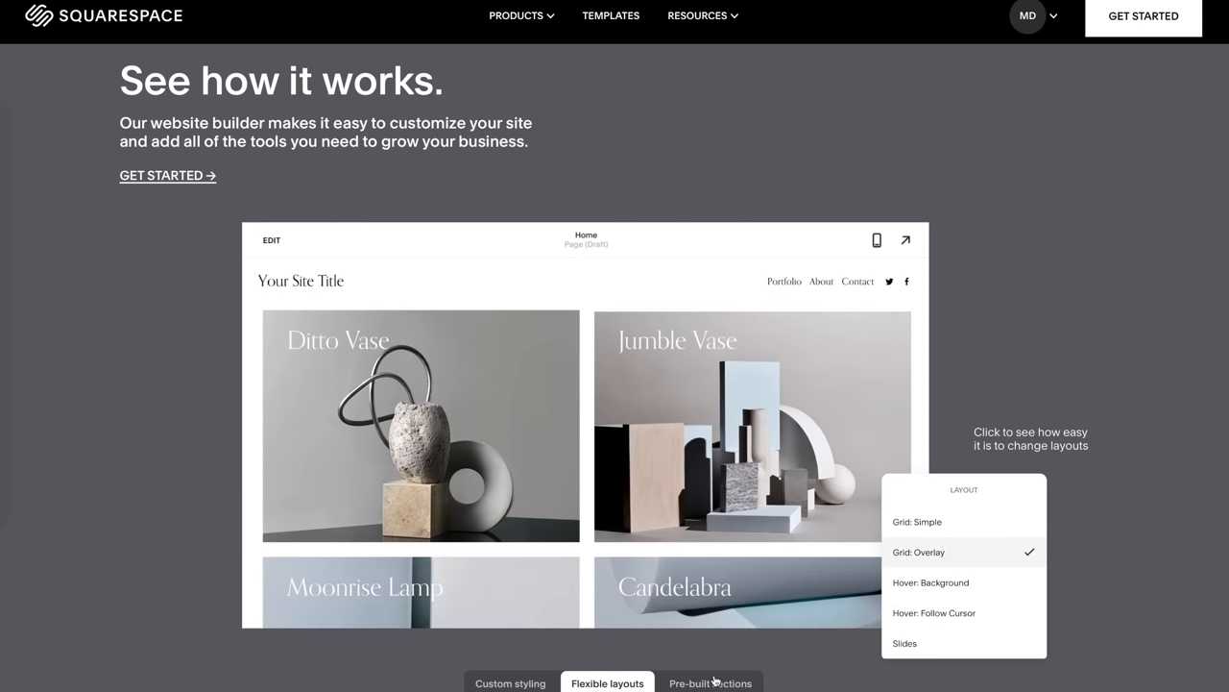
left_click(710, 683)
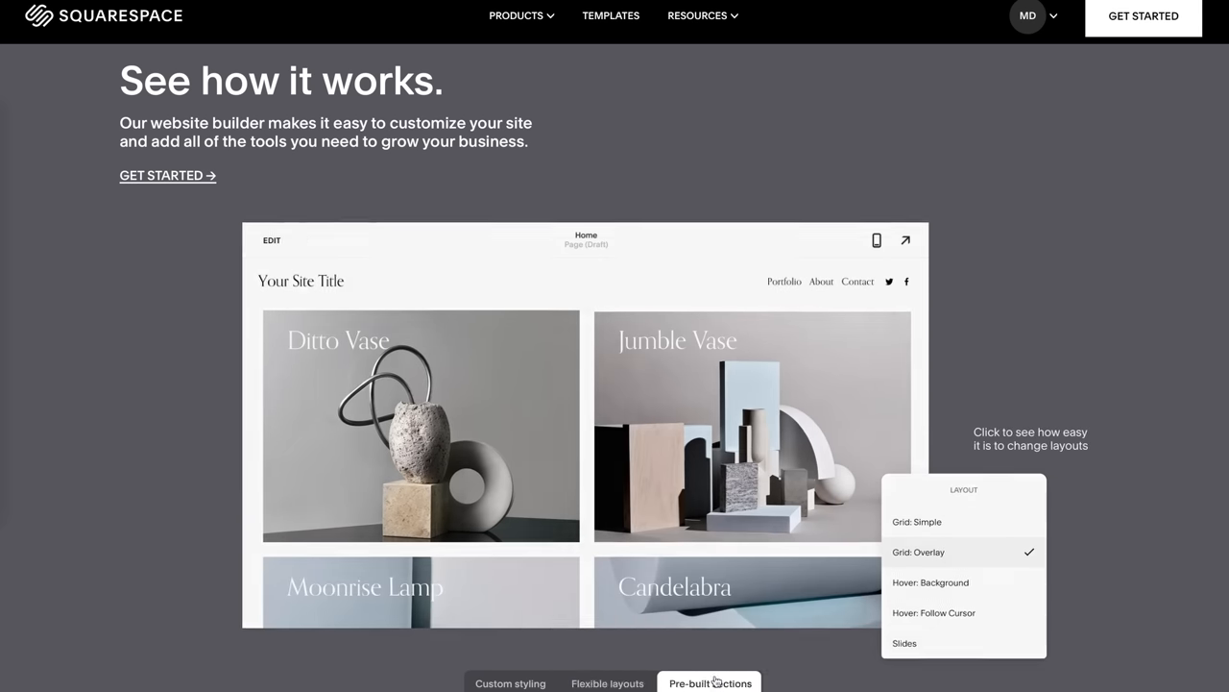
left_click(710, 683)
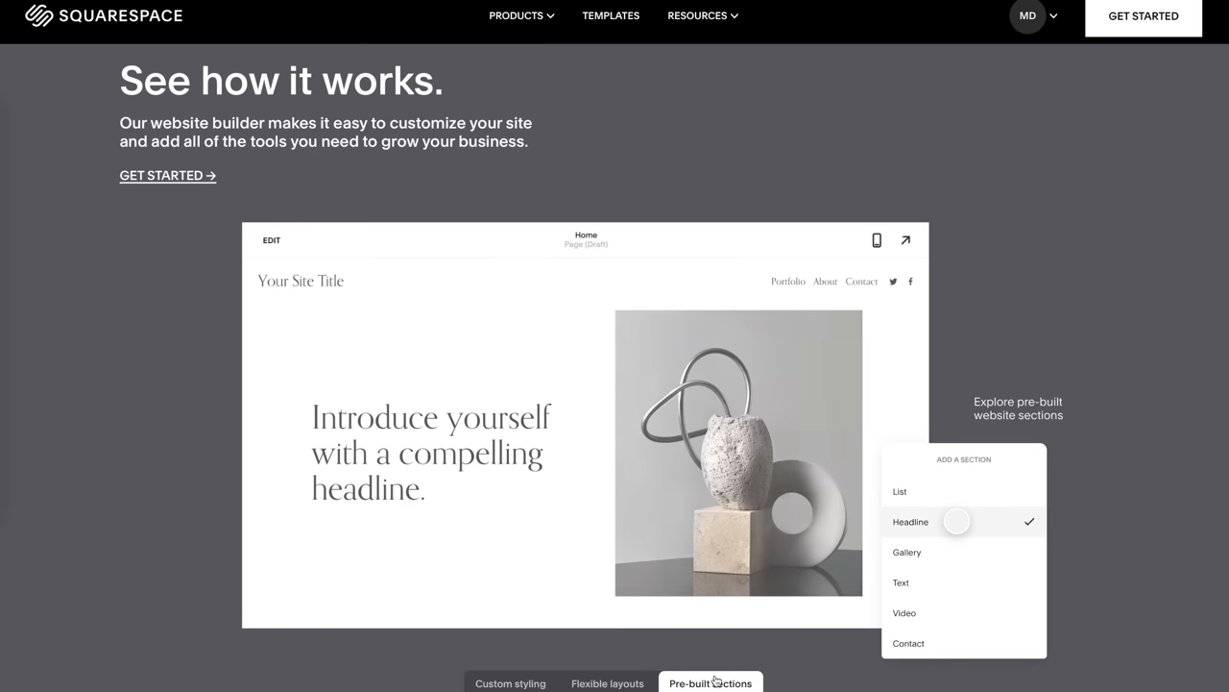
- Scroll down to the getting-started guide and the founder testimonial
scroll("down", 3)
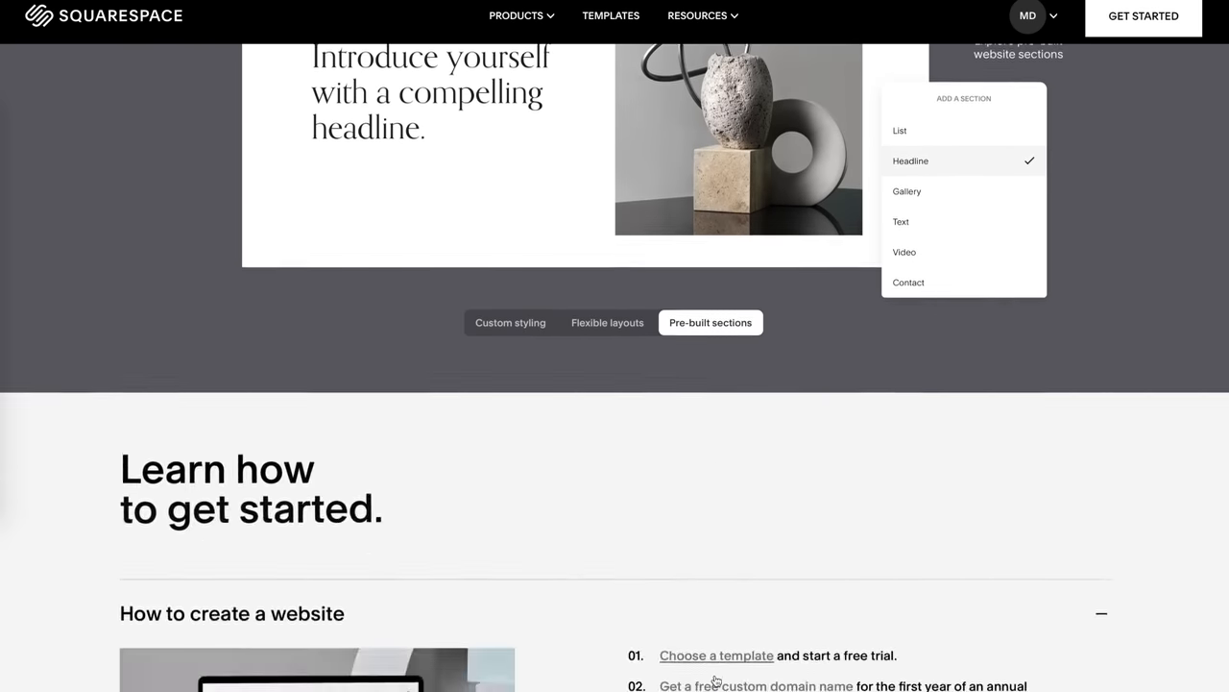
scroll("down", 3)
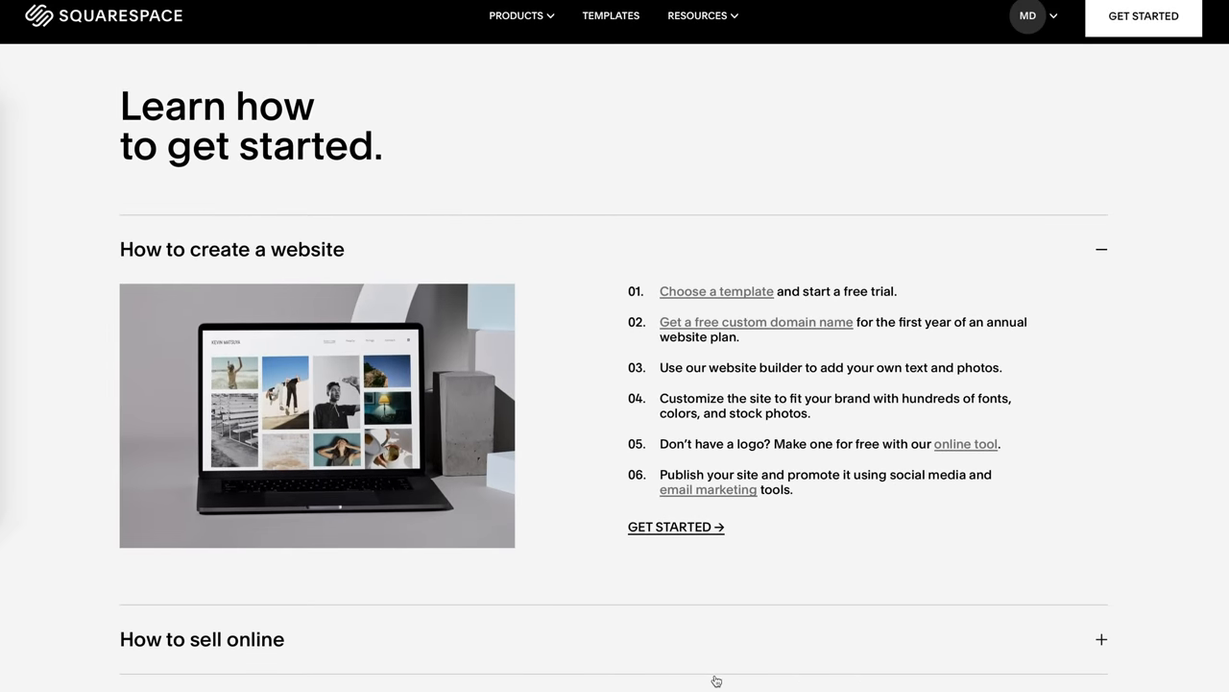
scroll("down", 3)
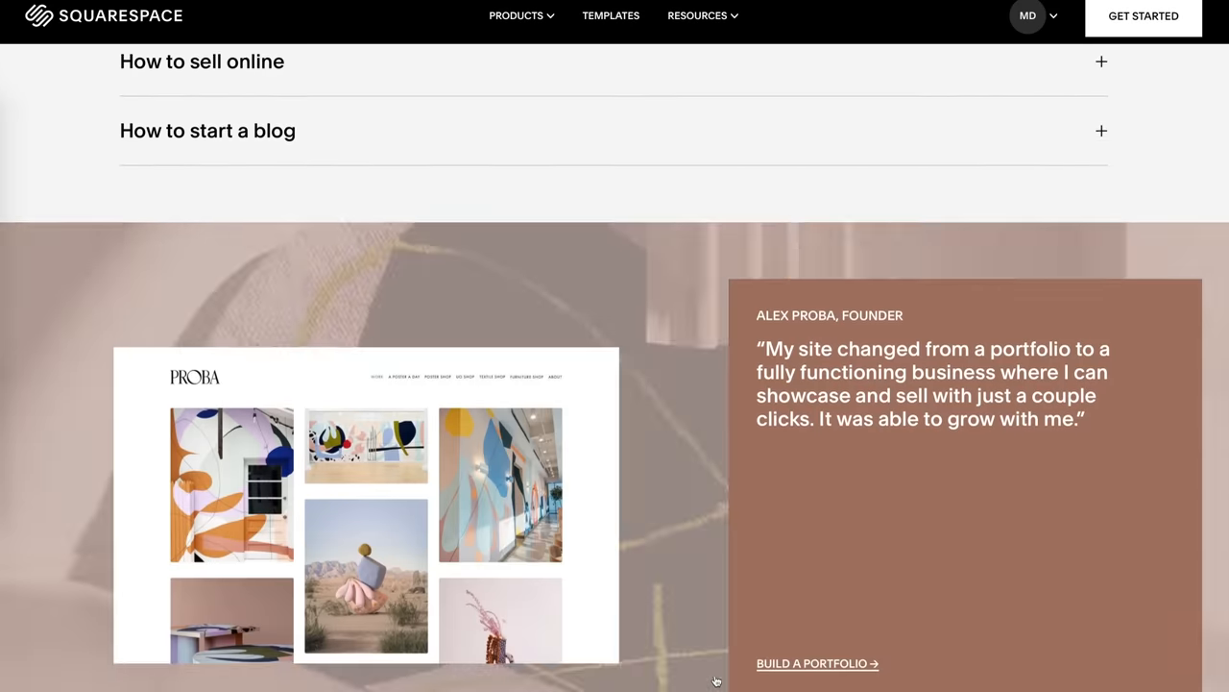
scroll("down", 3)
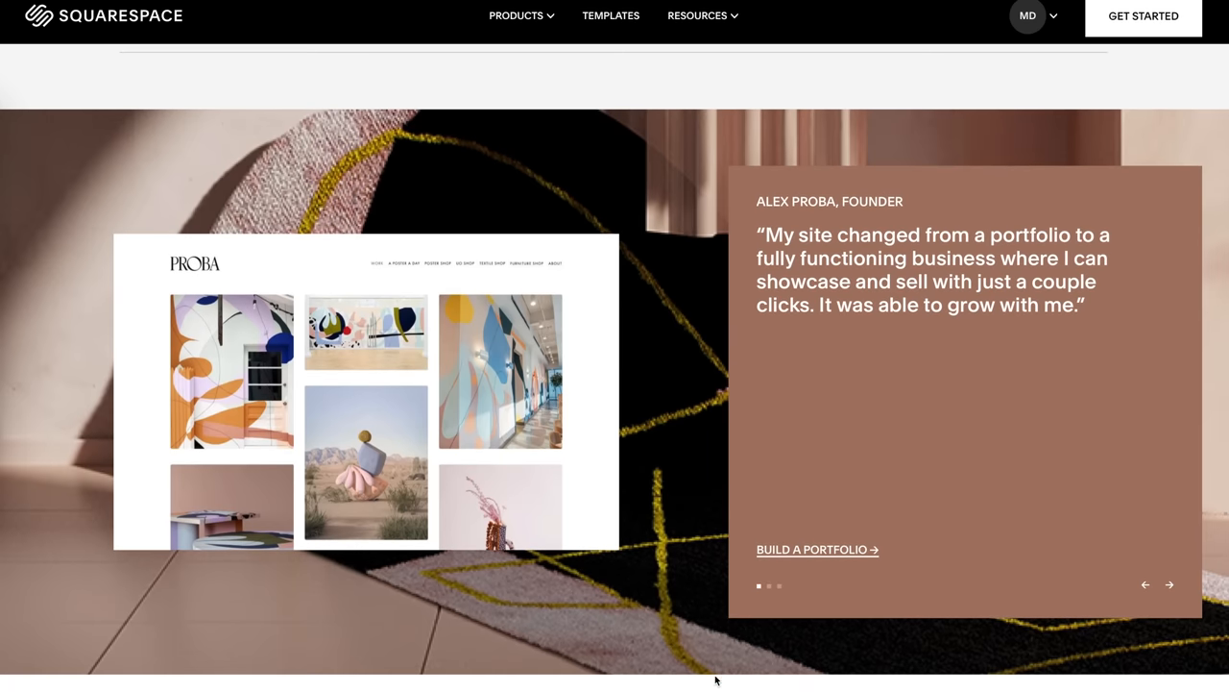